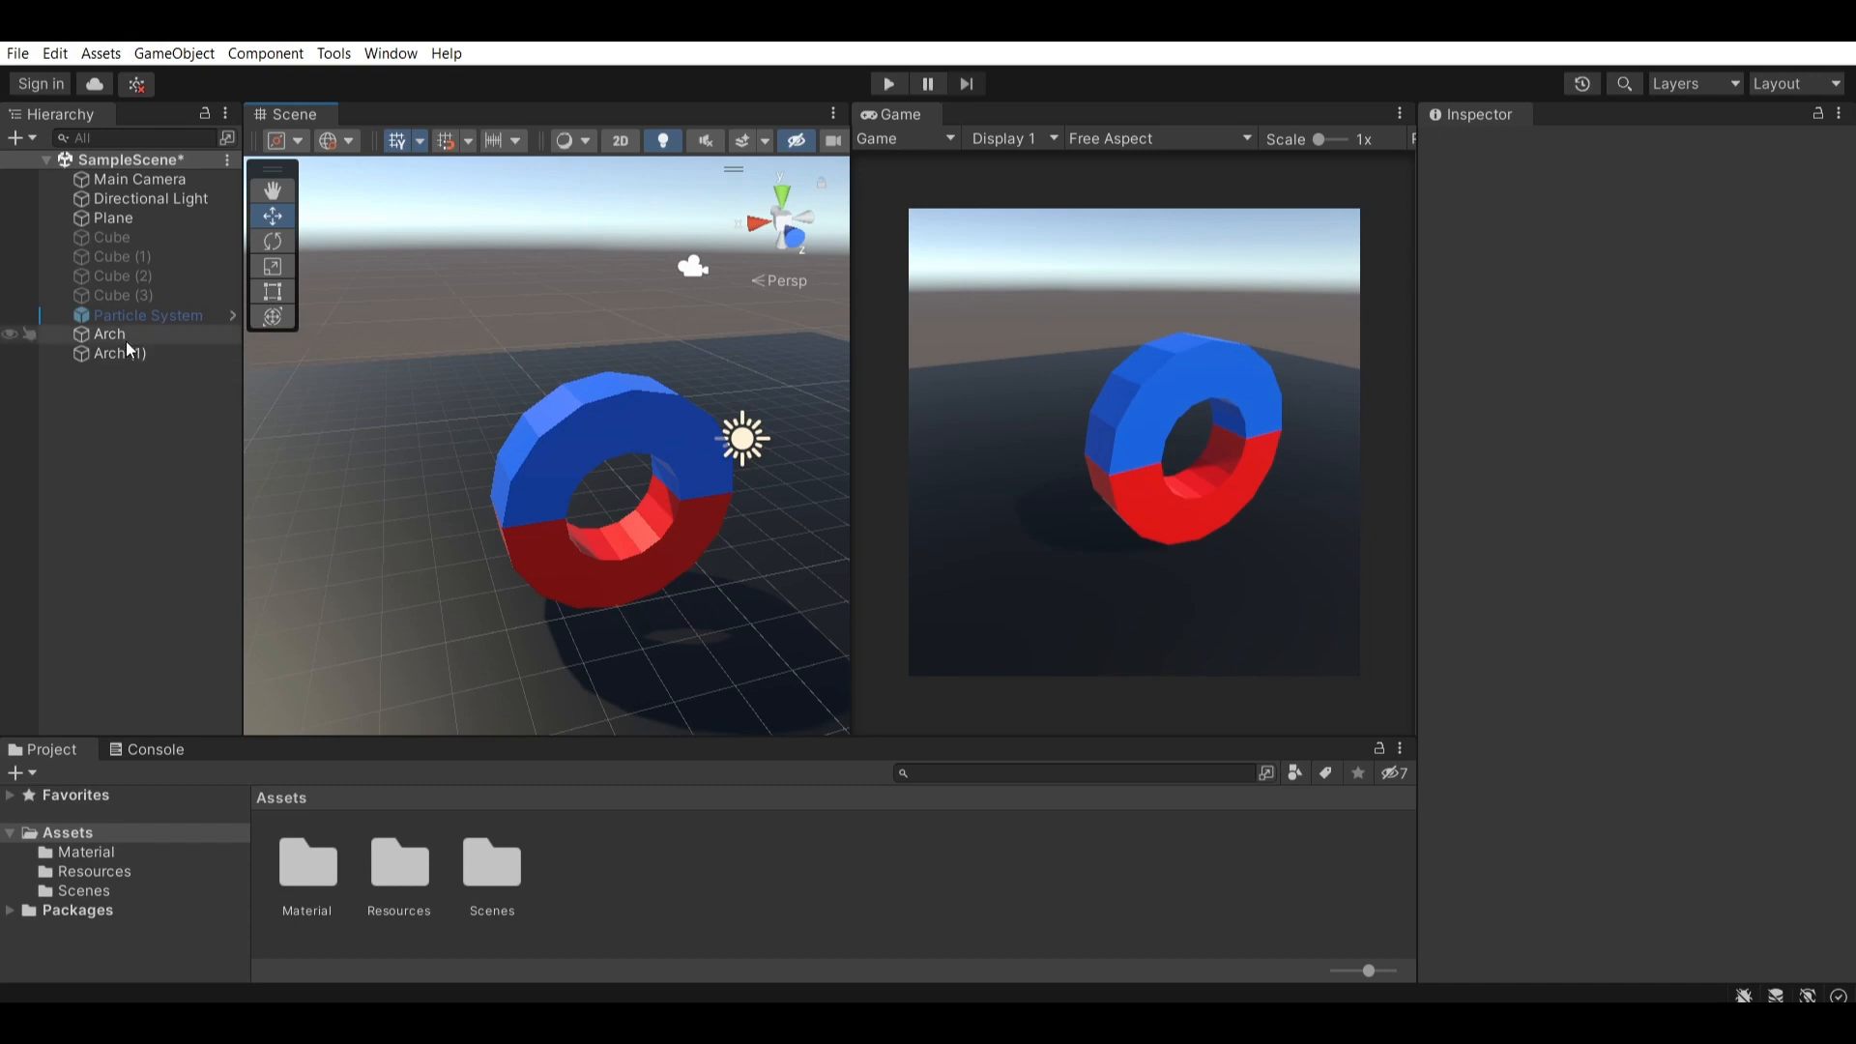
# - Show Unity Registry packages in the Package Manager with ProBuilder 5.0.7 listed as installed
pyautogui.click(116, 352)
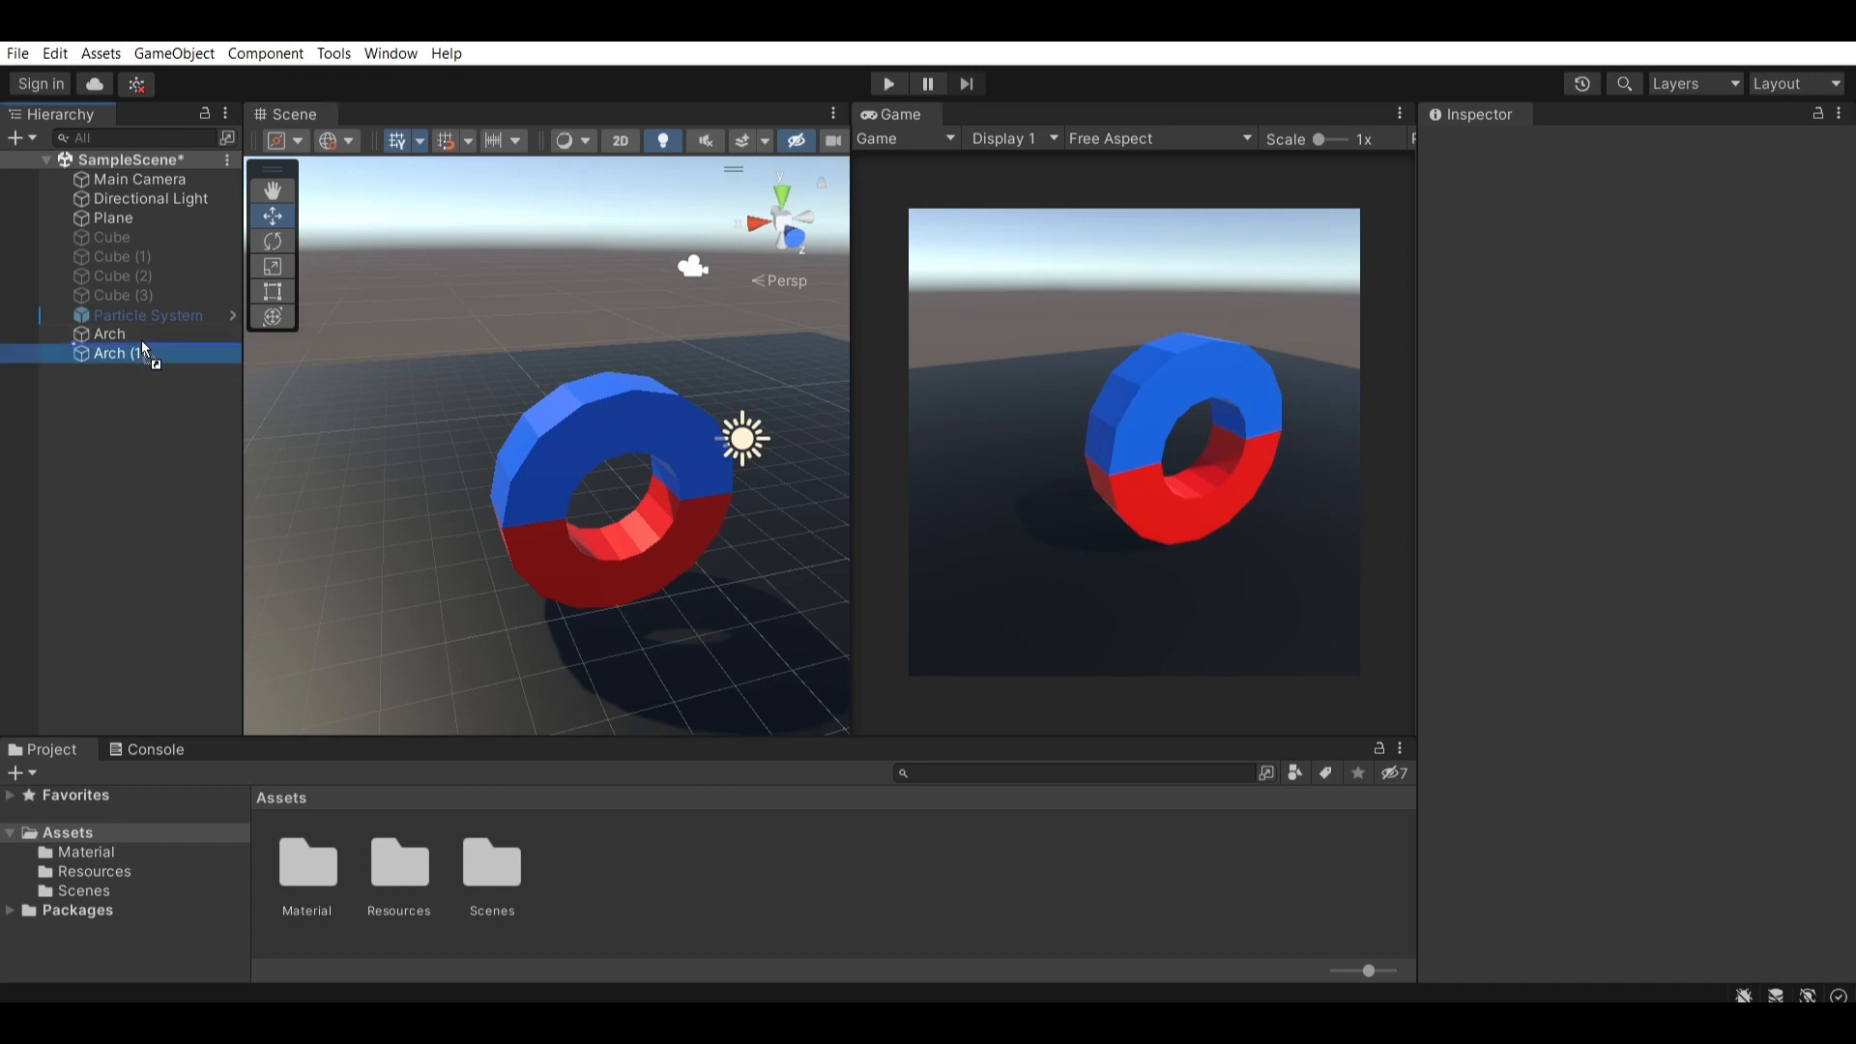
pyautogui.click(108, 332)
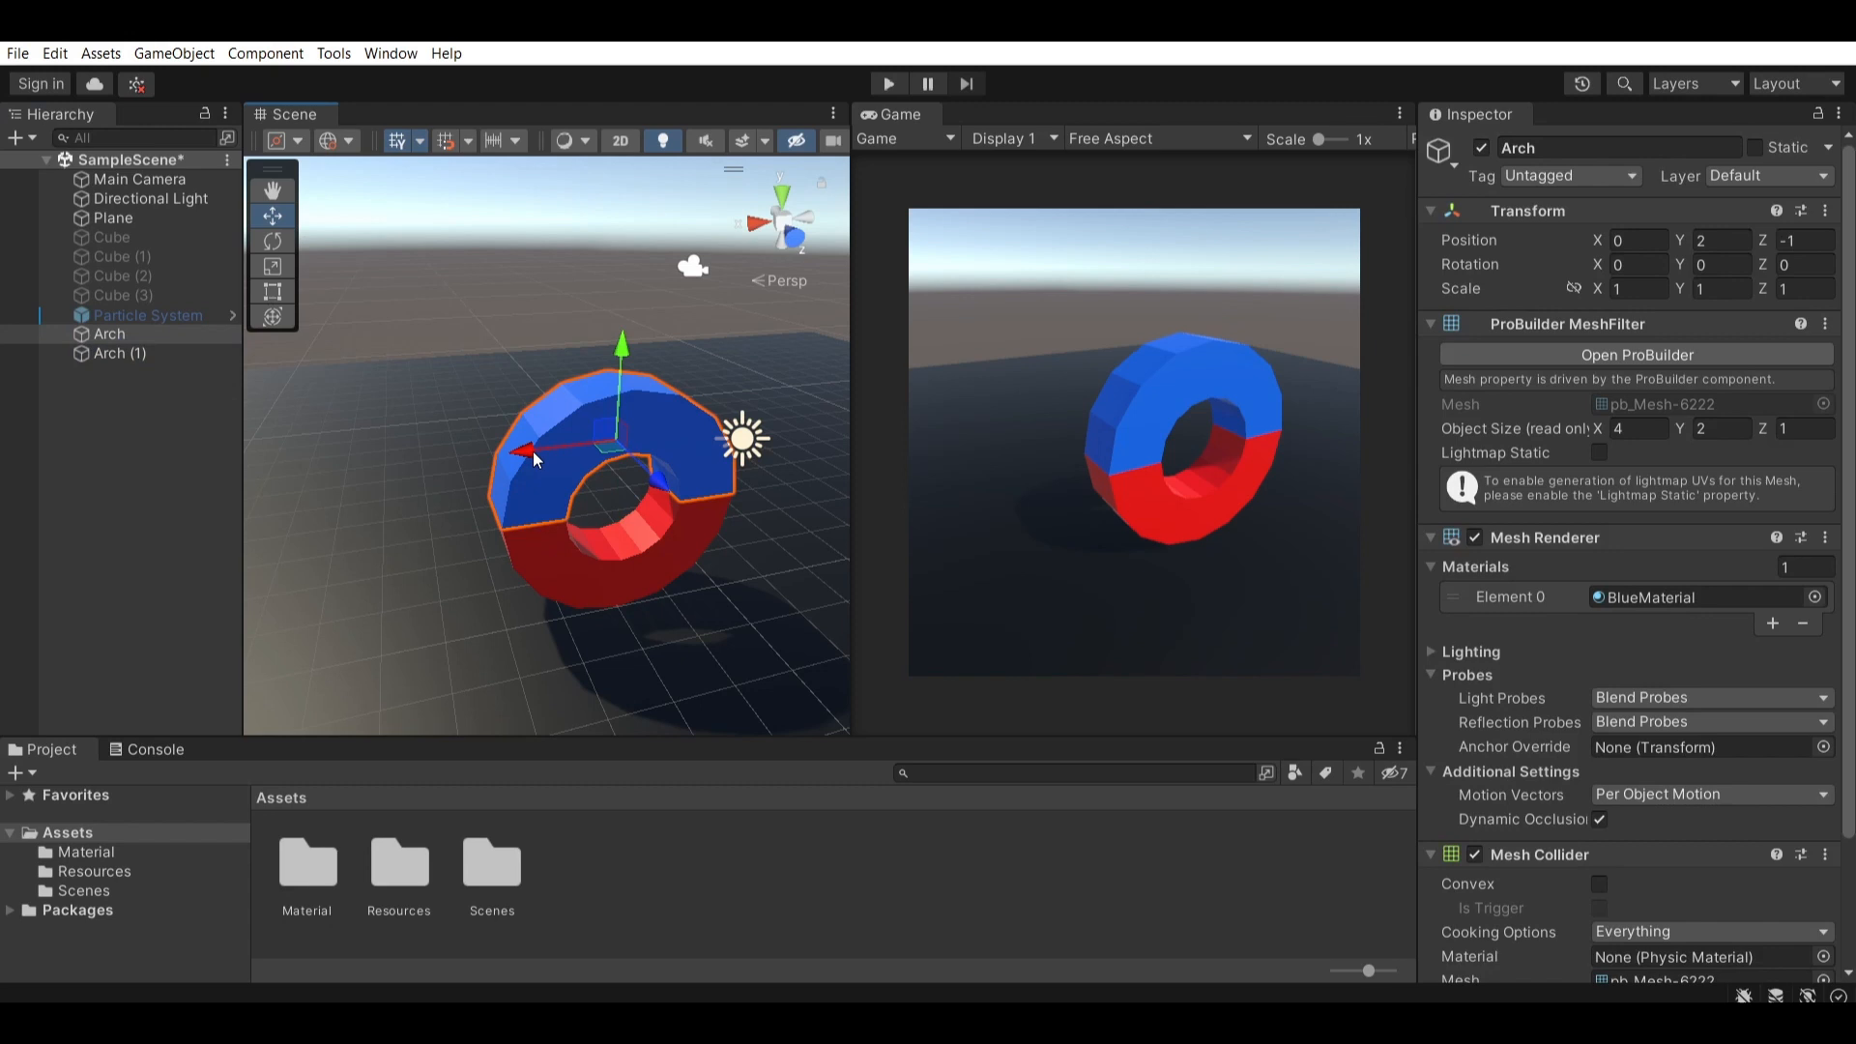
pyautogui.moveTo(524, 441)
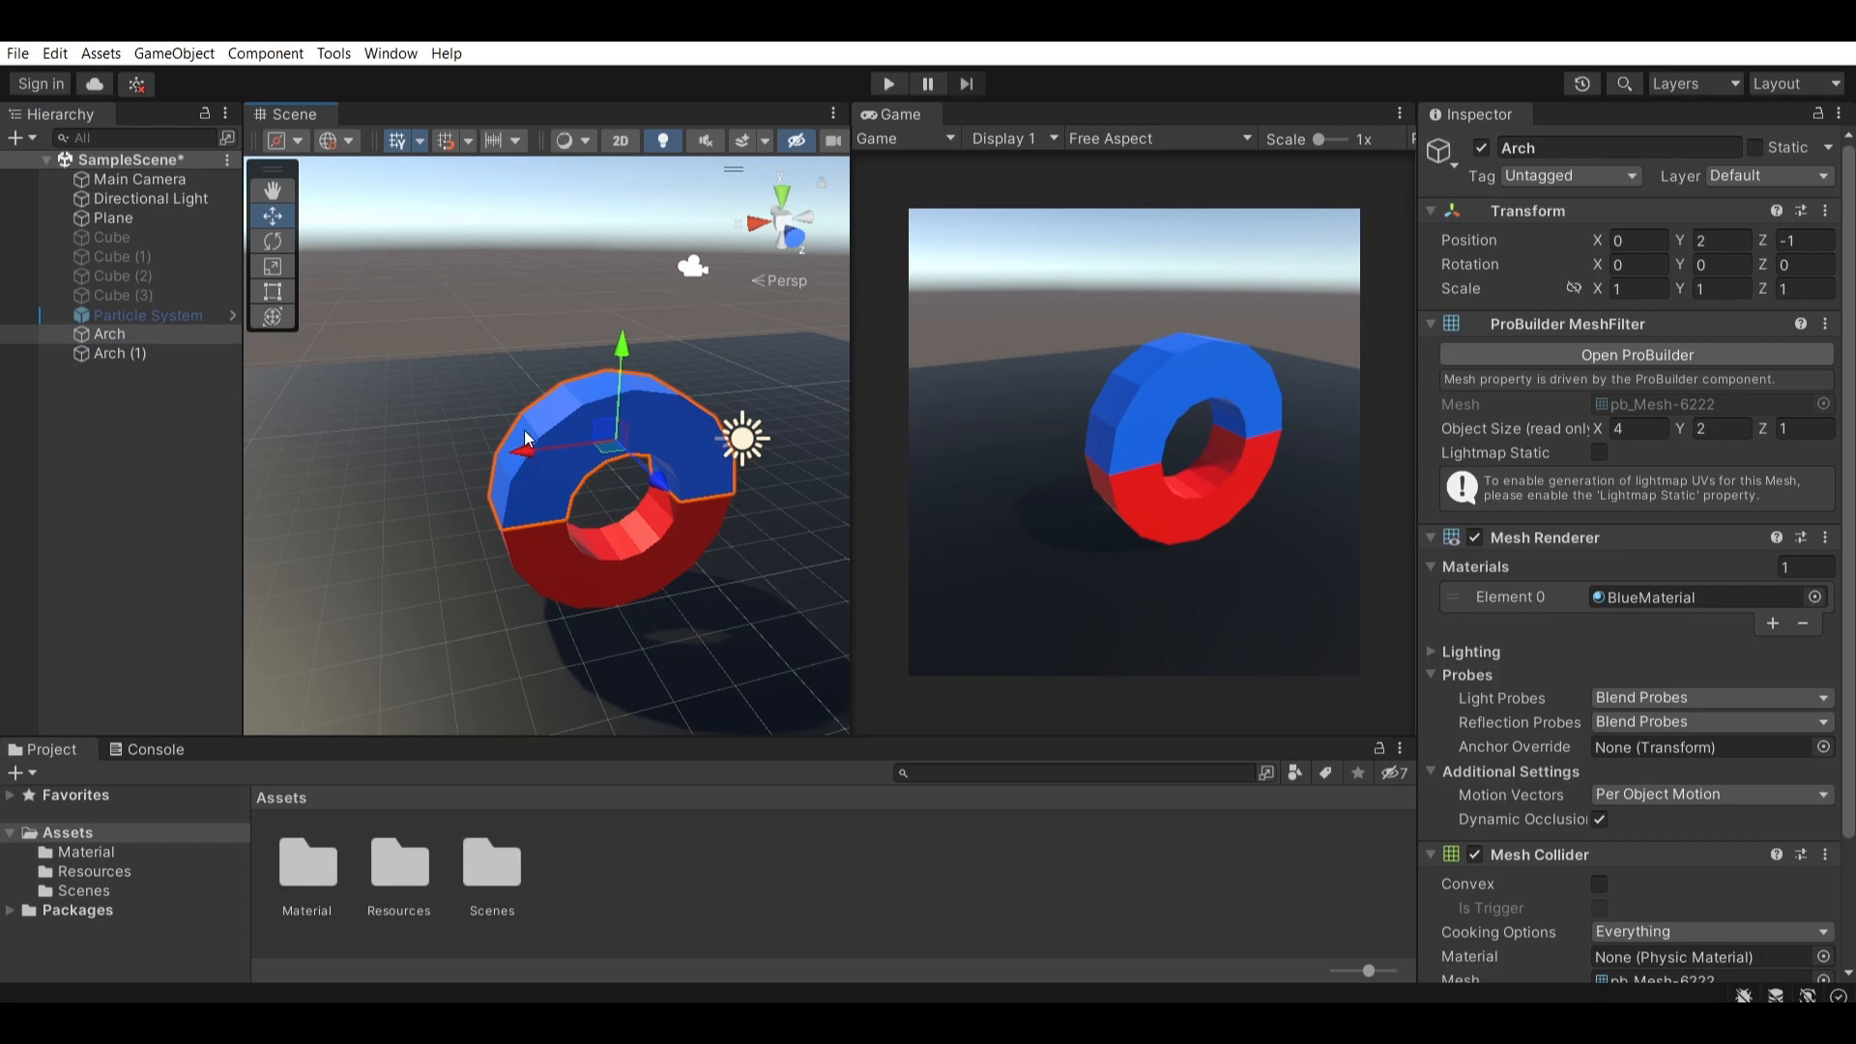
pyautogui.moveTo(504, 352)
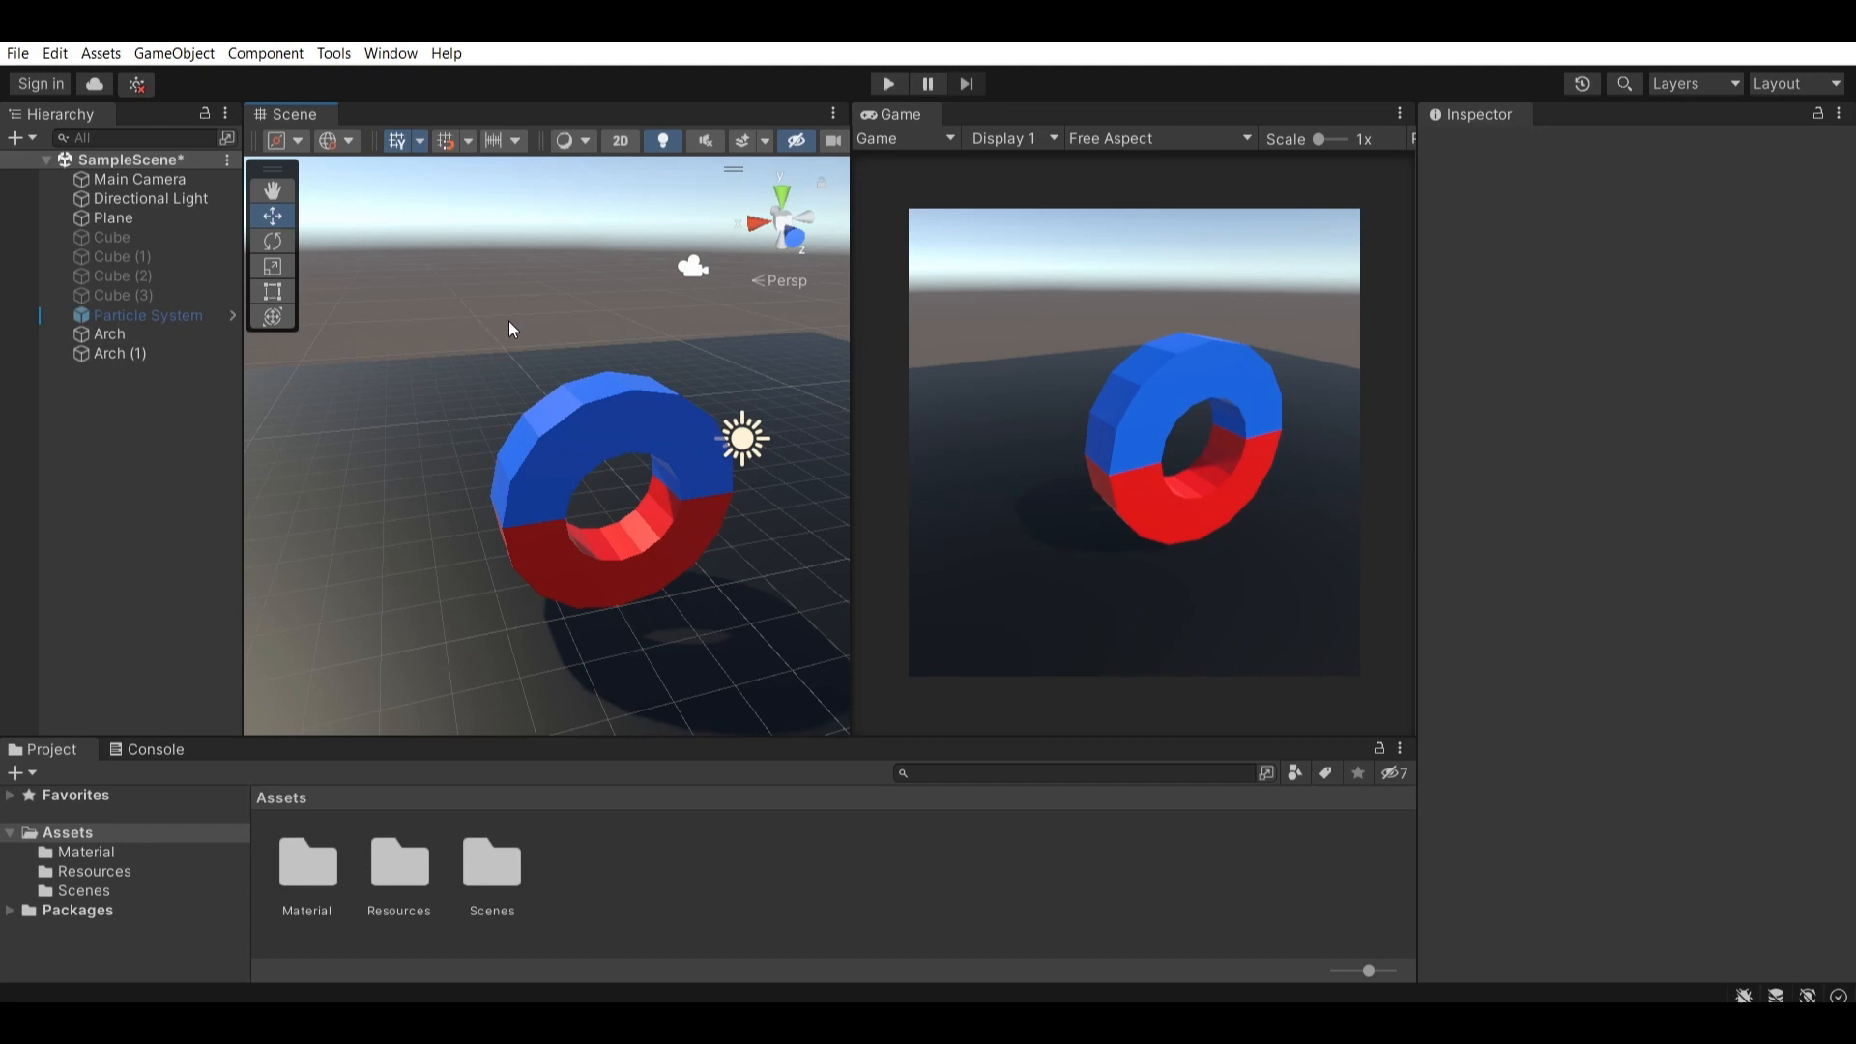
pyautogui.click(389, 54)
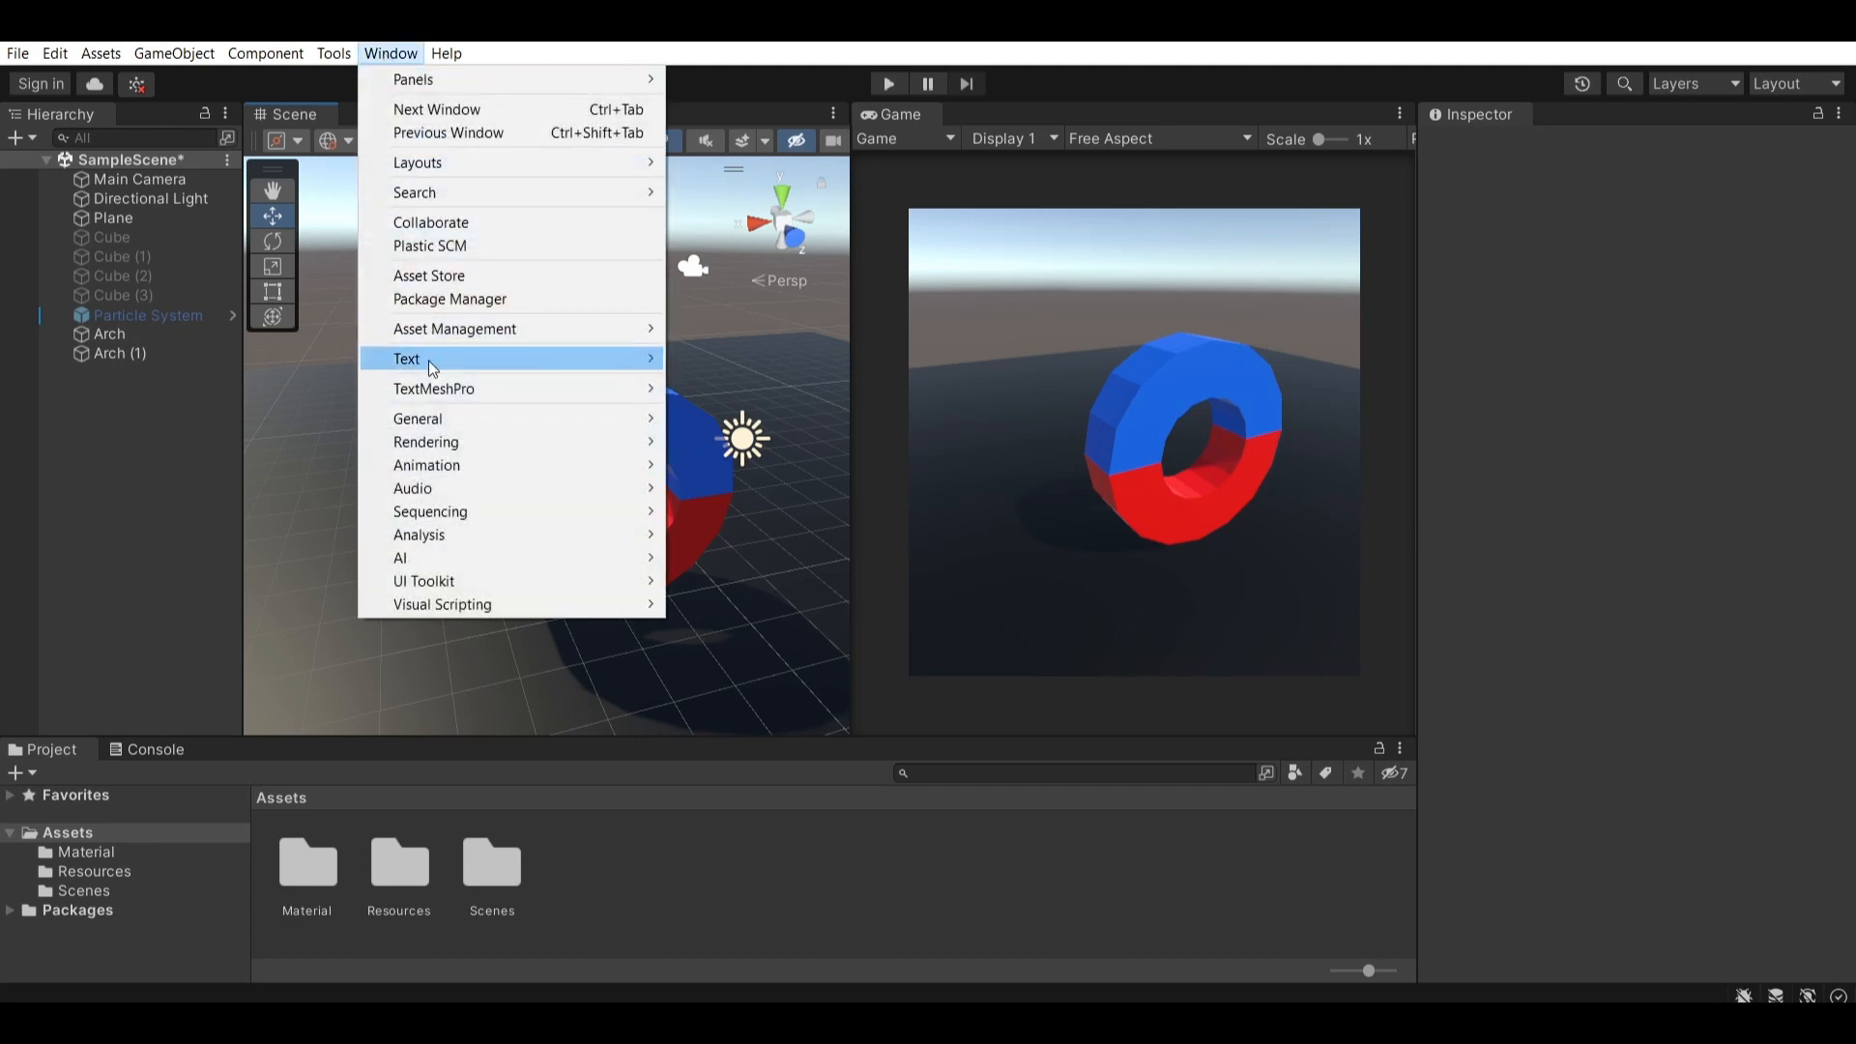
pyautogui.click(448, 298)
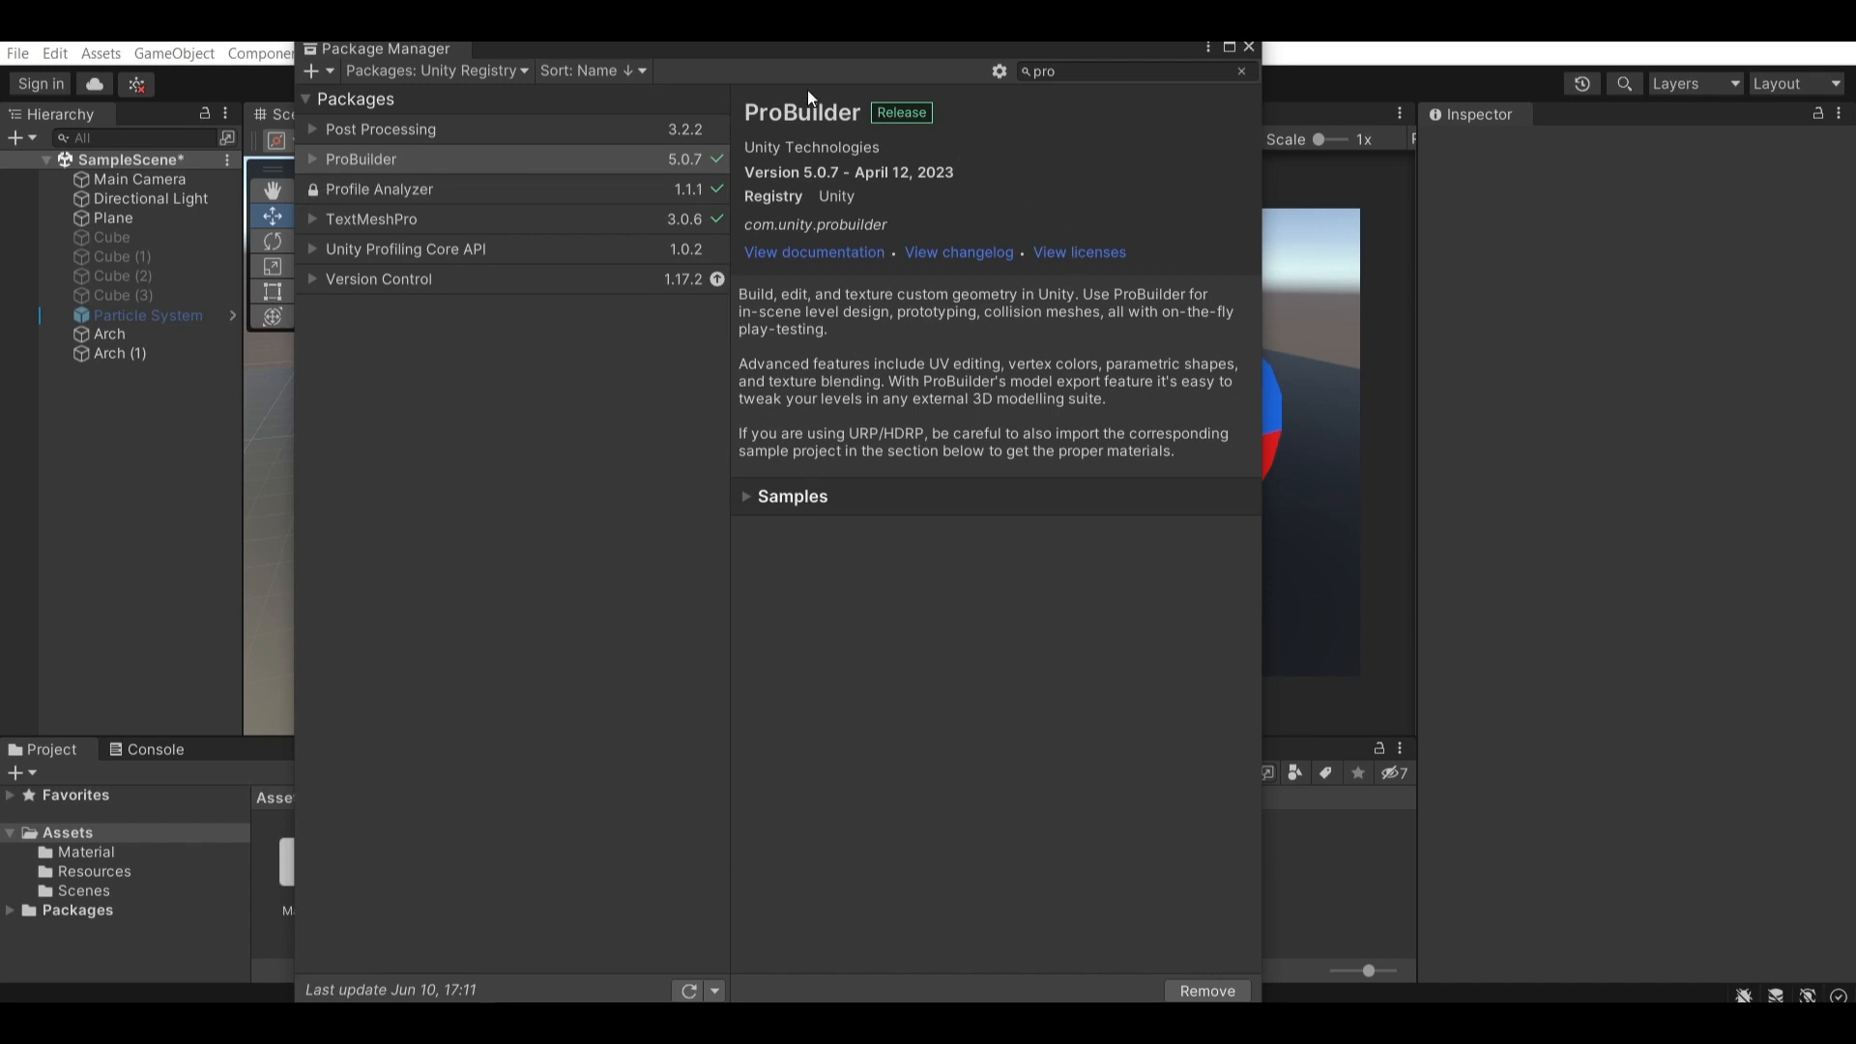
pyautogui.moveTo(1091, 132)
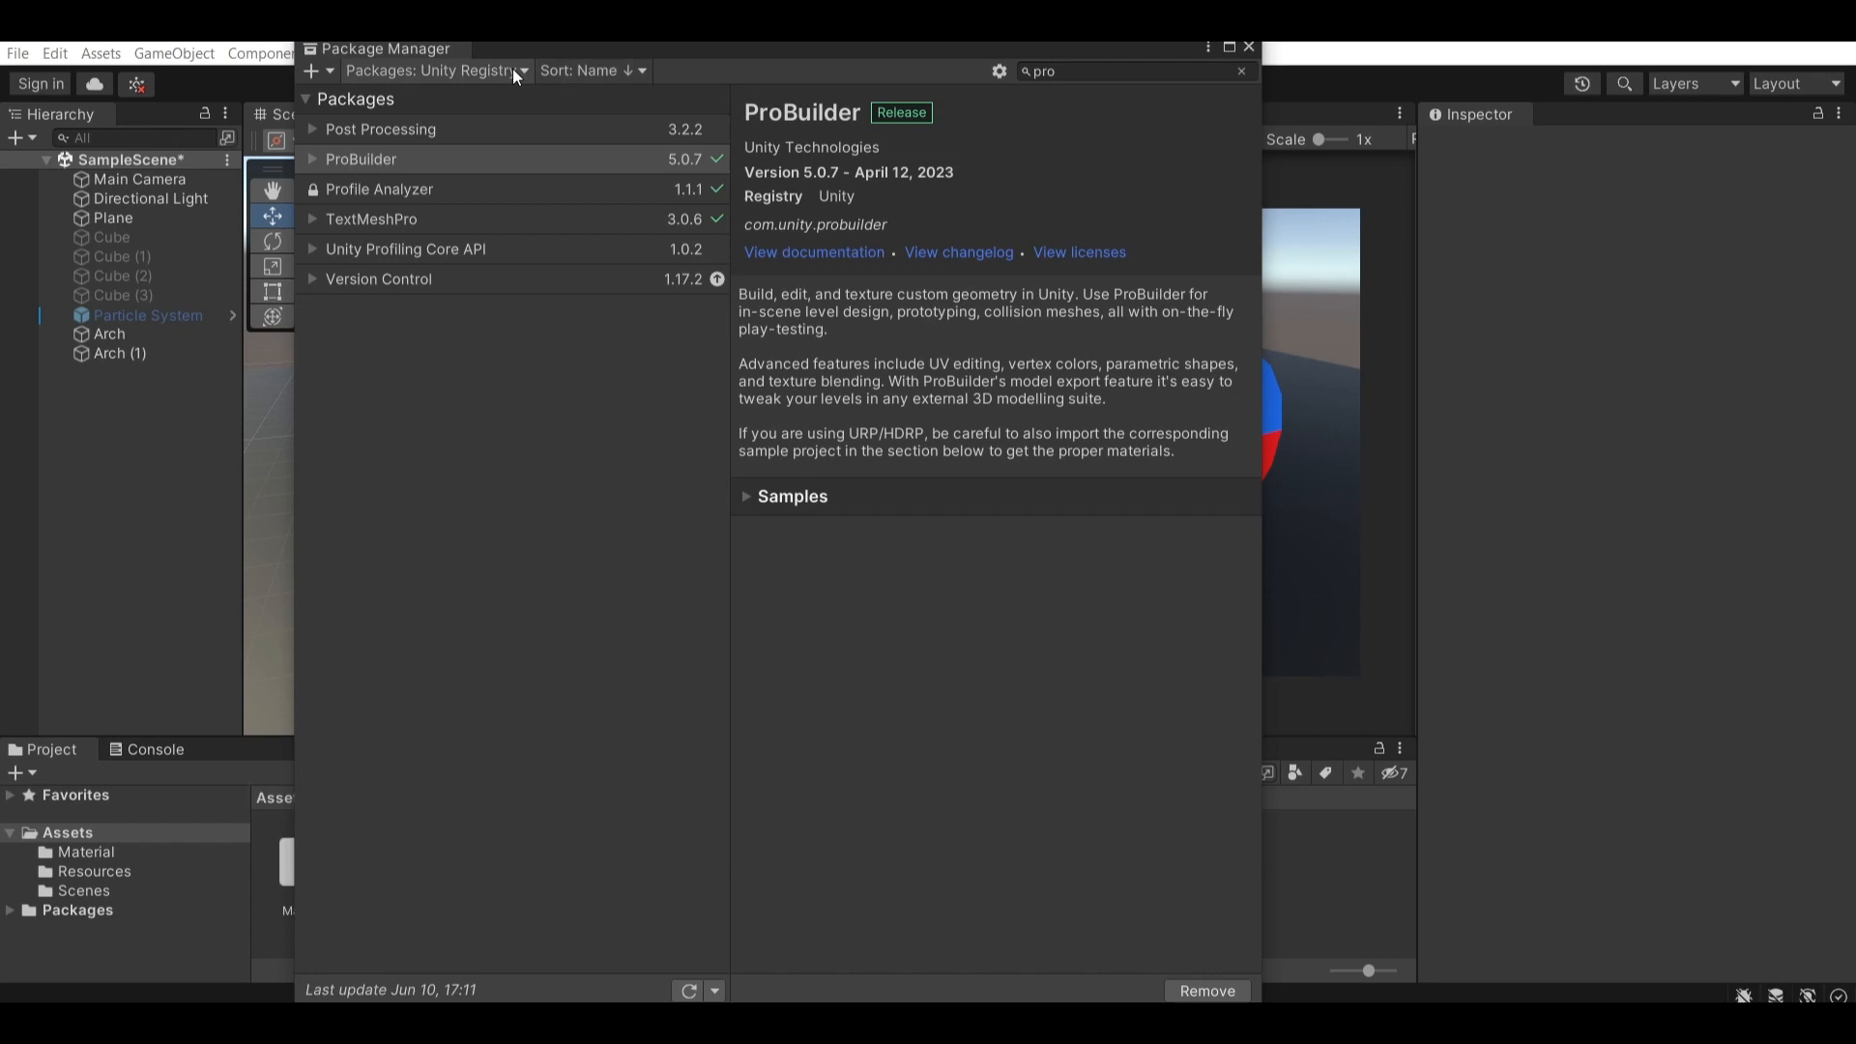
pyautogui.click(435, 70)
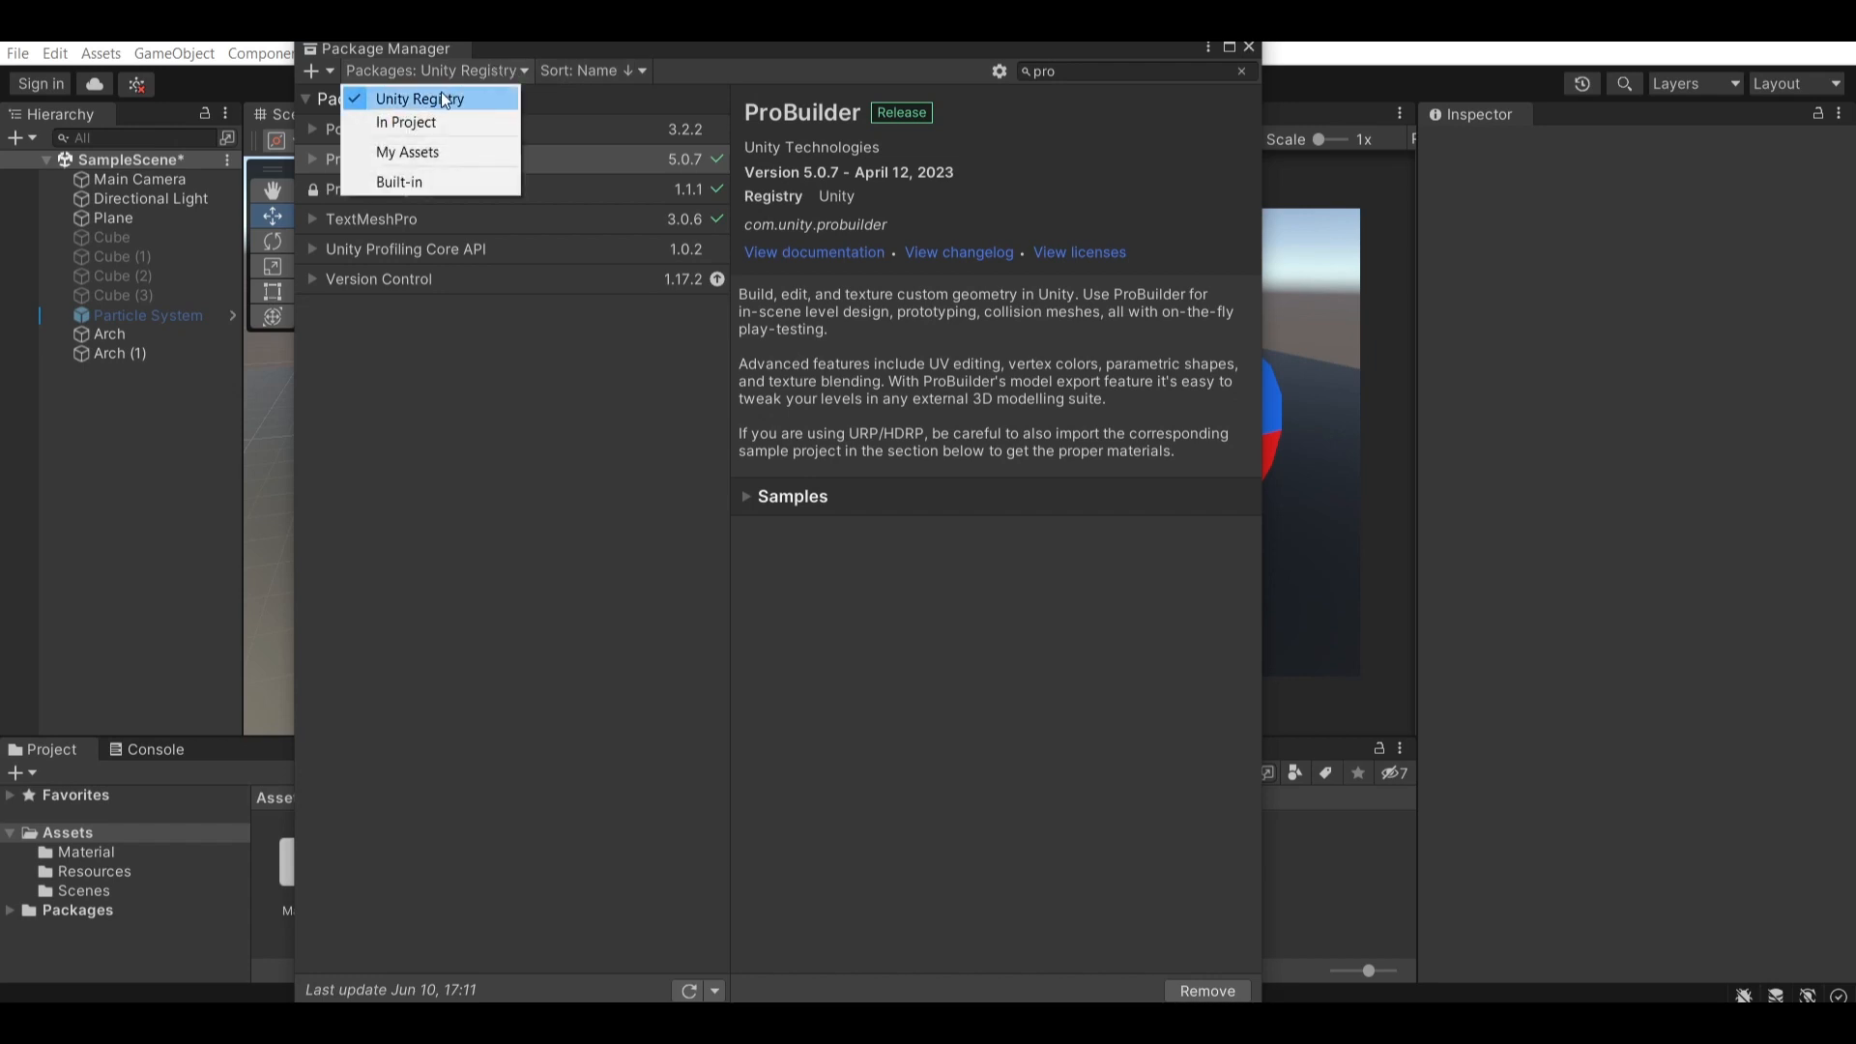
pyautogui.click(420, 99)
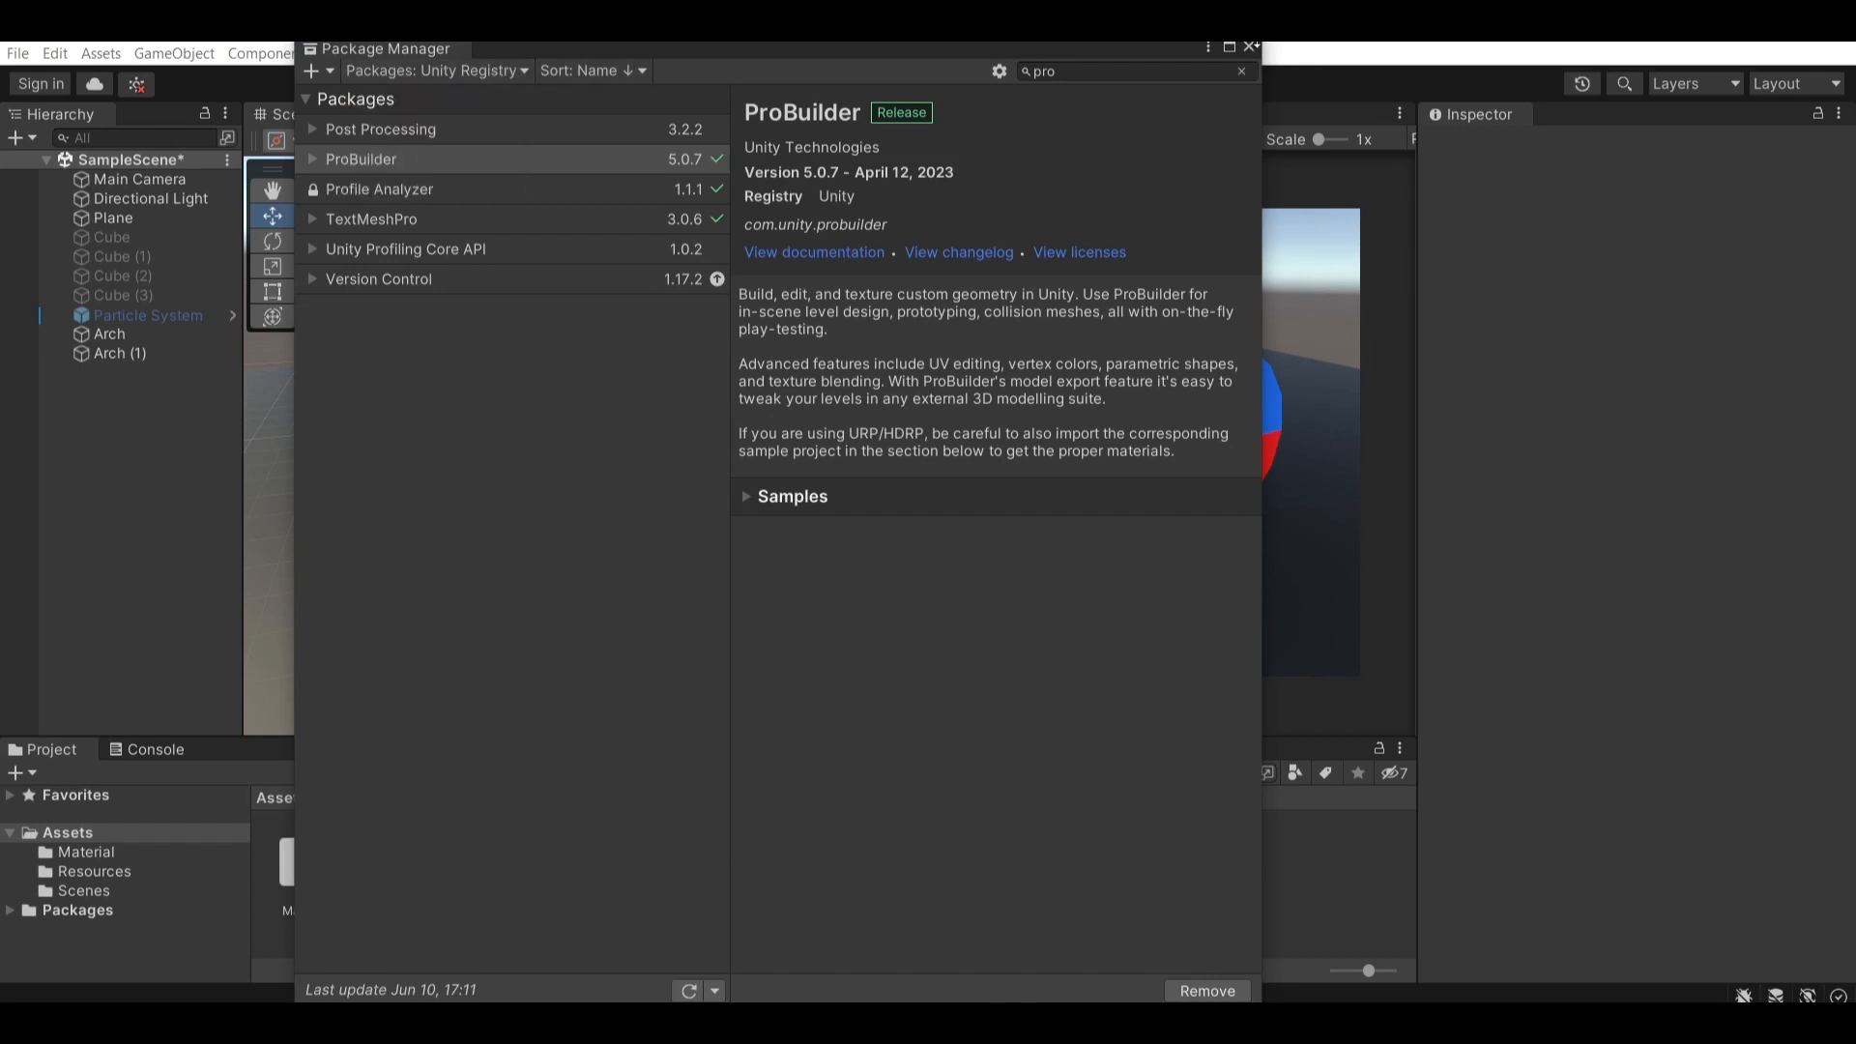
# - Enable Experimental Features Enabled on the ProBuilder page of Editor Preferences
pyautogui.click(54, 54)
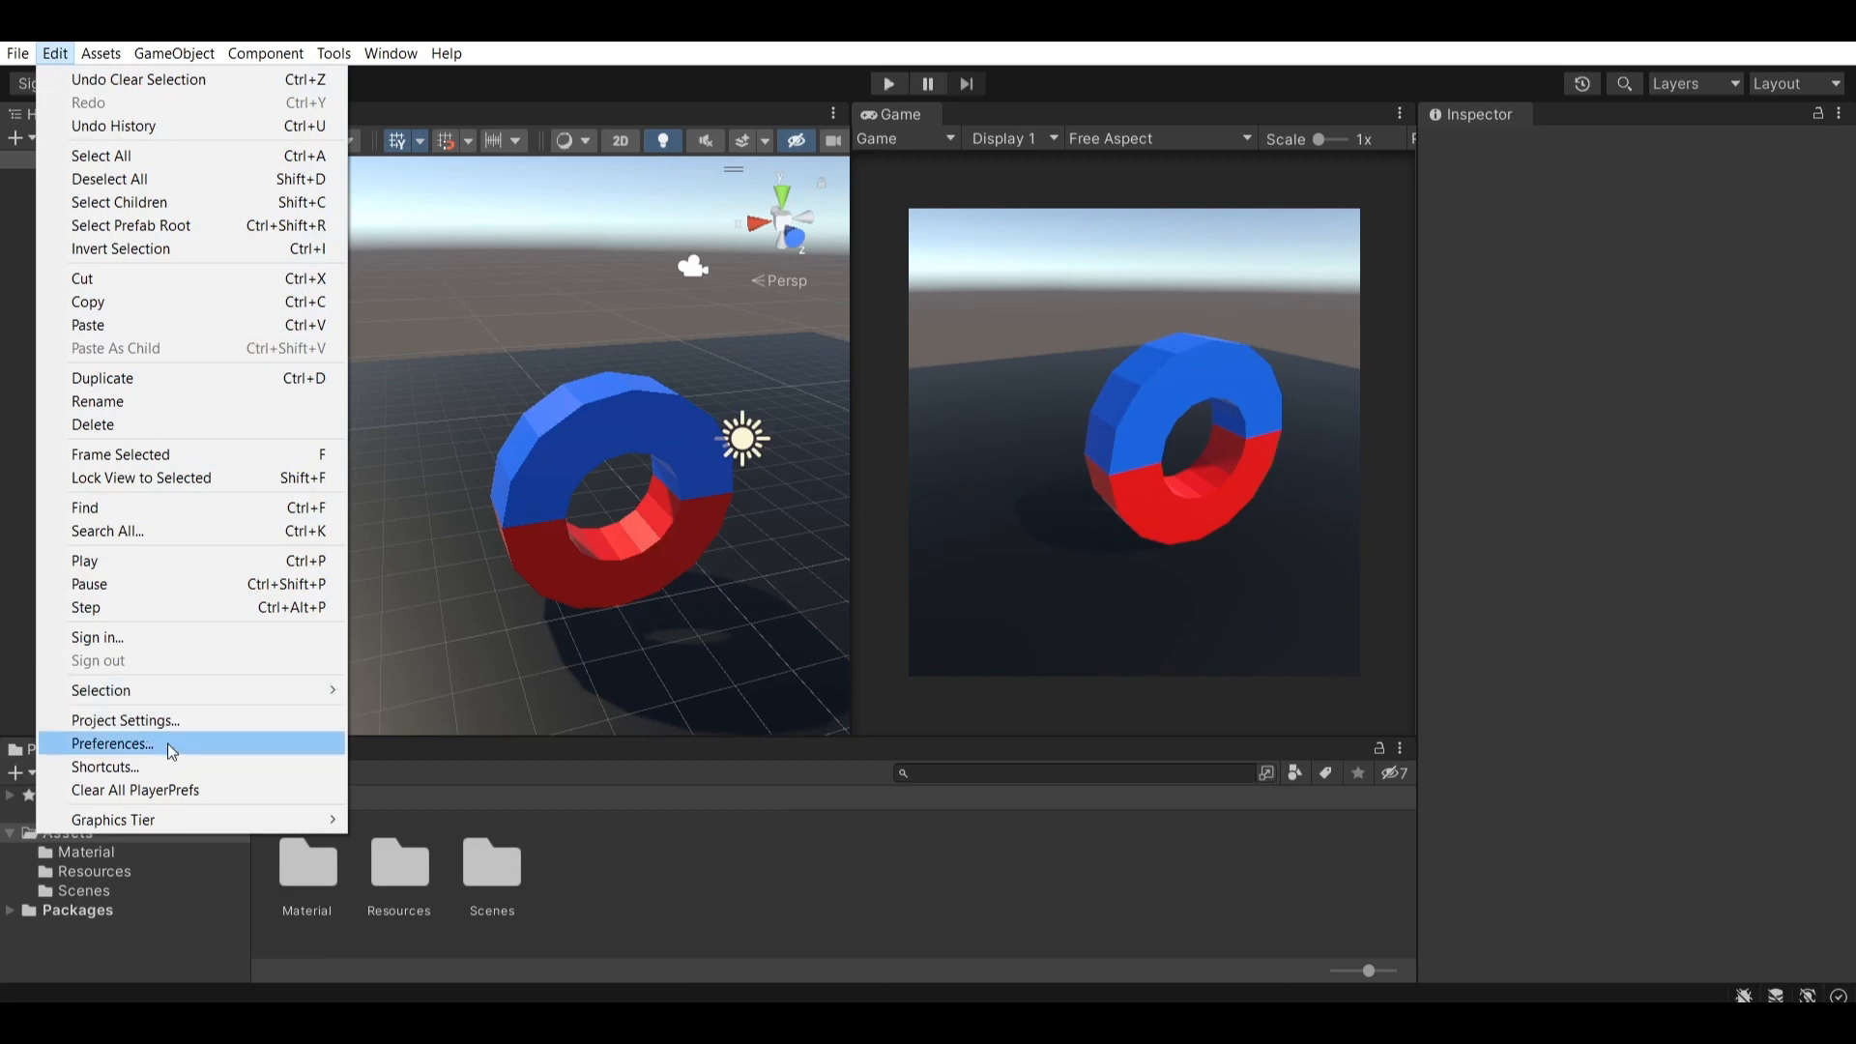
pyautogui.click(112, 743)
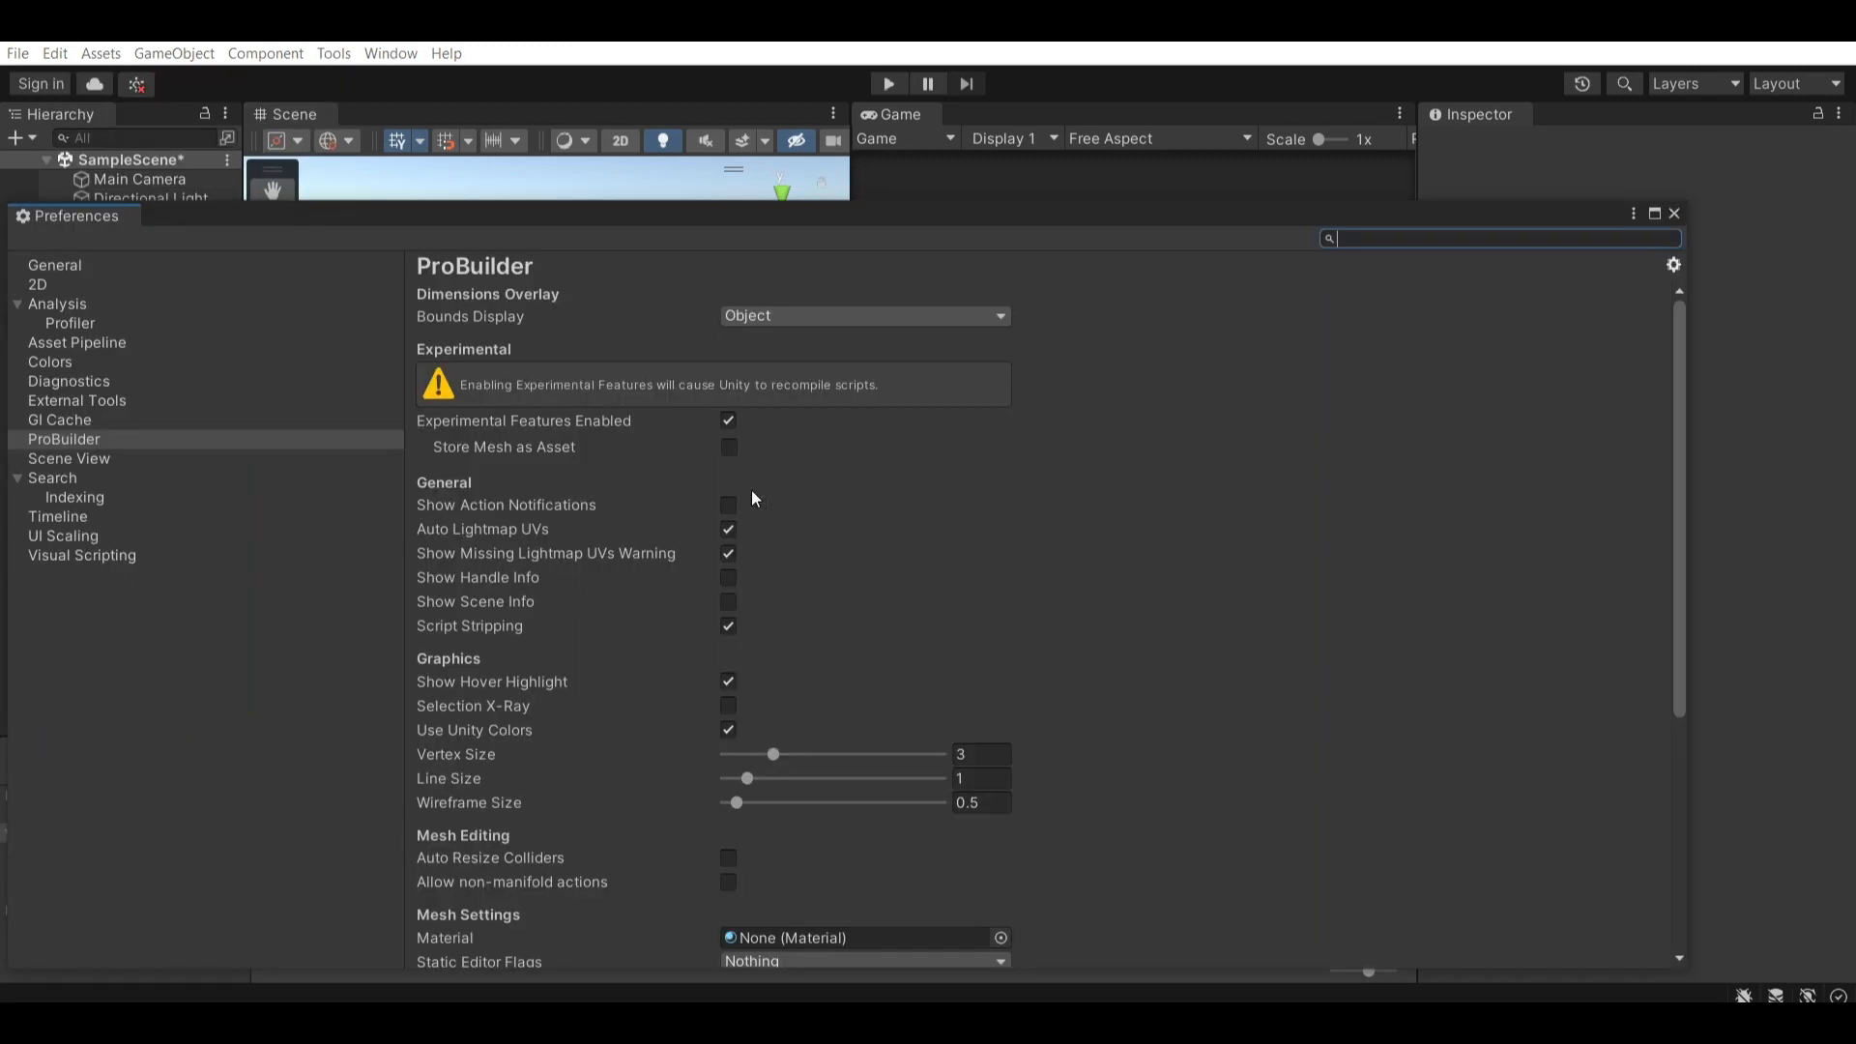
pyautogui.click(729, 420)
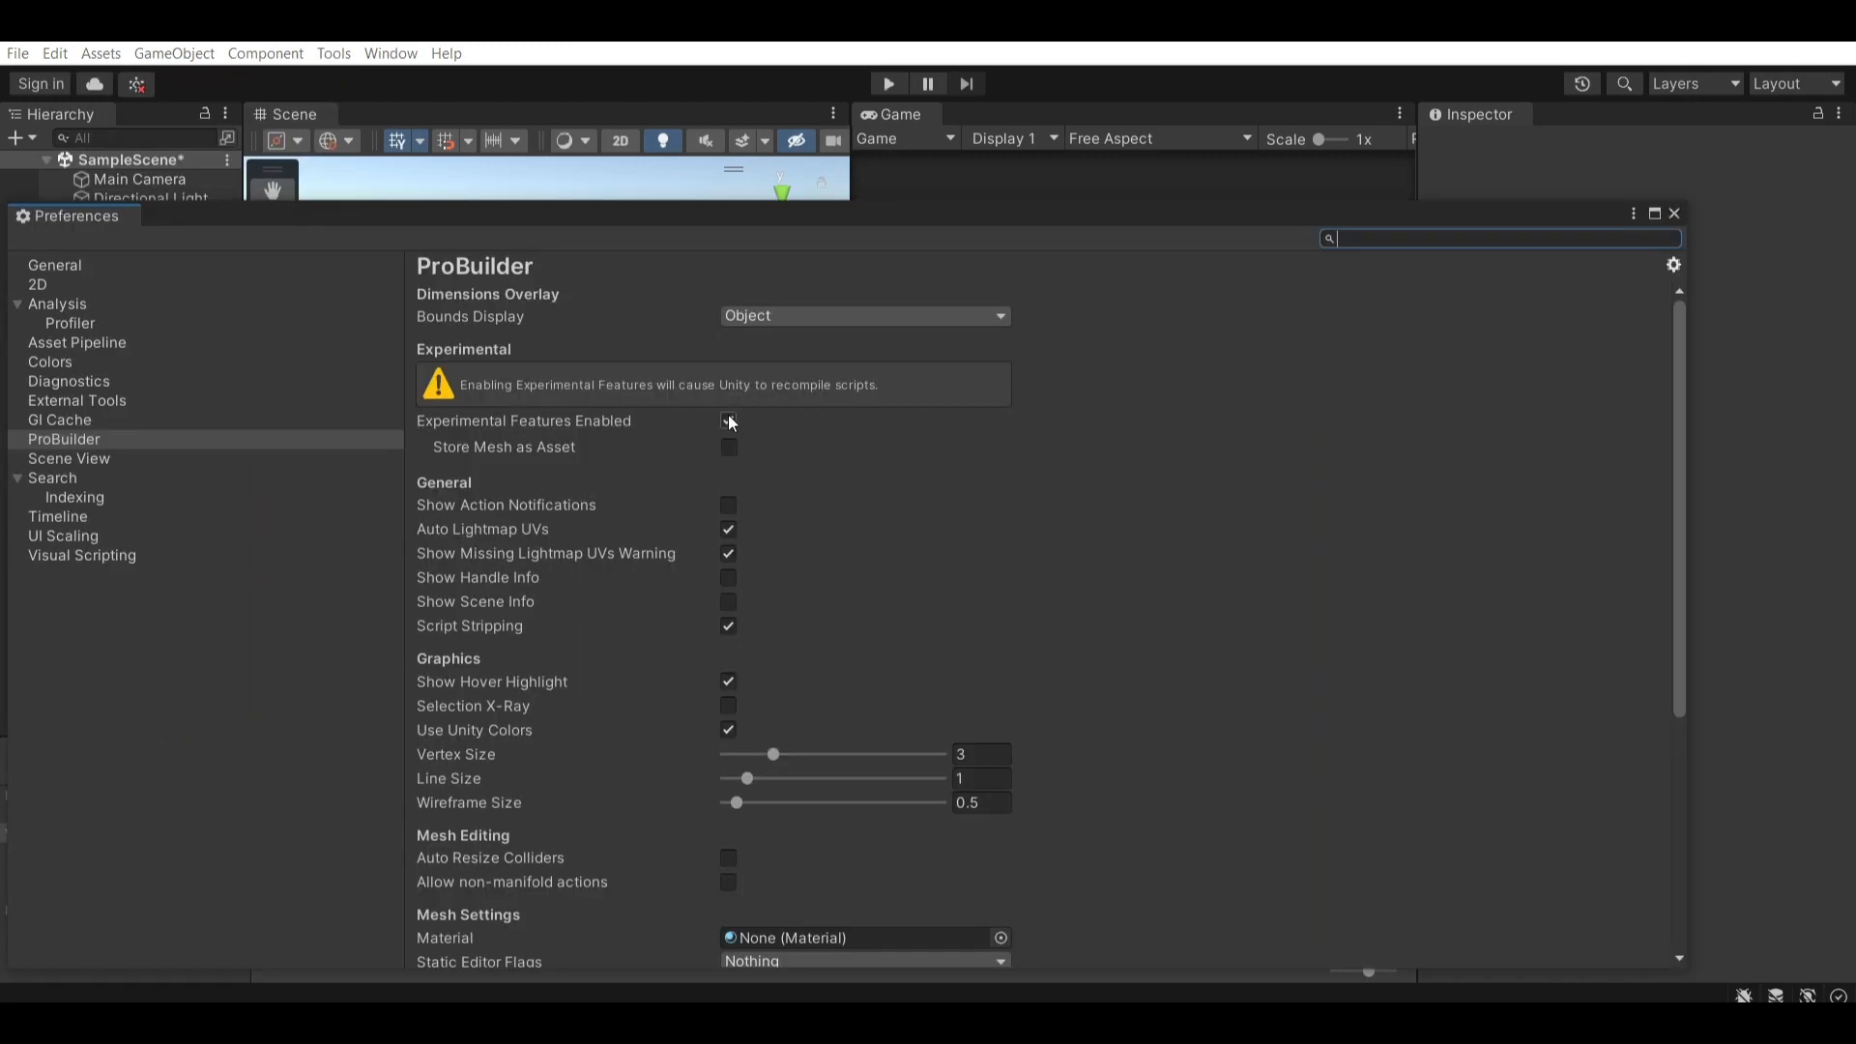
pyautogui.click(727, 420)
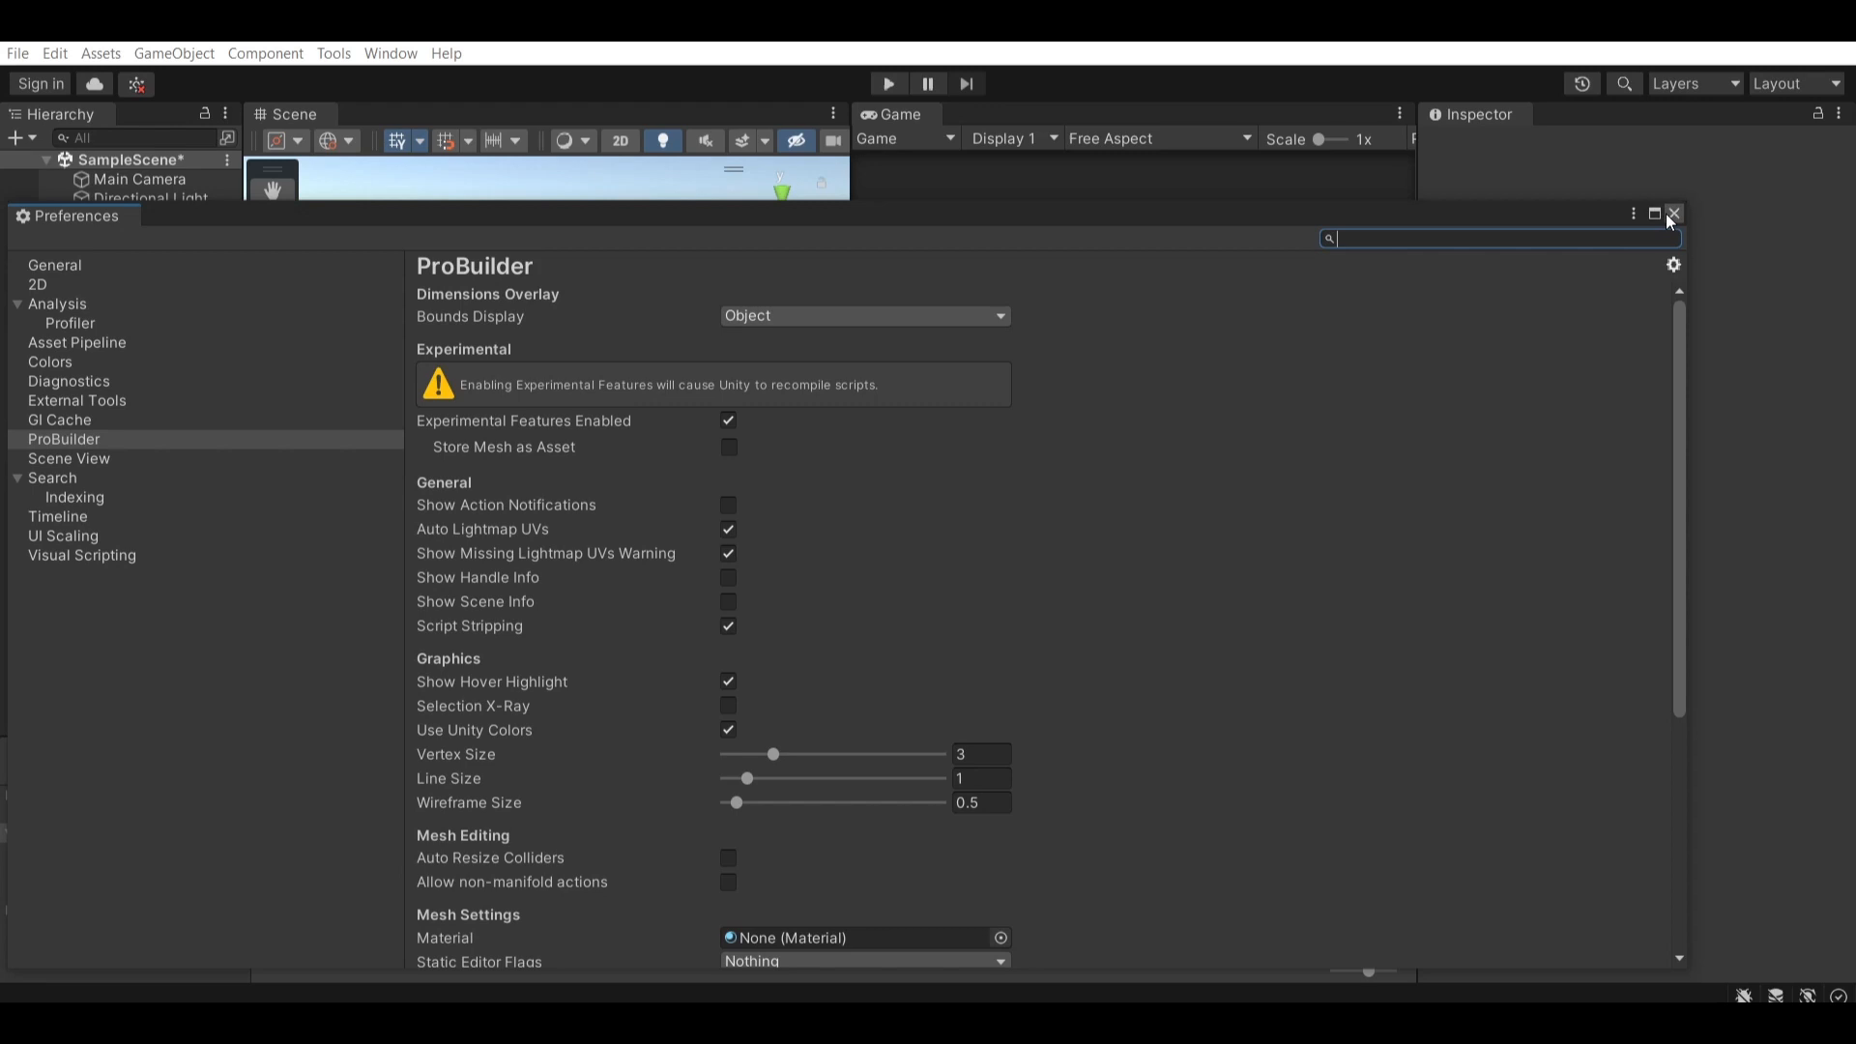
# - Launch ProBuilder's experimental Boolean (CSG) Tool from the Tools menu with empty slots
pyautogui.click(1674, 215)
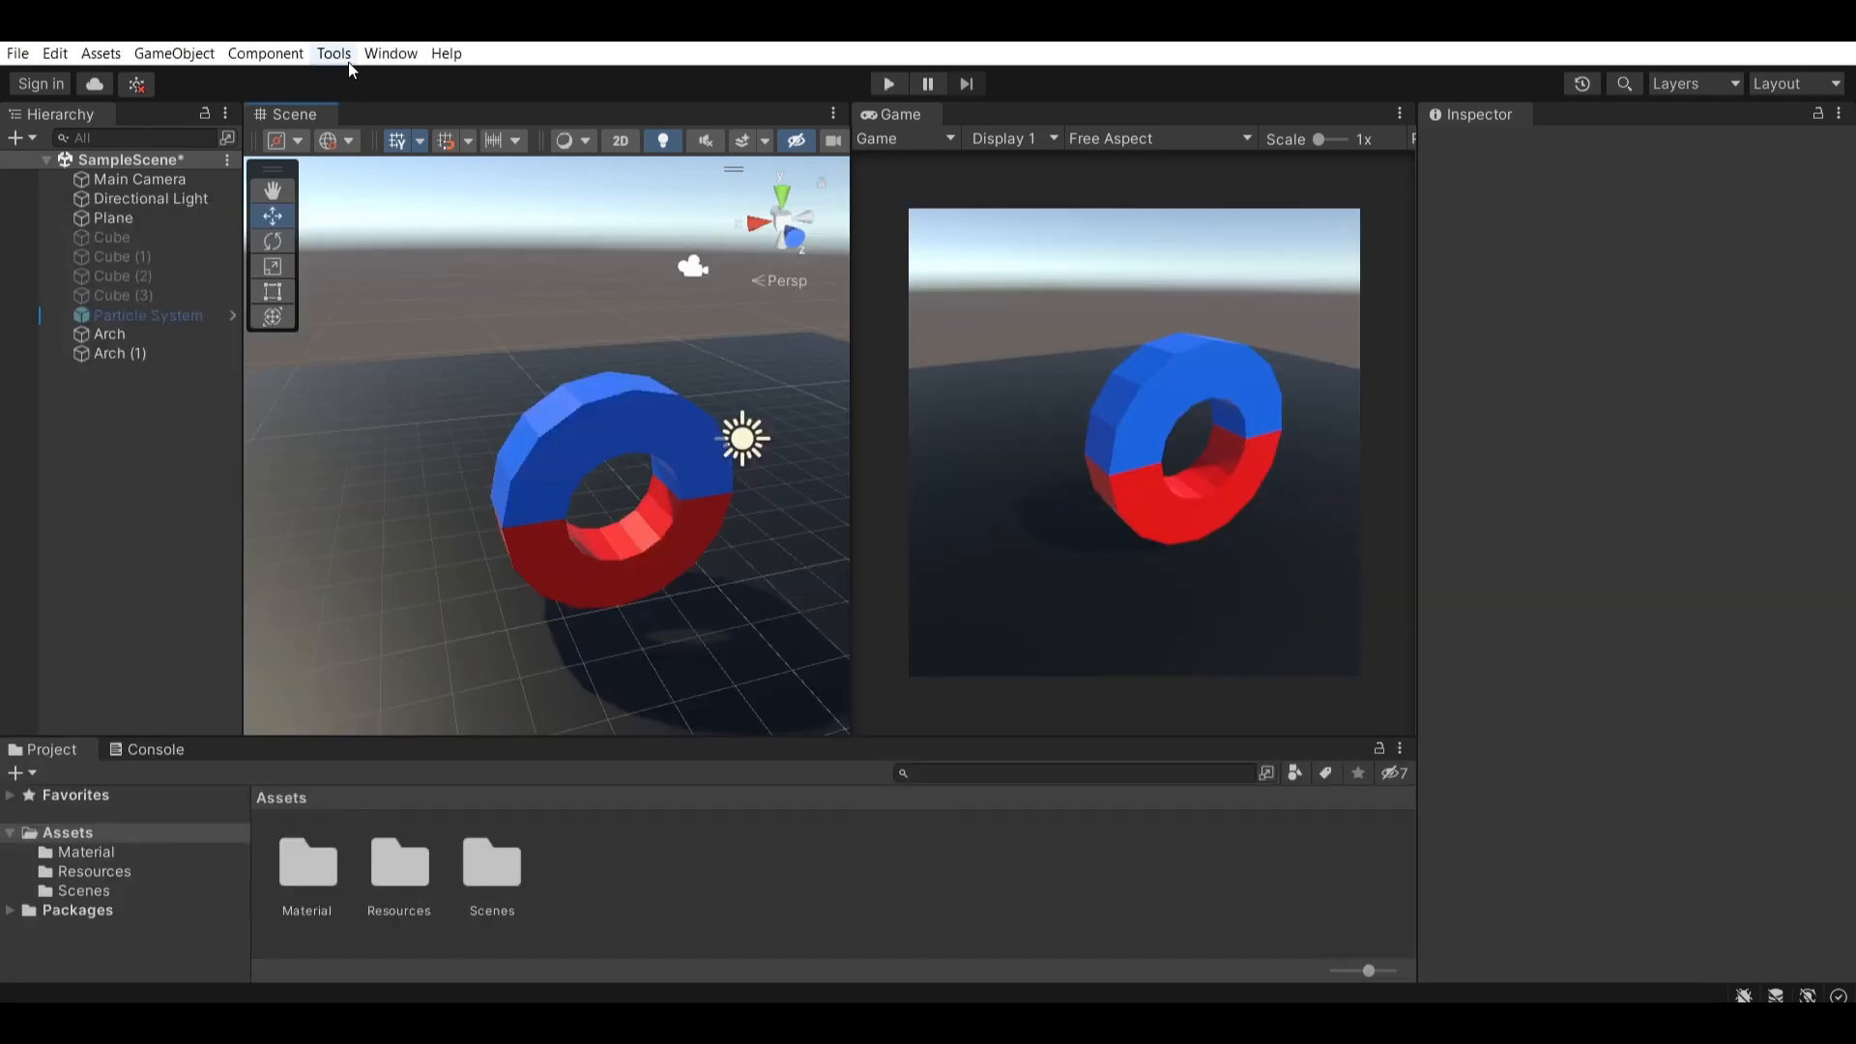
pyautogui.click(334, 54)
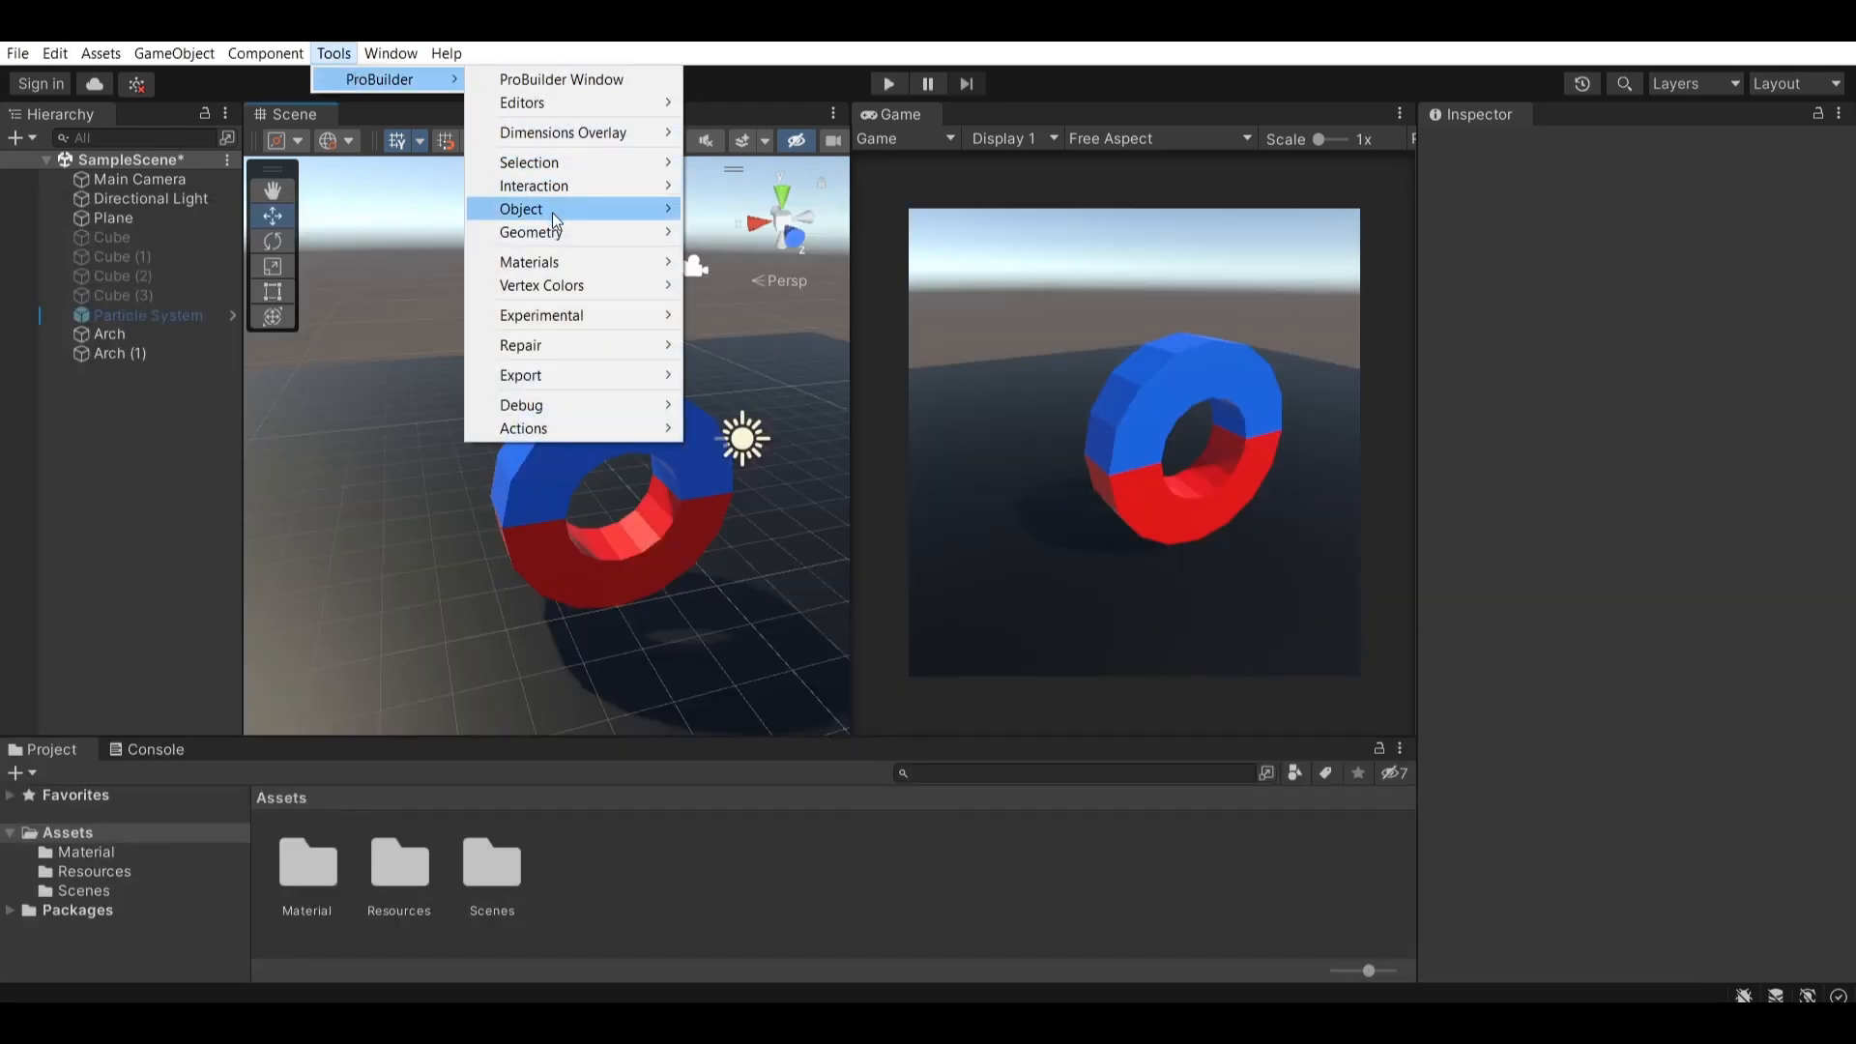
pyautogui.moveTo(541, 315)
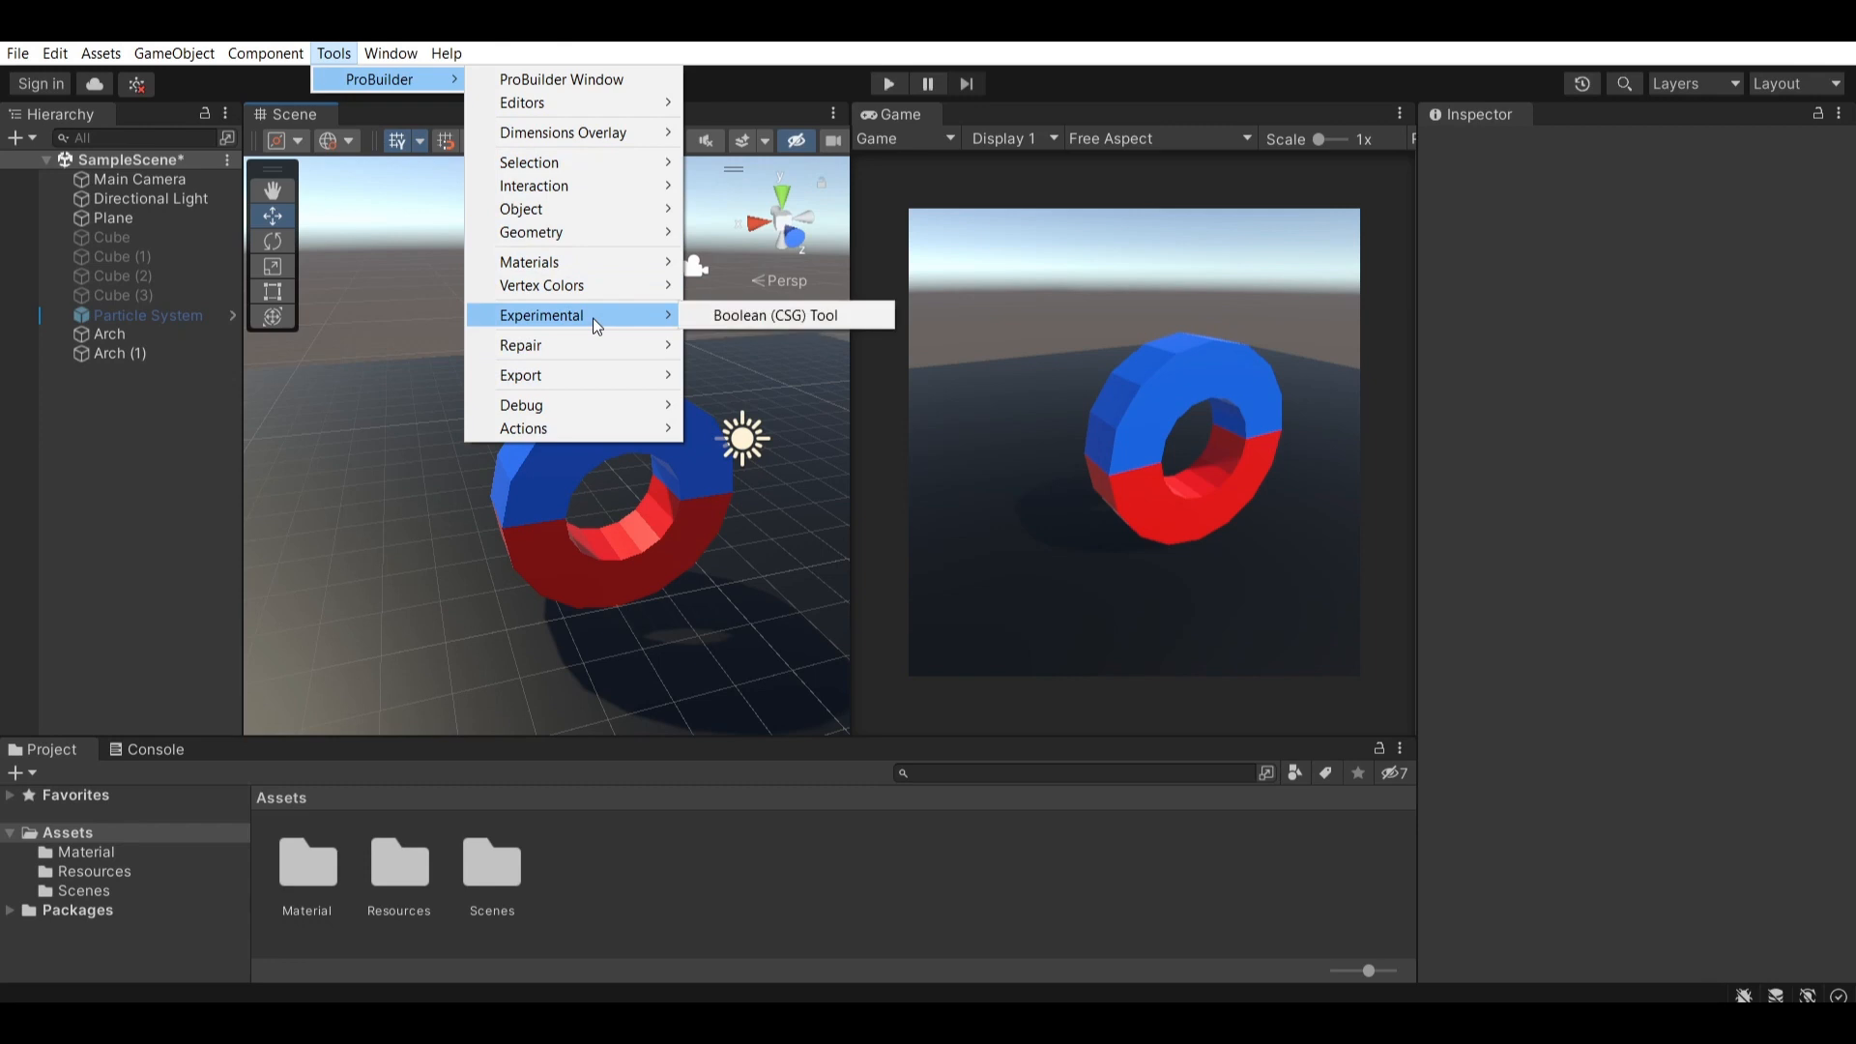
pyautogui.moveTo(776, 315)
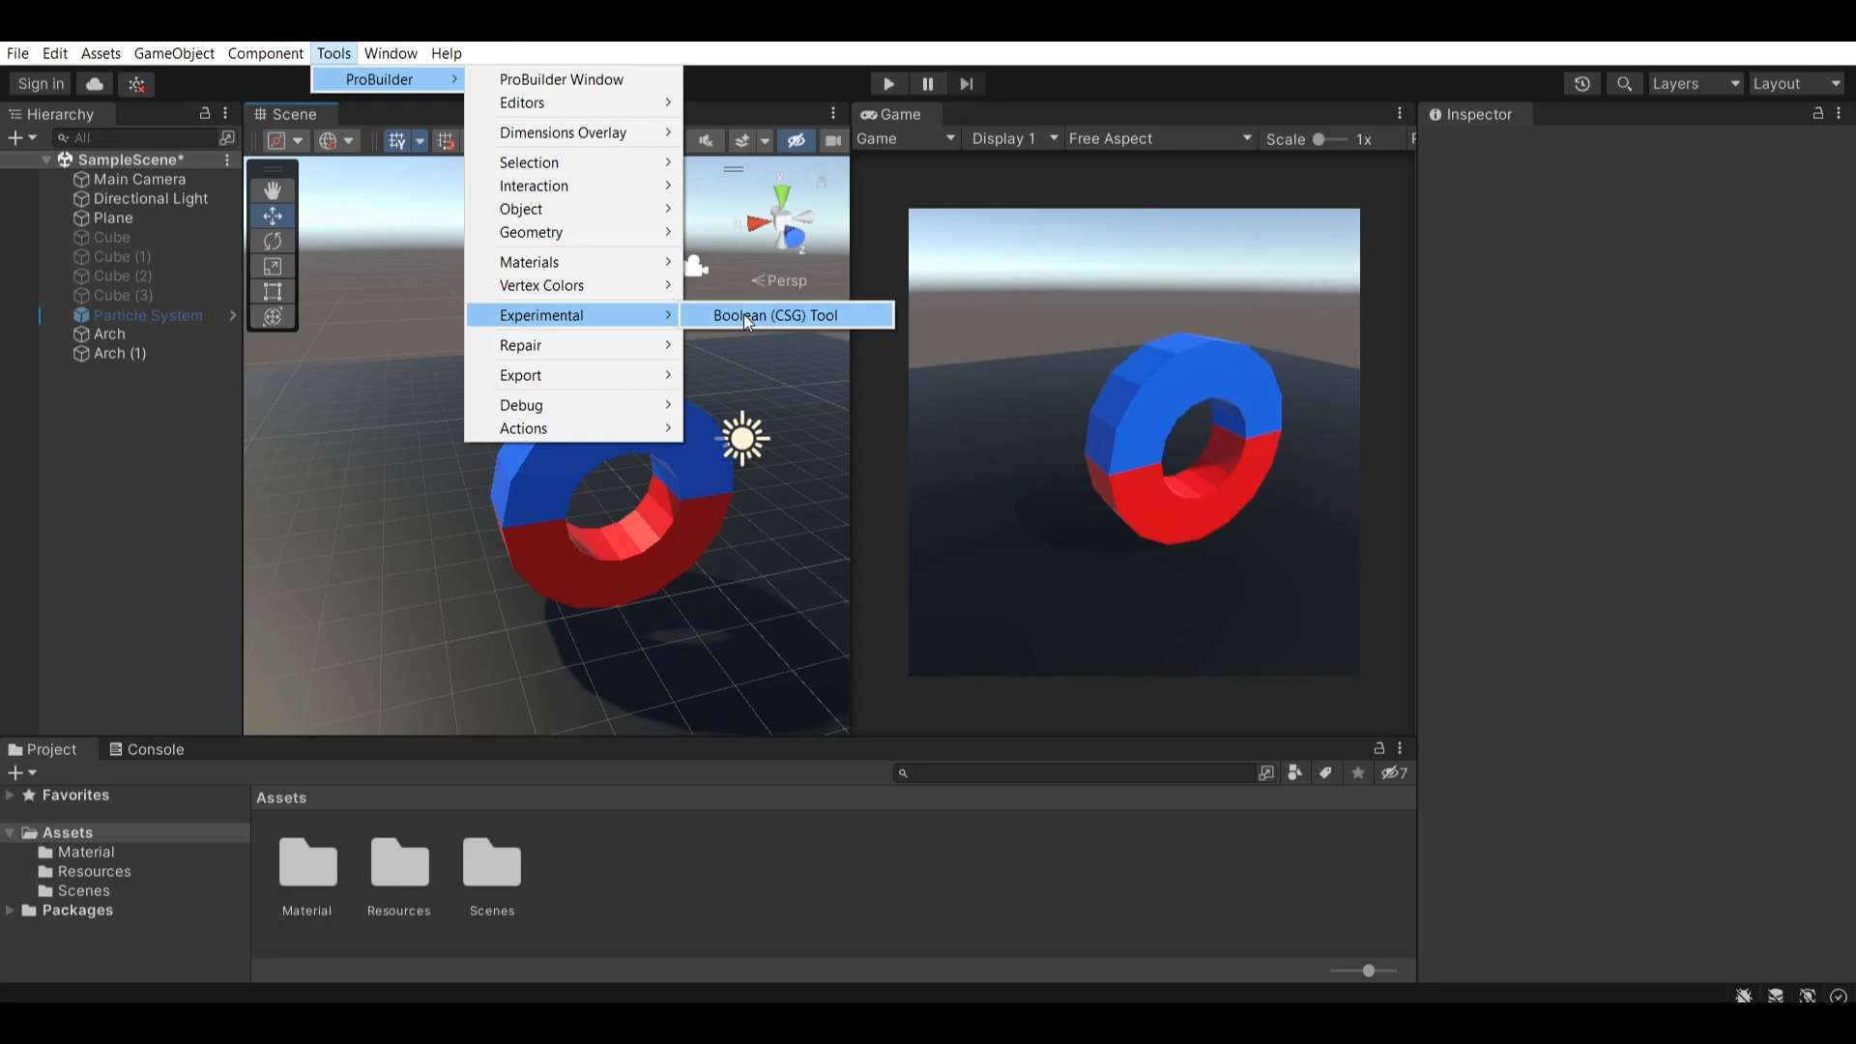
pyautogui.click(773, 315)
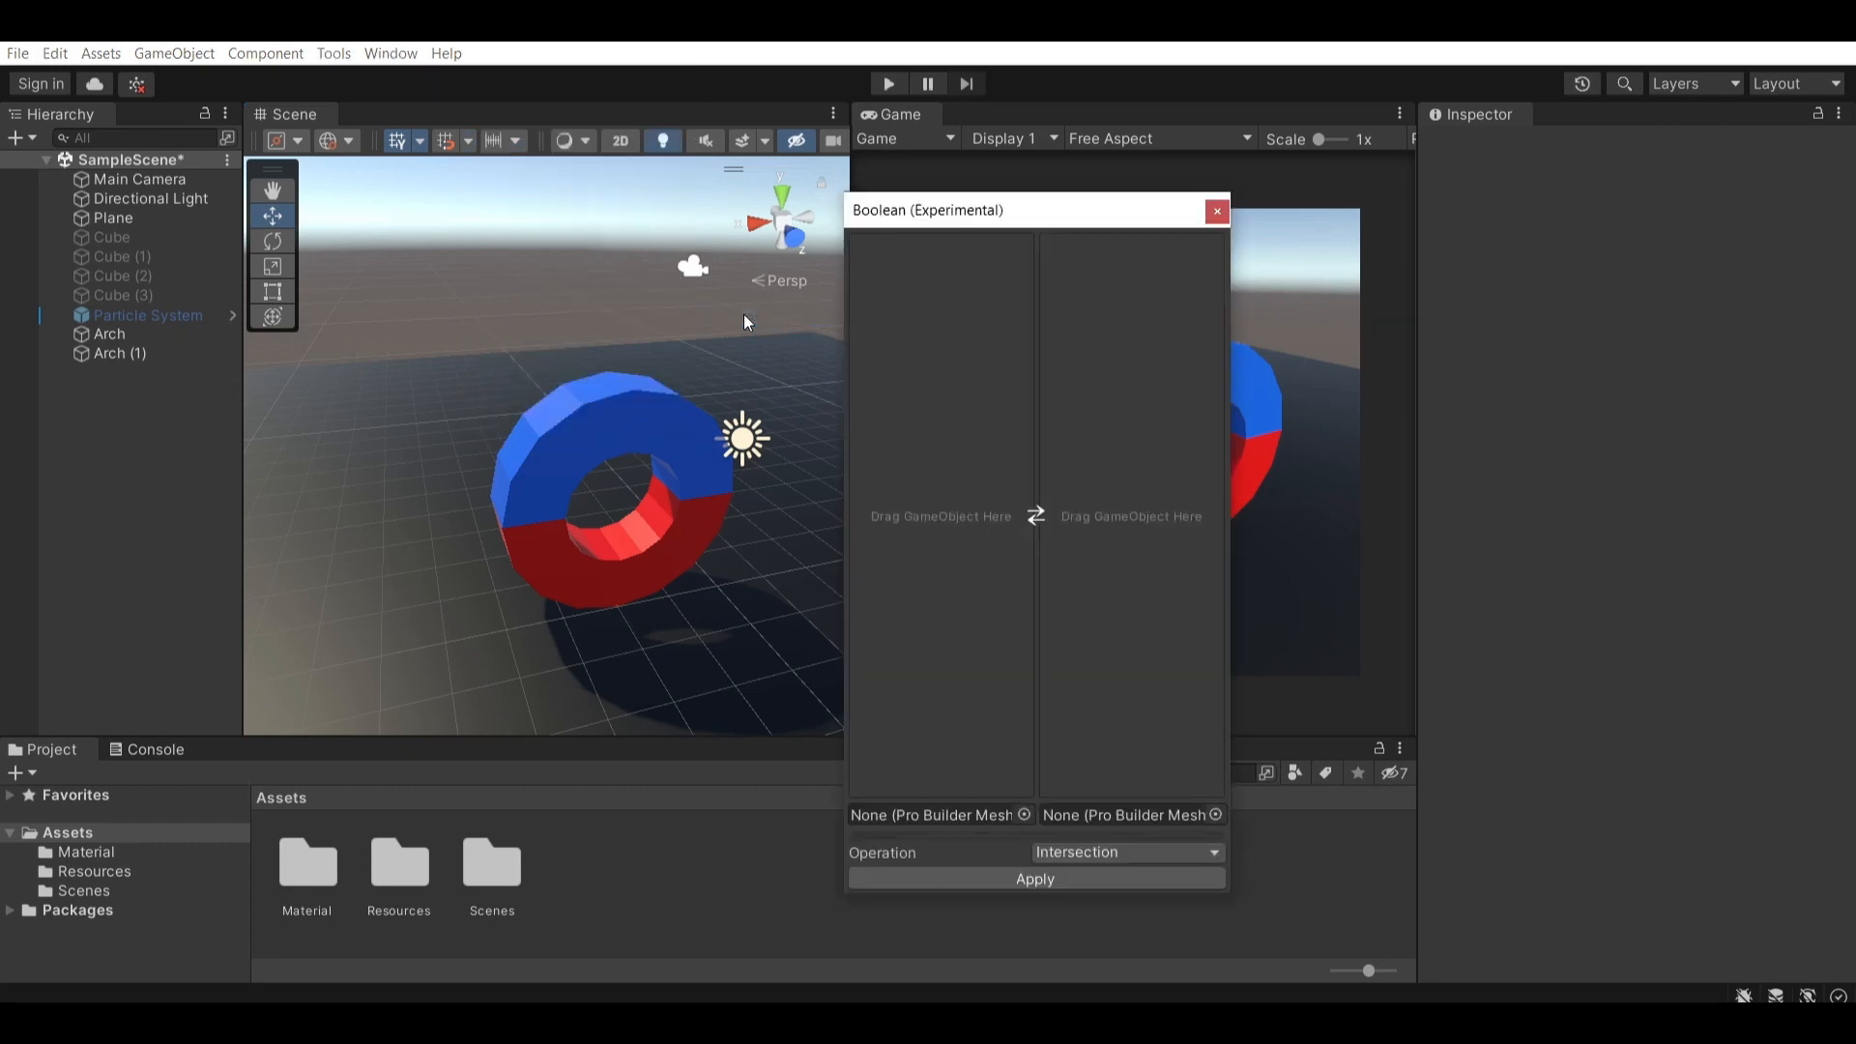
# - Load Arch and Arch (1) into the Boolean slots with the operation set to Union
pyautogui.click(1126, 853)
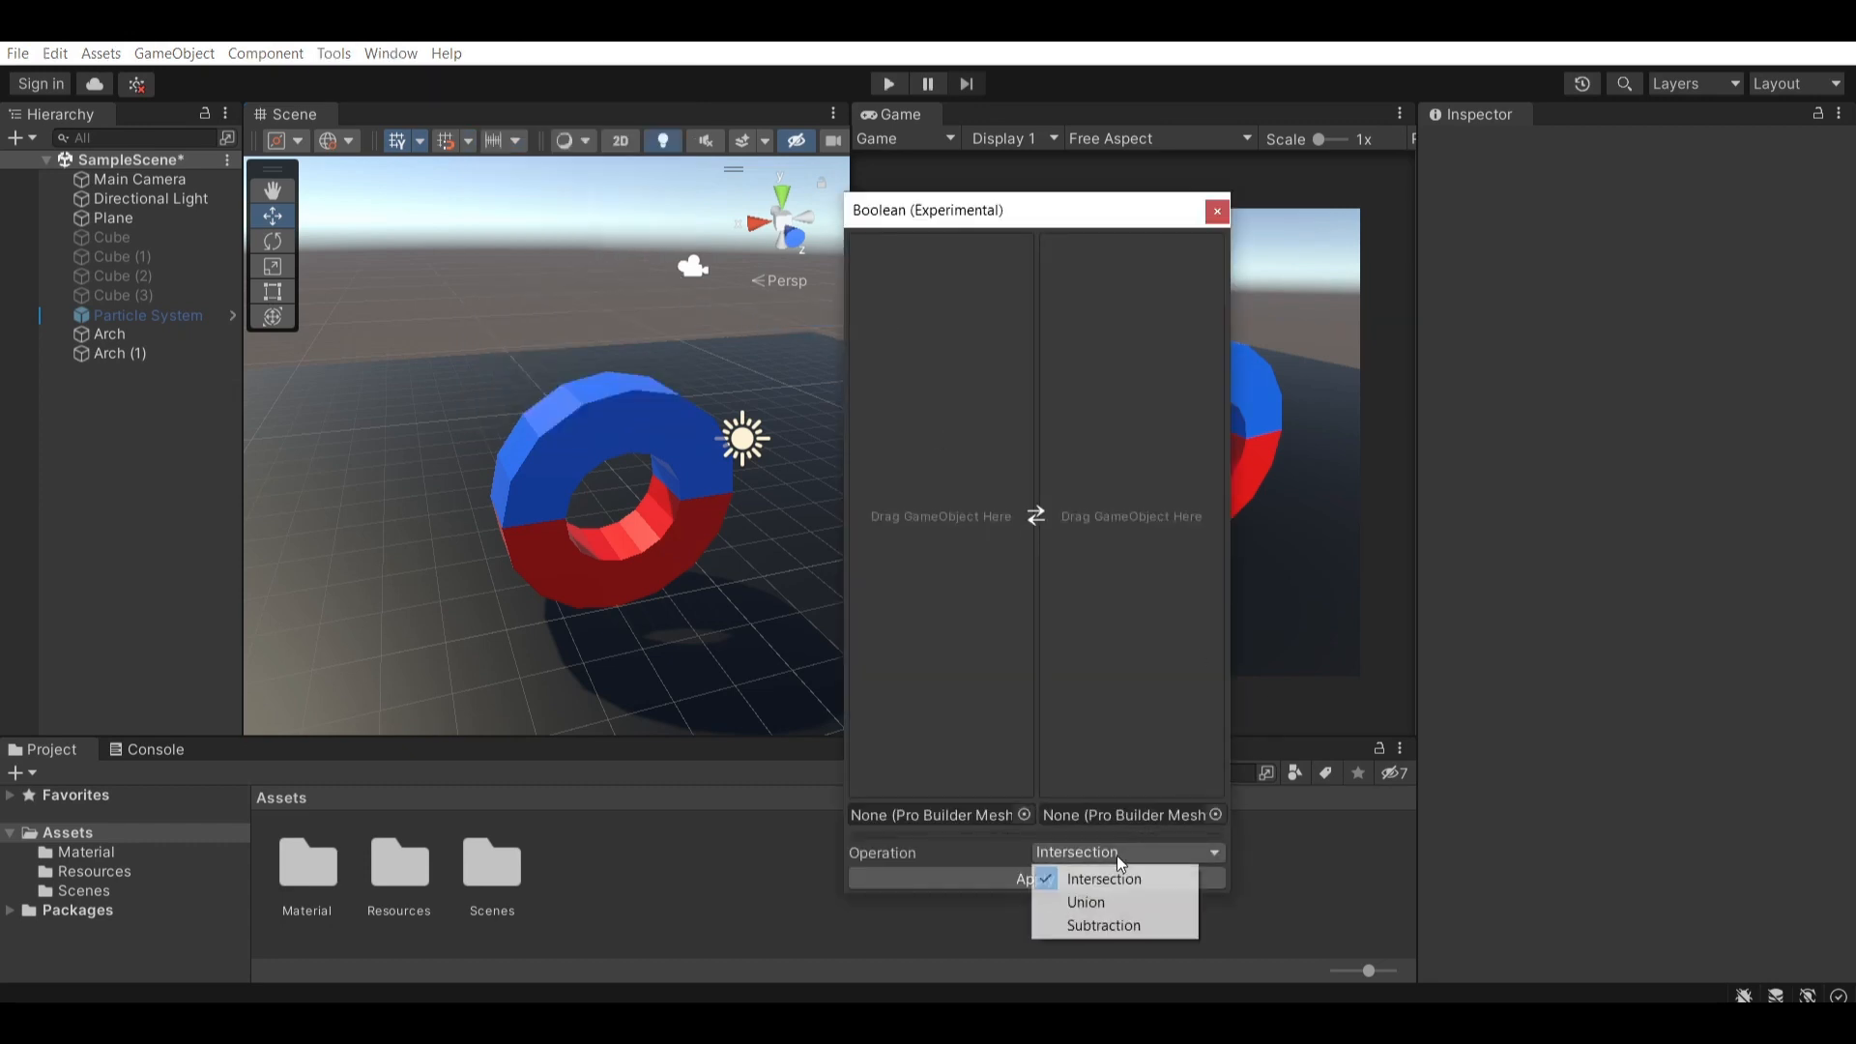
pyautogui.moveTo(1083, 903)
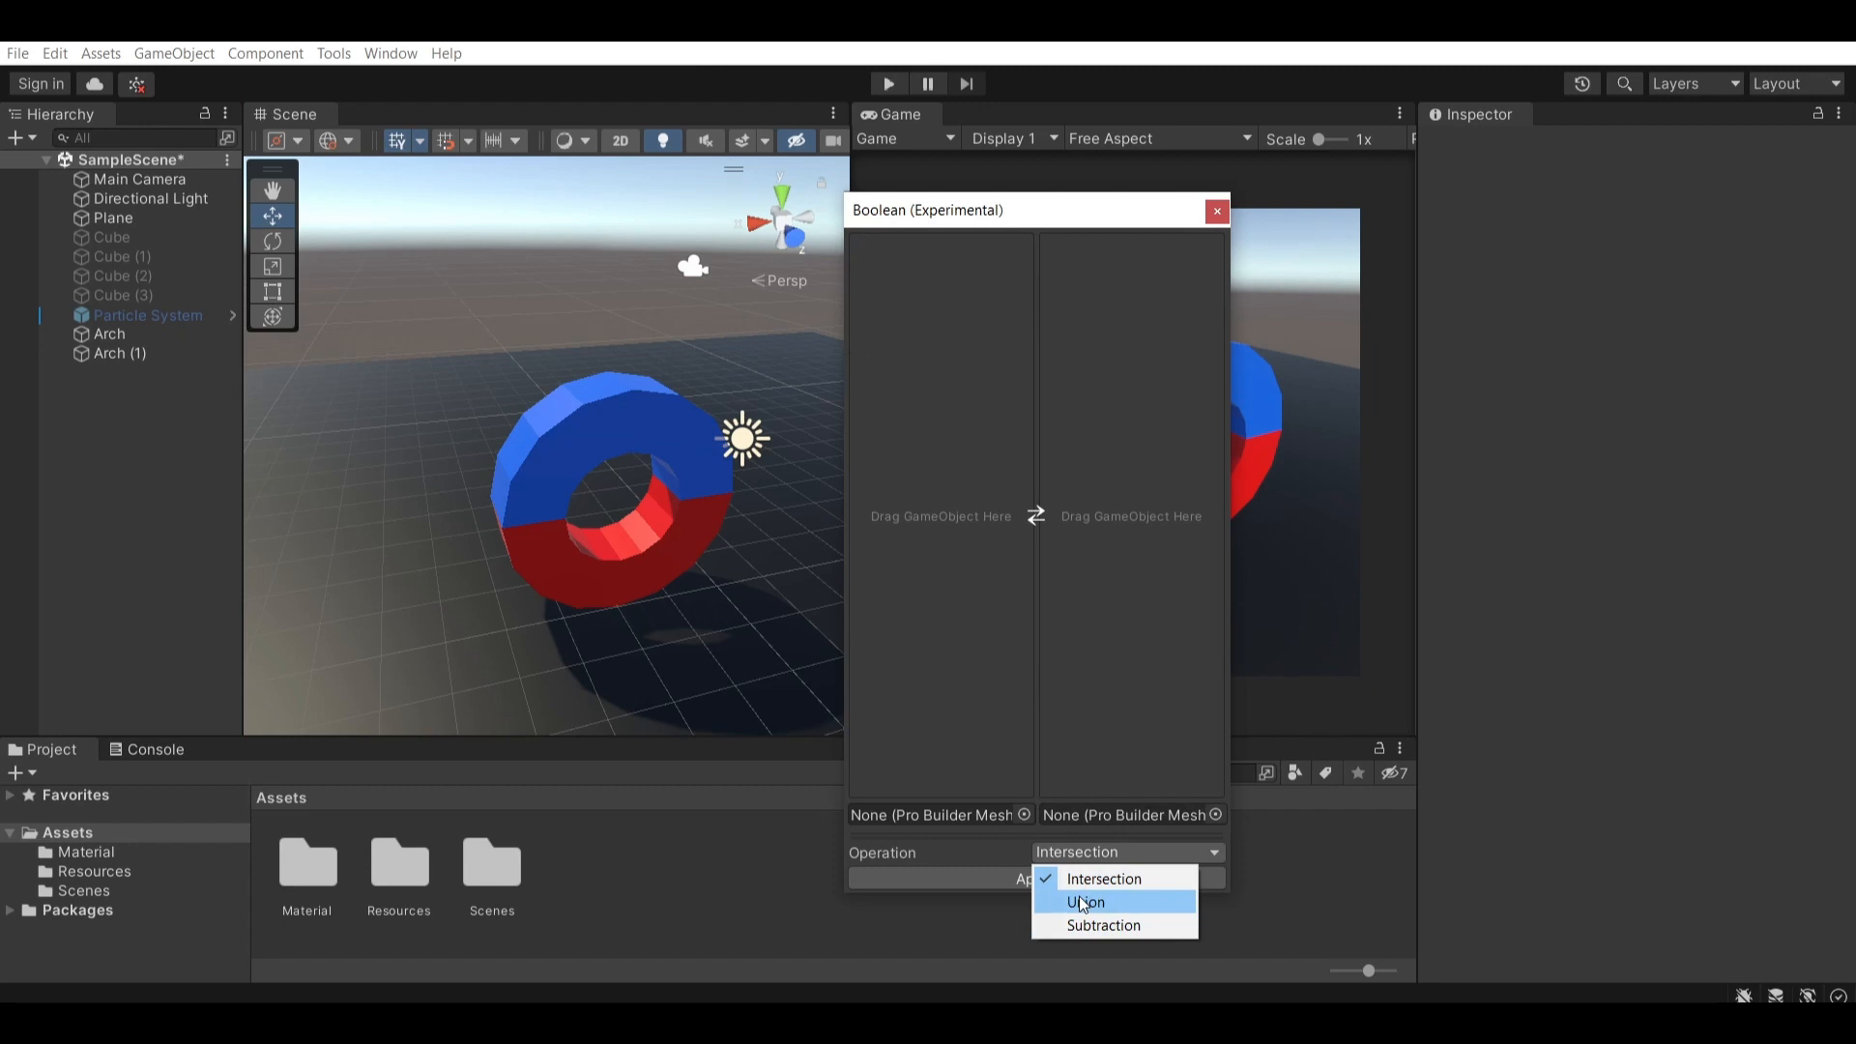
pyautogui.click(1085, 903)
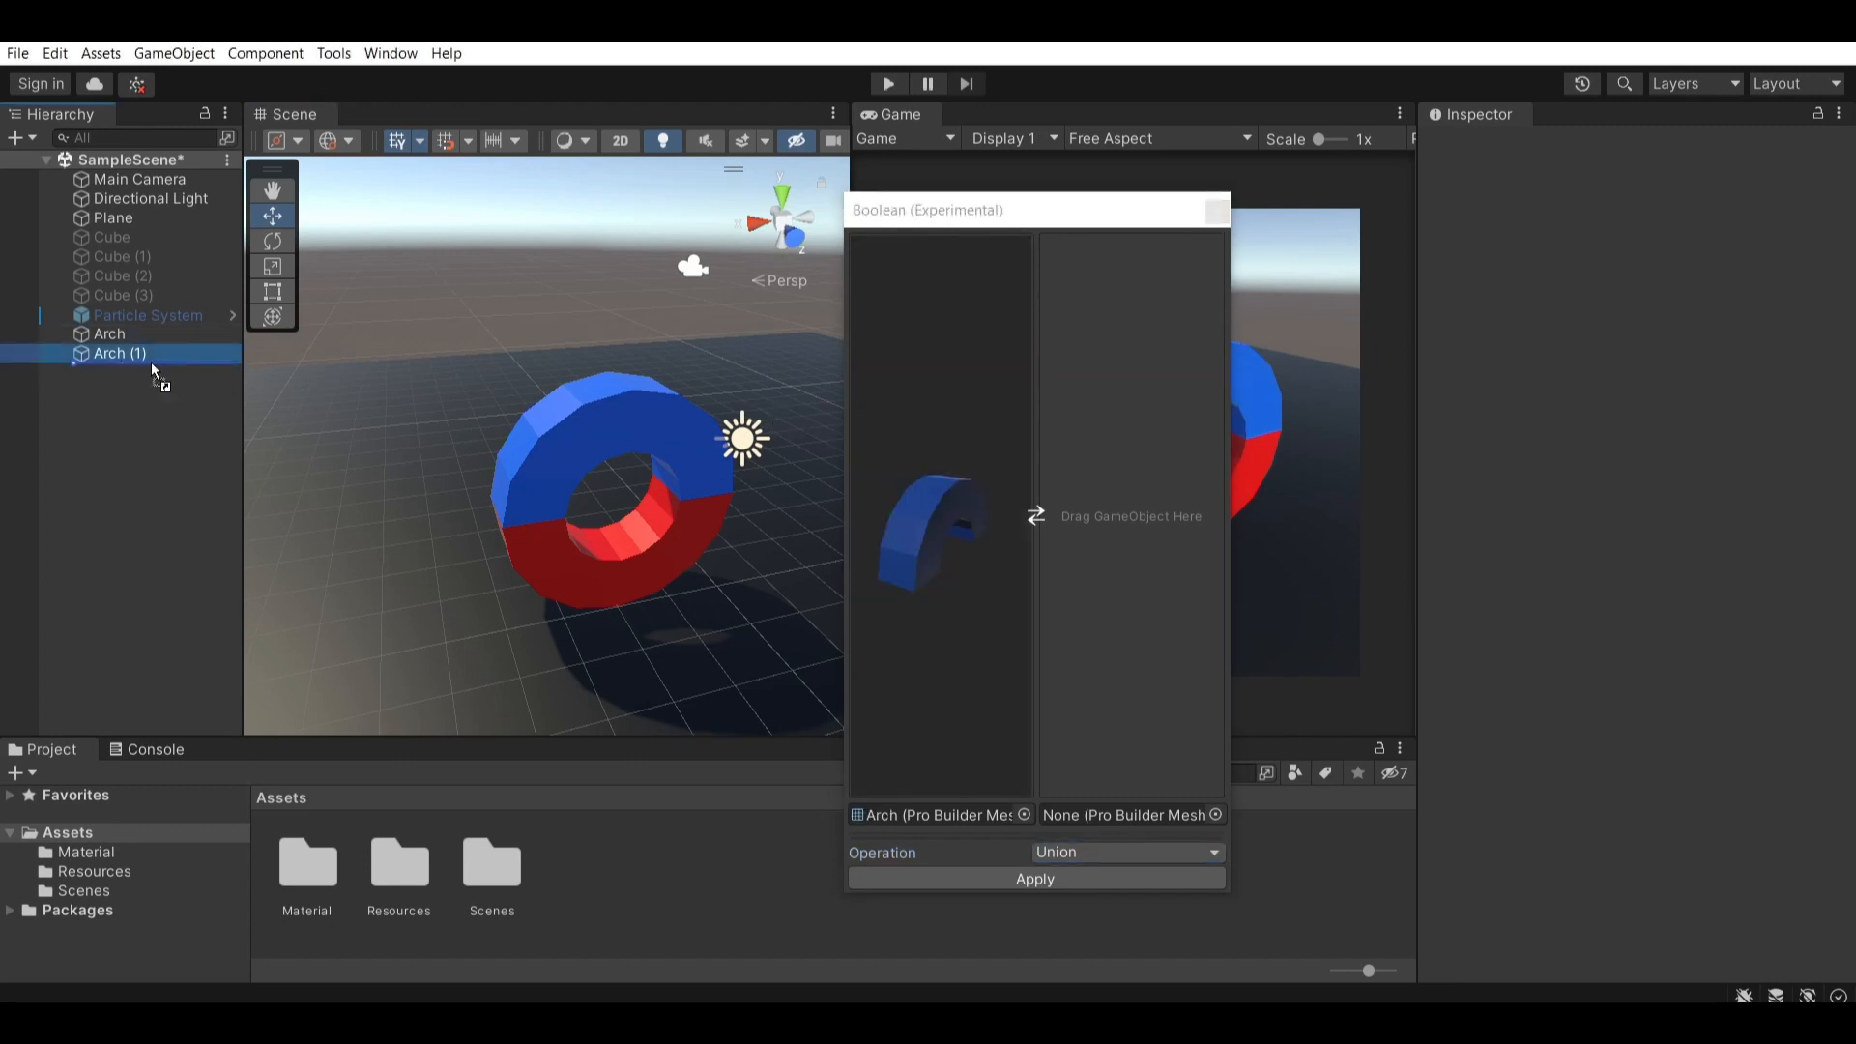
pyautogui.moveTo(117, 352); pyautogui.dragTo(1131, 514)
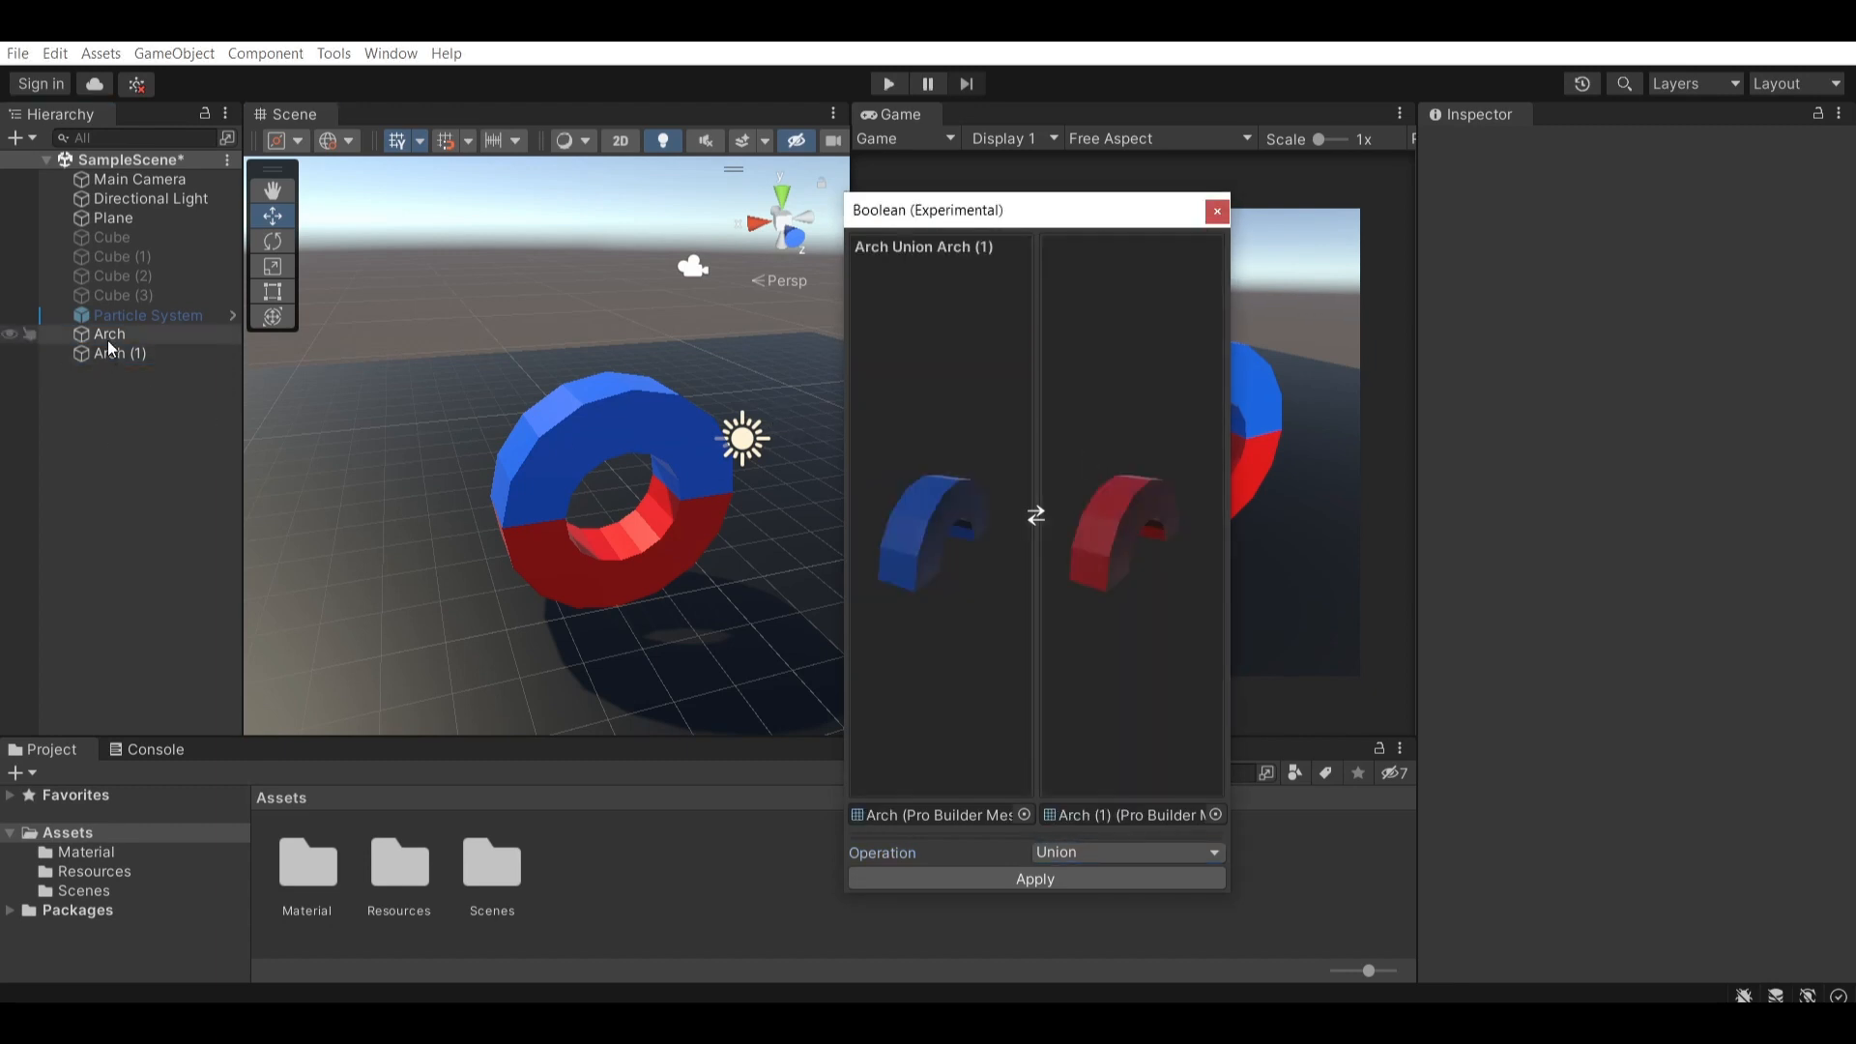
pyautogui.click(120, 352)
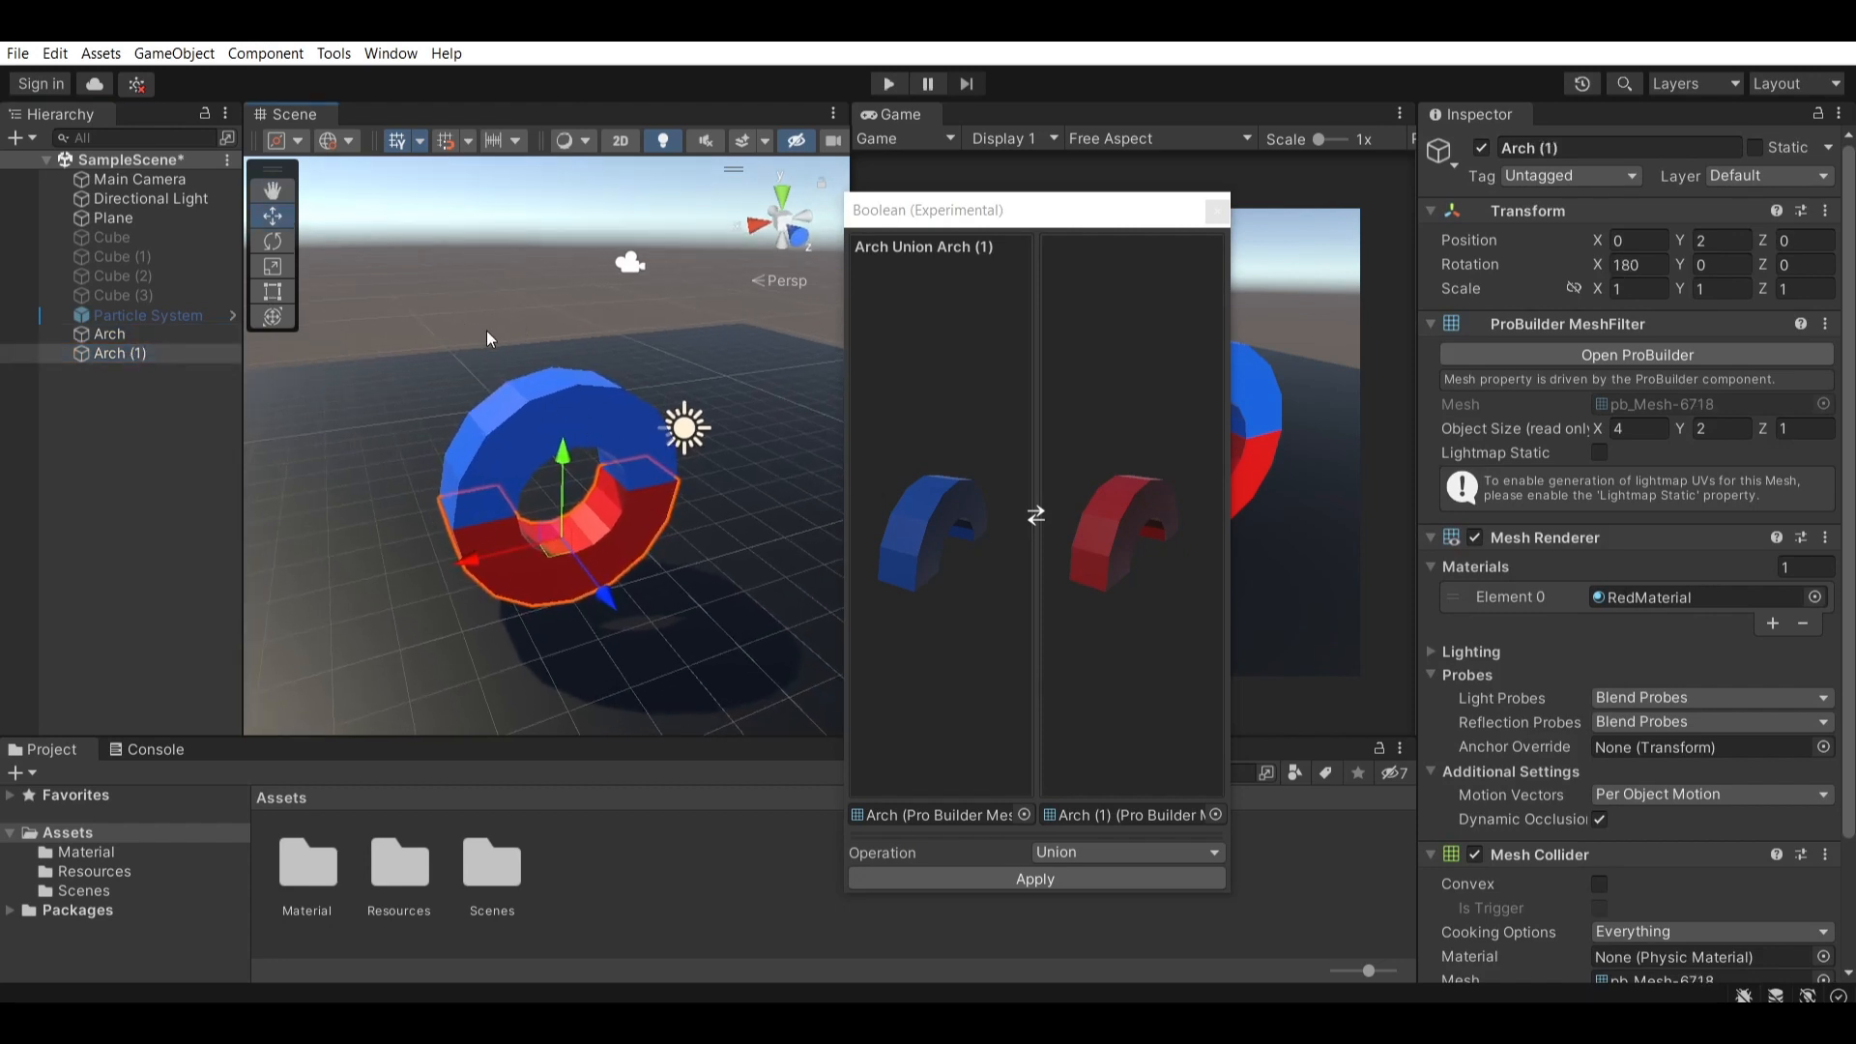
pyautogui.click(1034, 878)
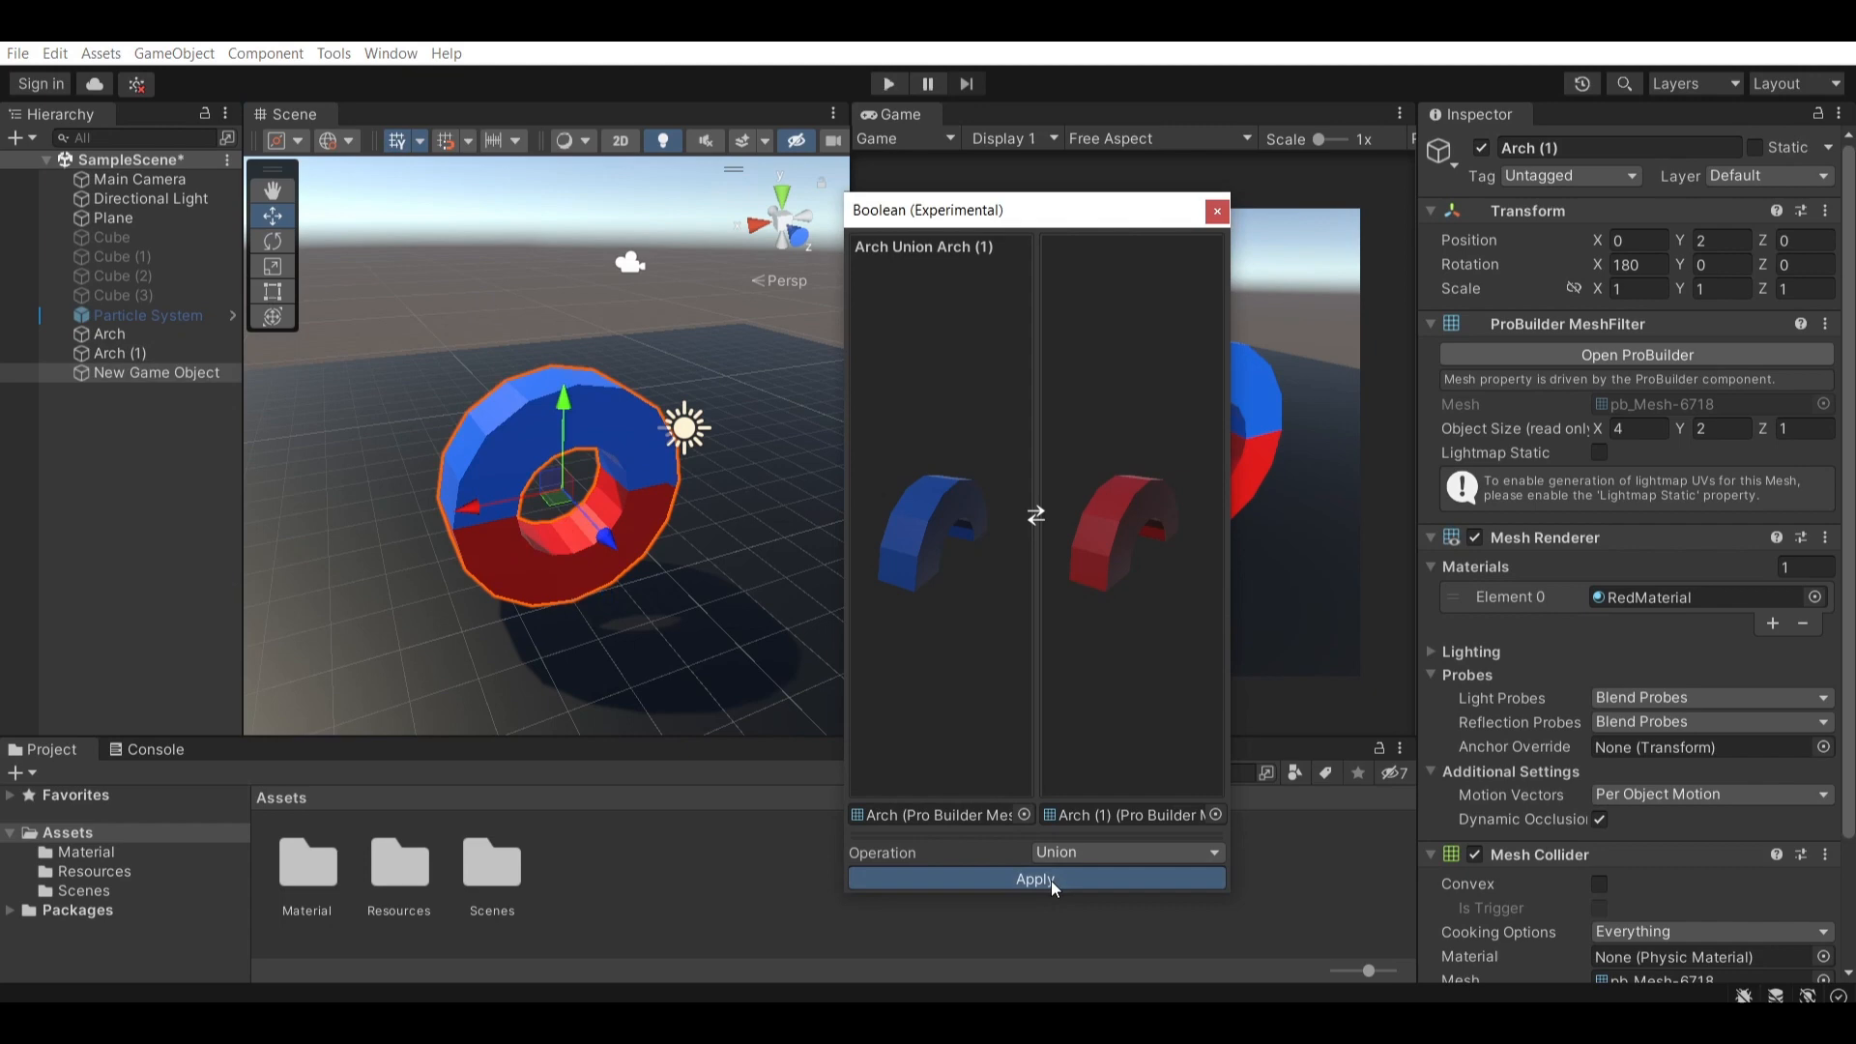
# - Apply the union to create the ring New Game Object, move the original arches aside and close the tool
pyautogui.click(1034, 878)
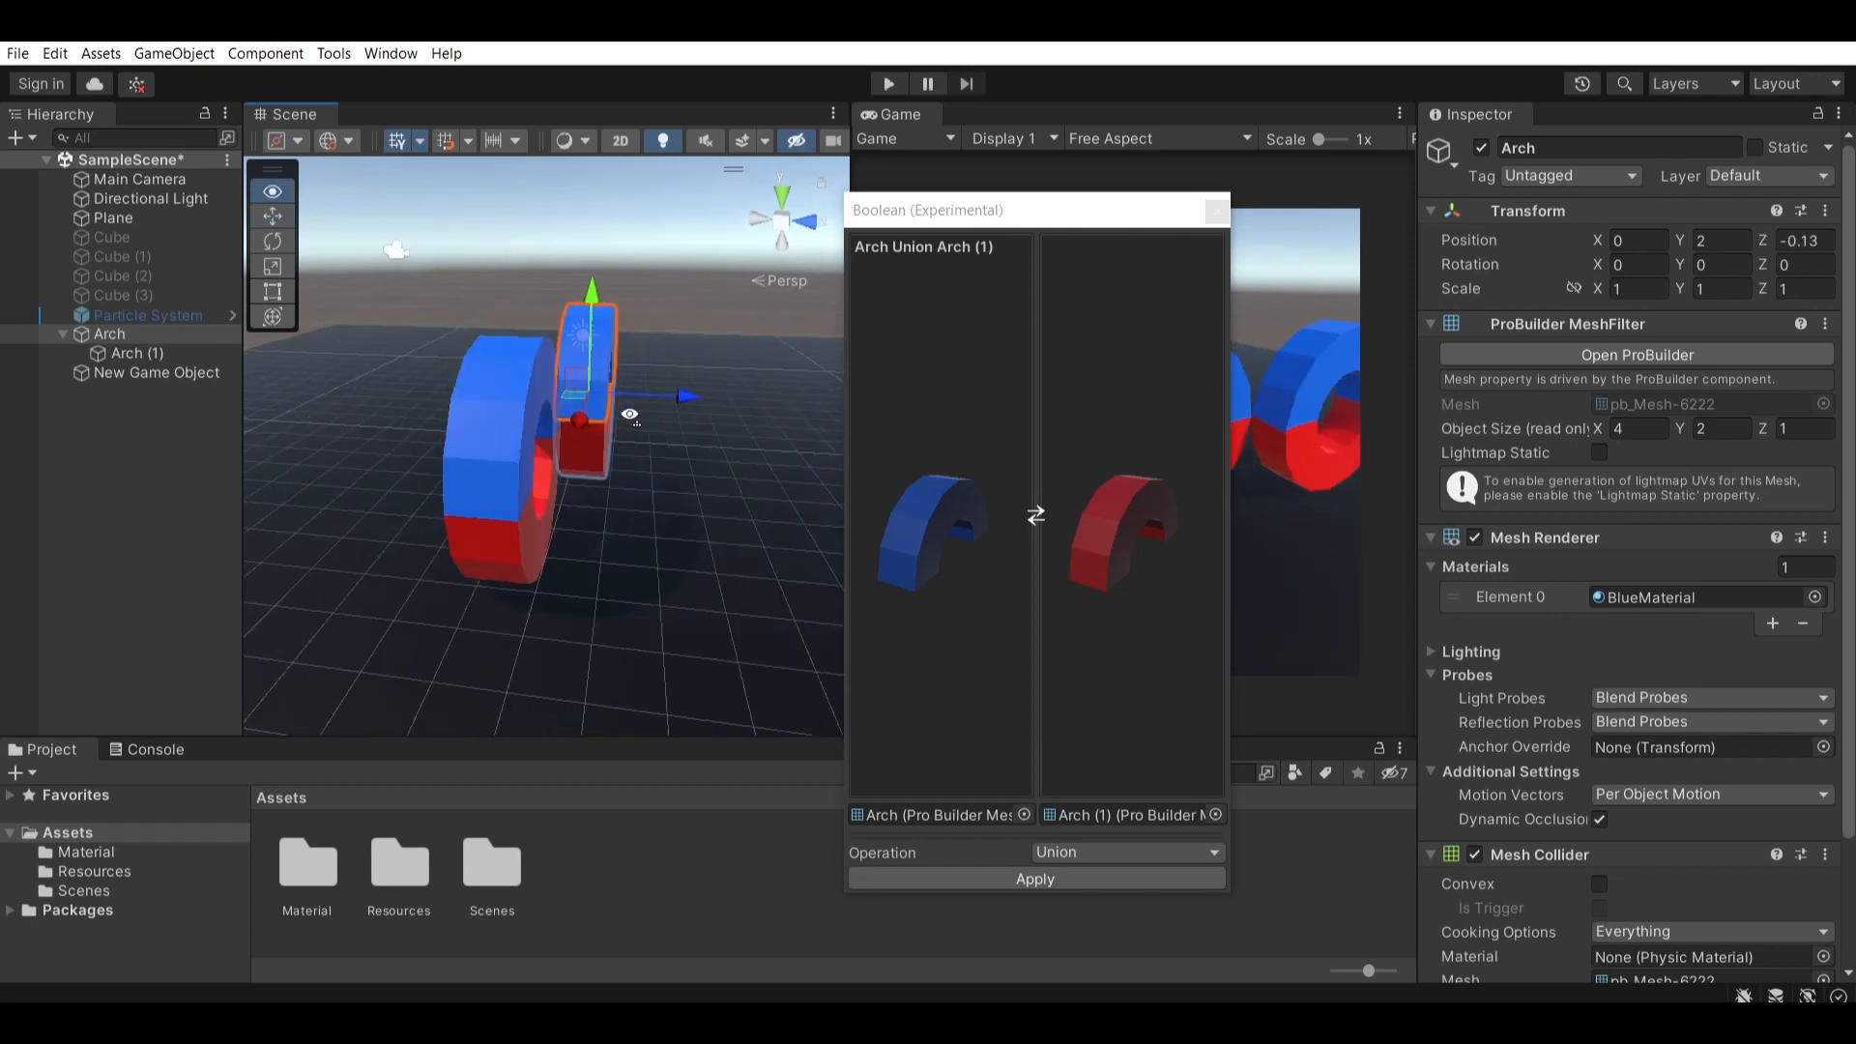
pyautogui.click(133, 354)
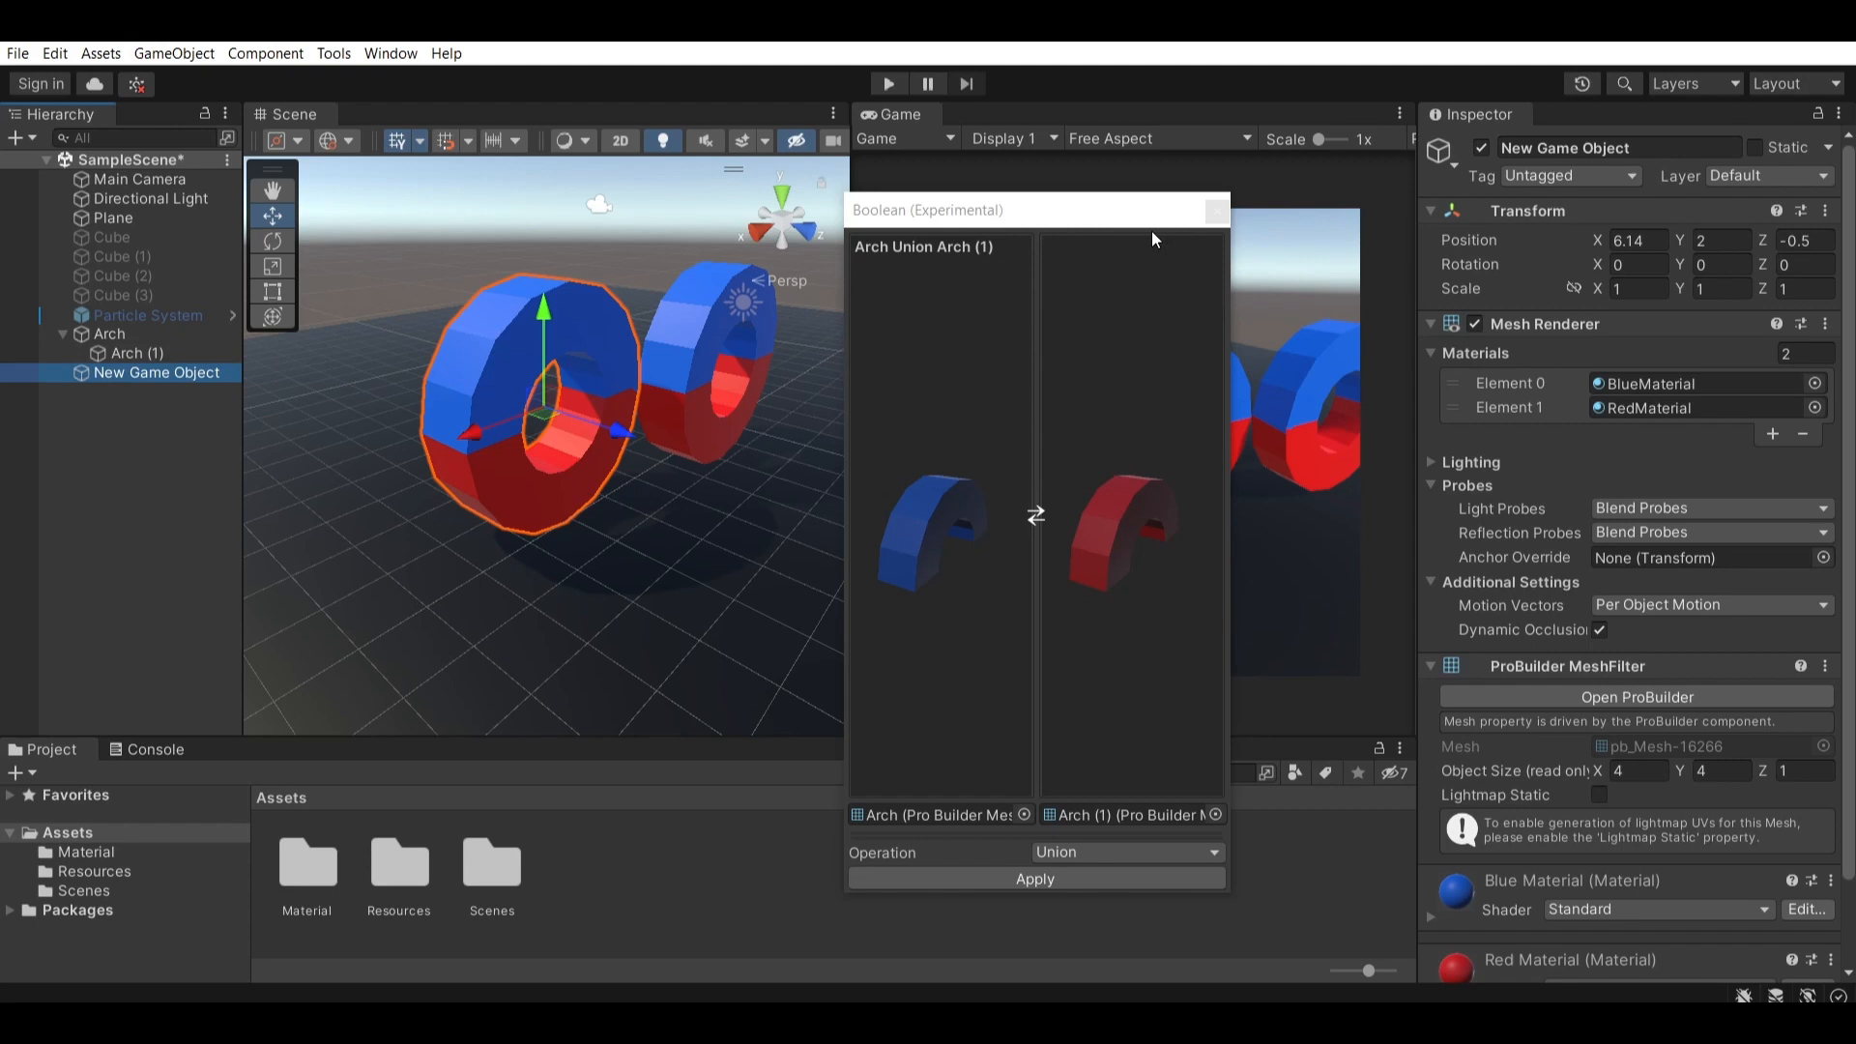
pyautogui.click(1218, 209)
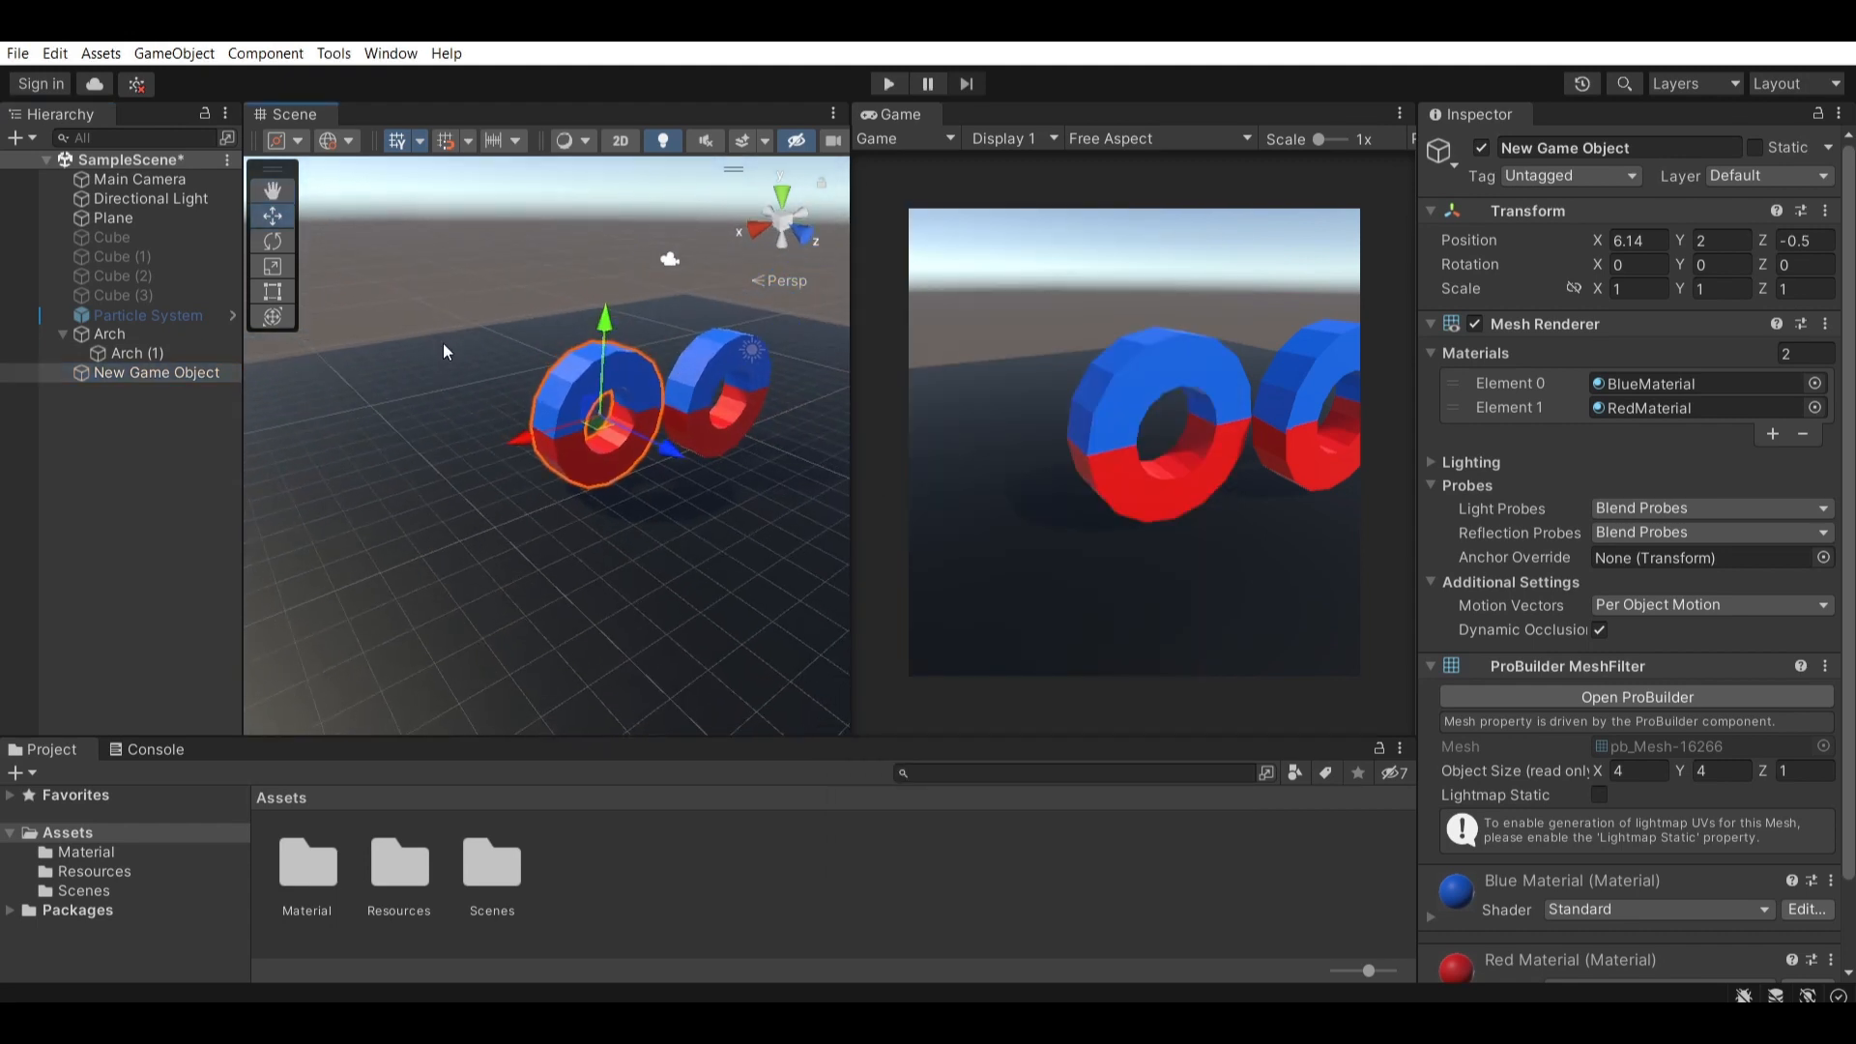
# - Re-select the original Arch object in the Hierarchy
pyautogui.click(108, 333)
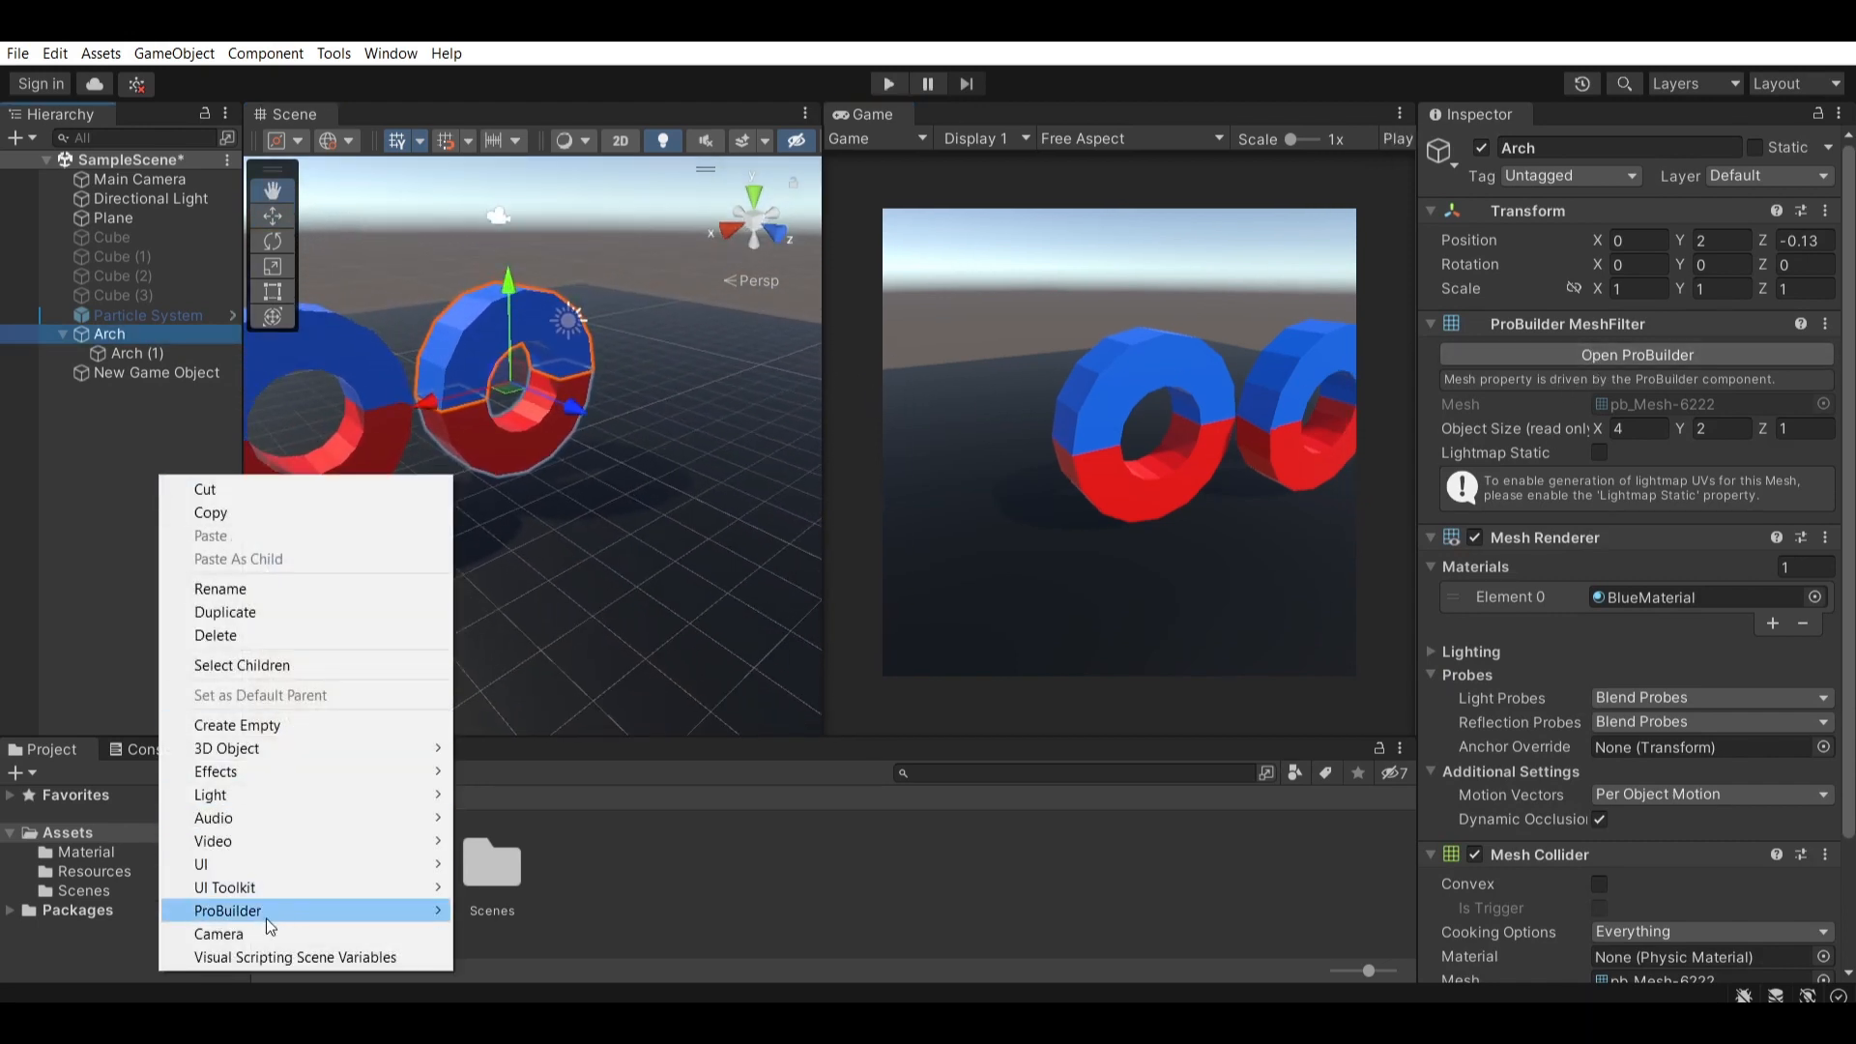
pyautogui.moveTo(230, 747)
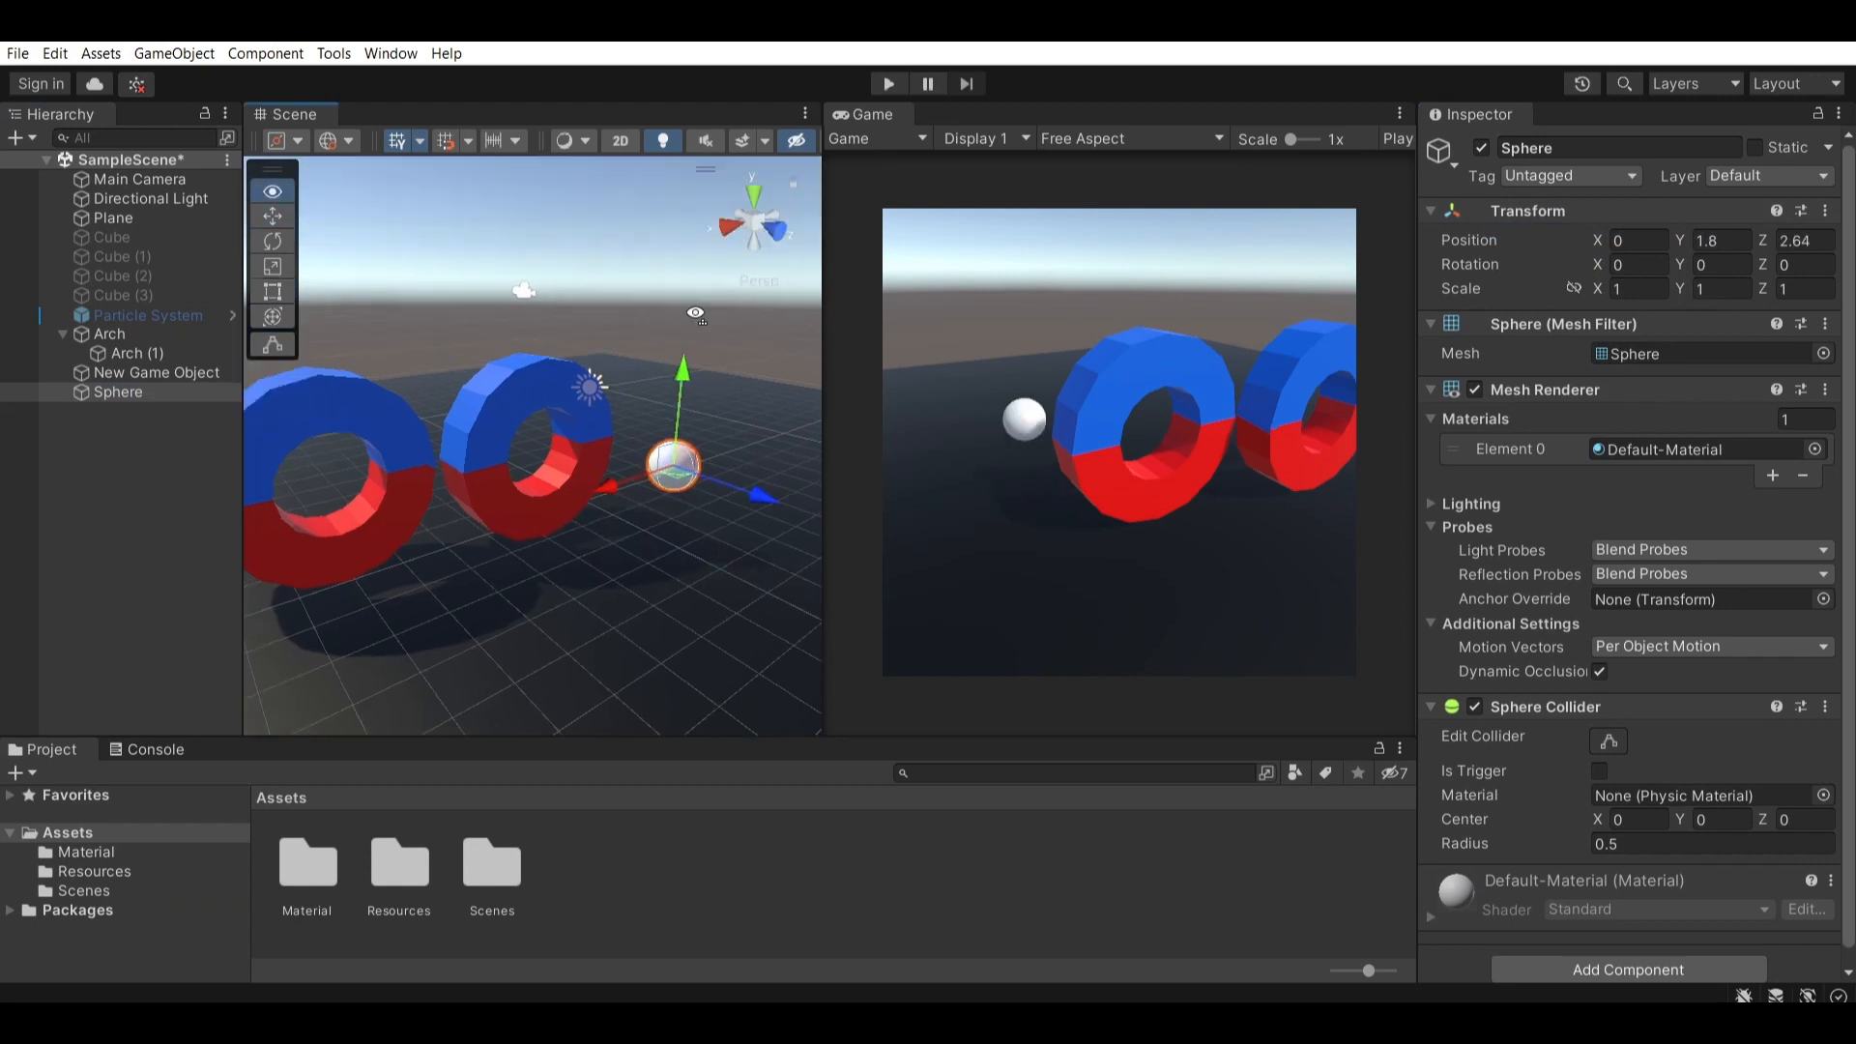
pyautogui.click(388, 54)
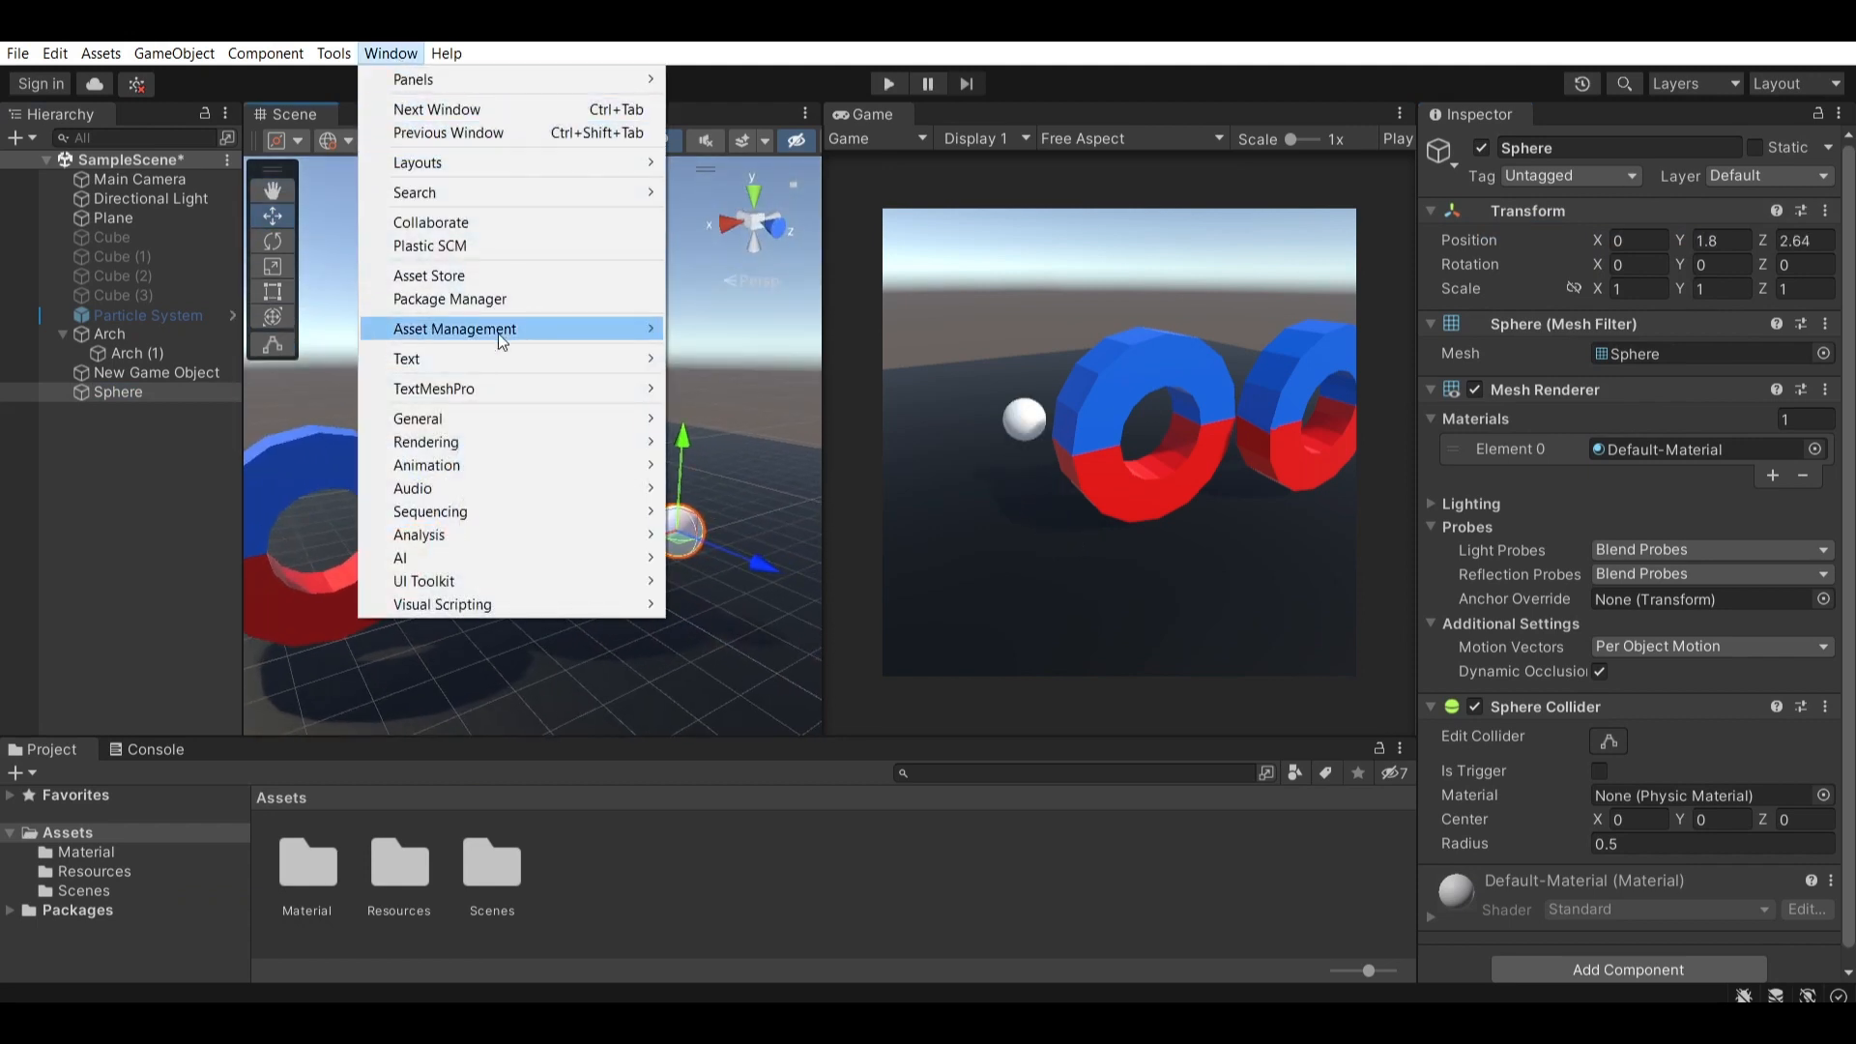
pyautogui.click(265, 54)
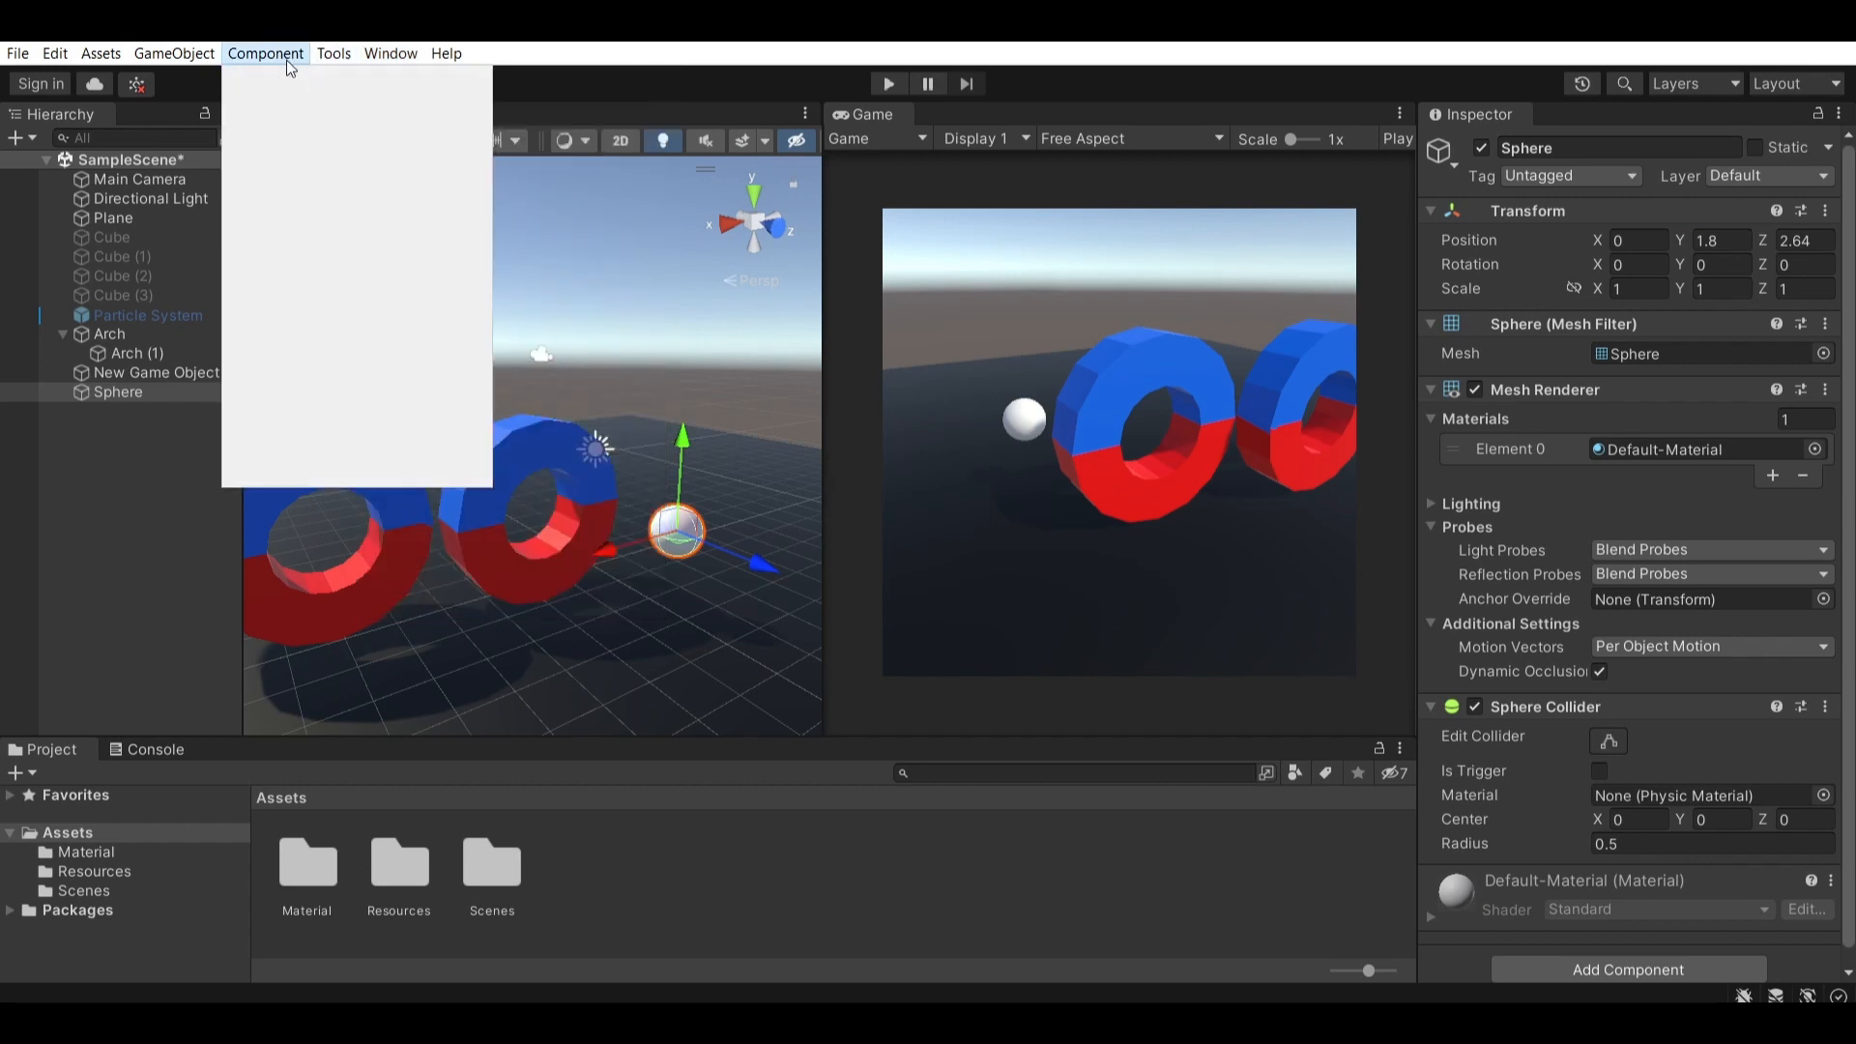
pyautogui.click(332, 54)
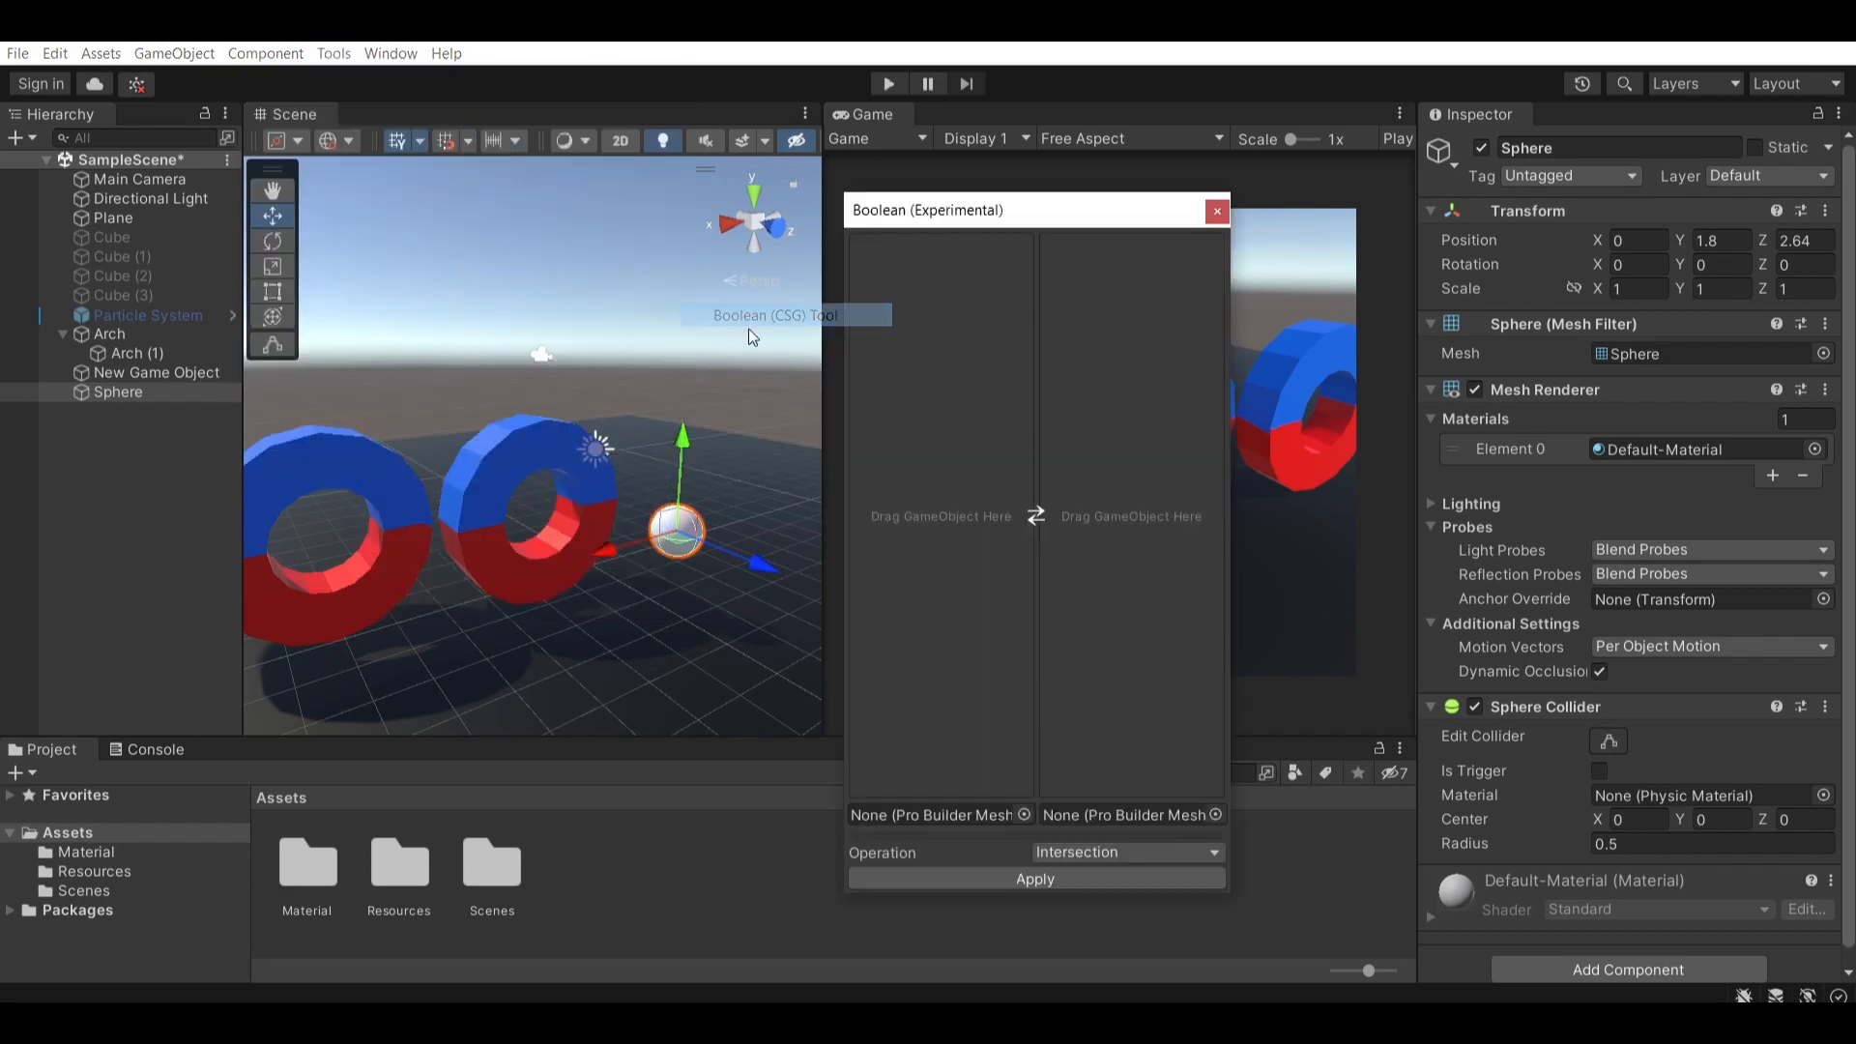
pyautogui.moveTo(970, 484)
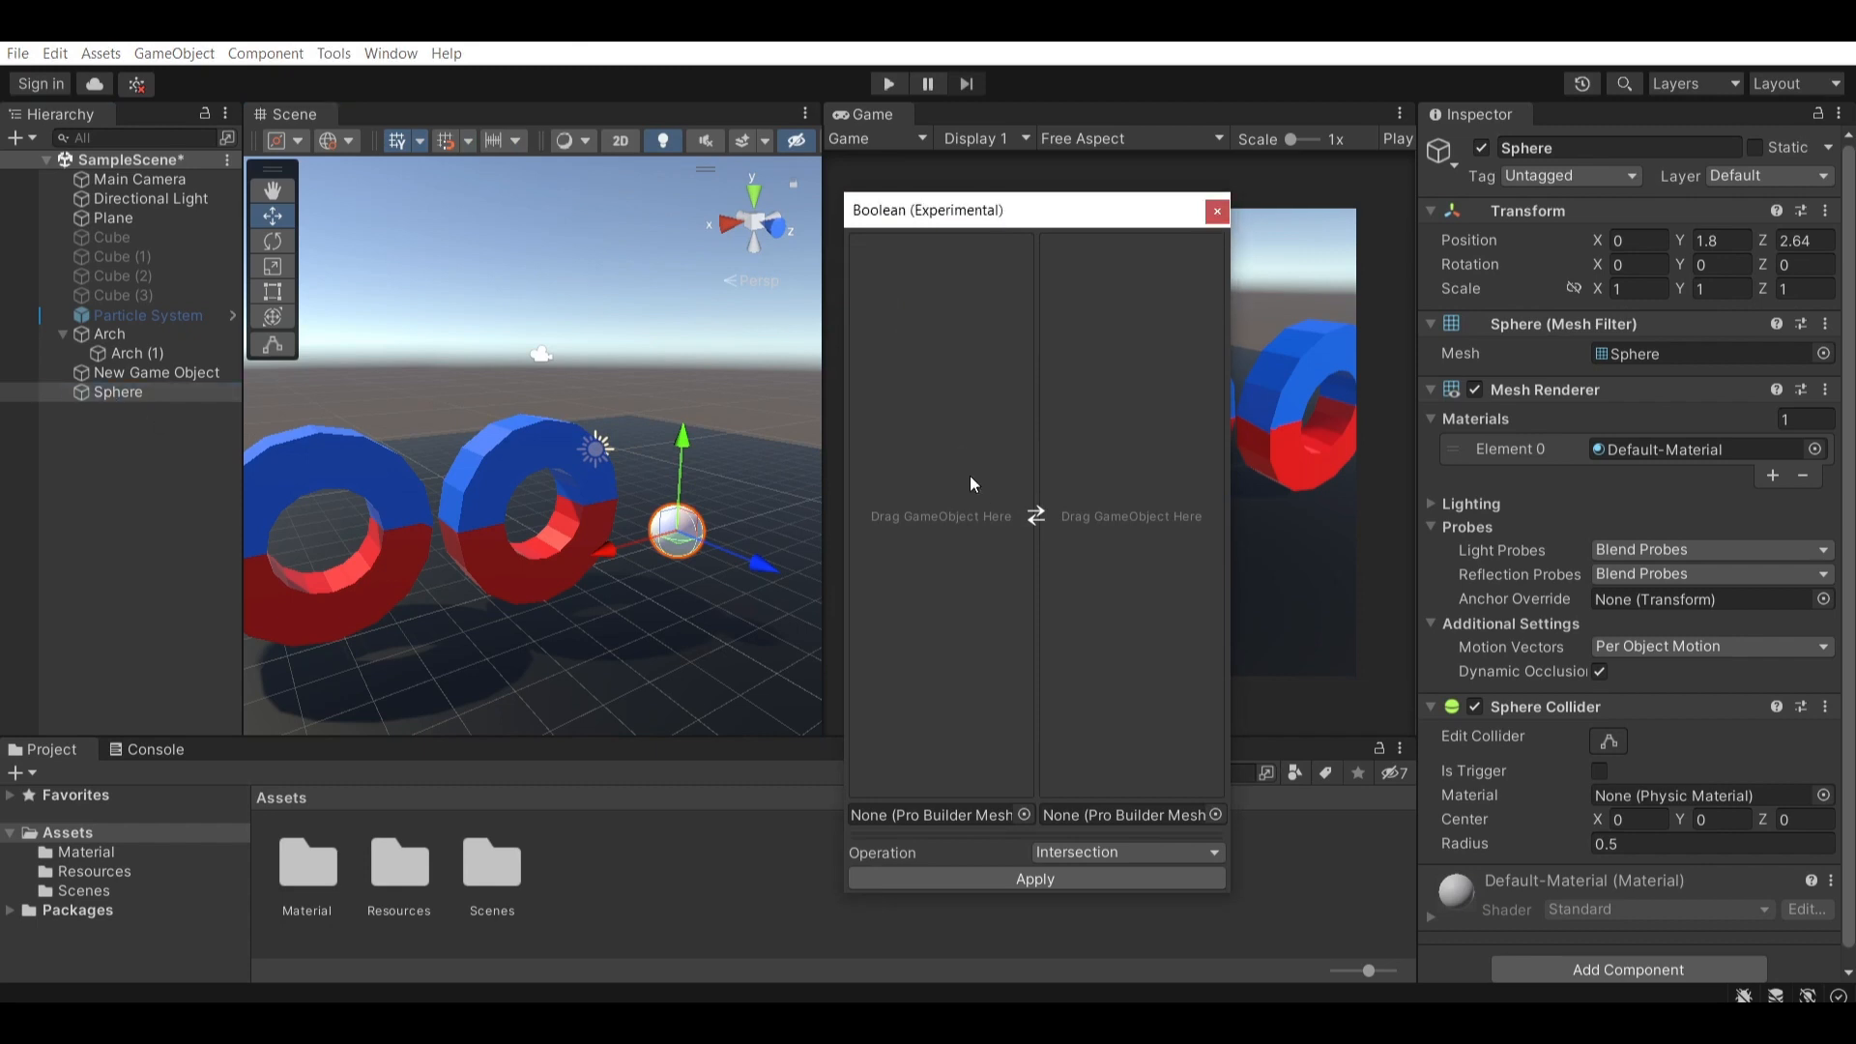
pyautogui.moveTo(1244, 211)
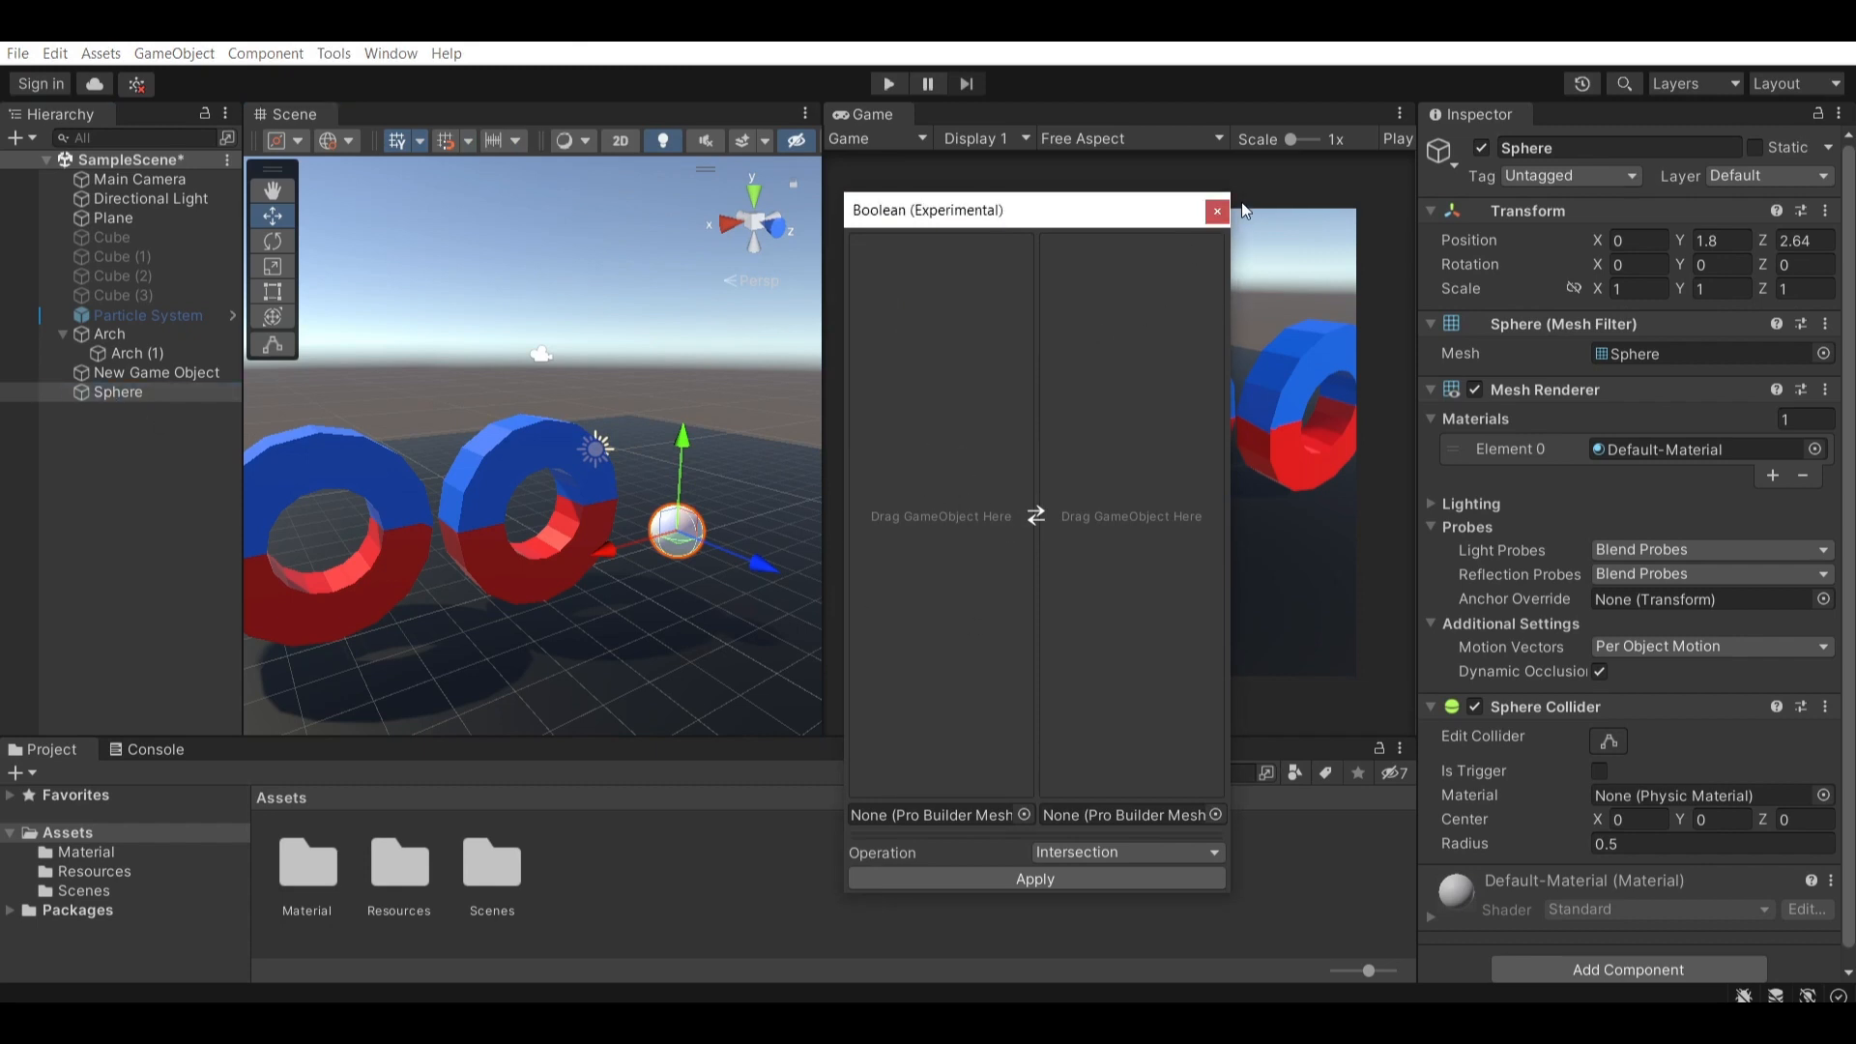
pyautogui.moveTo(1216, 213)
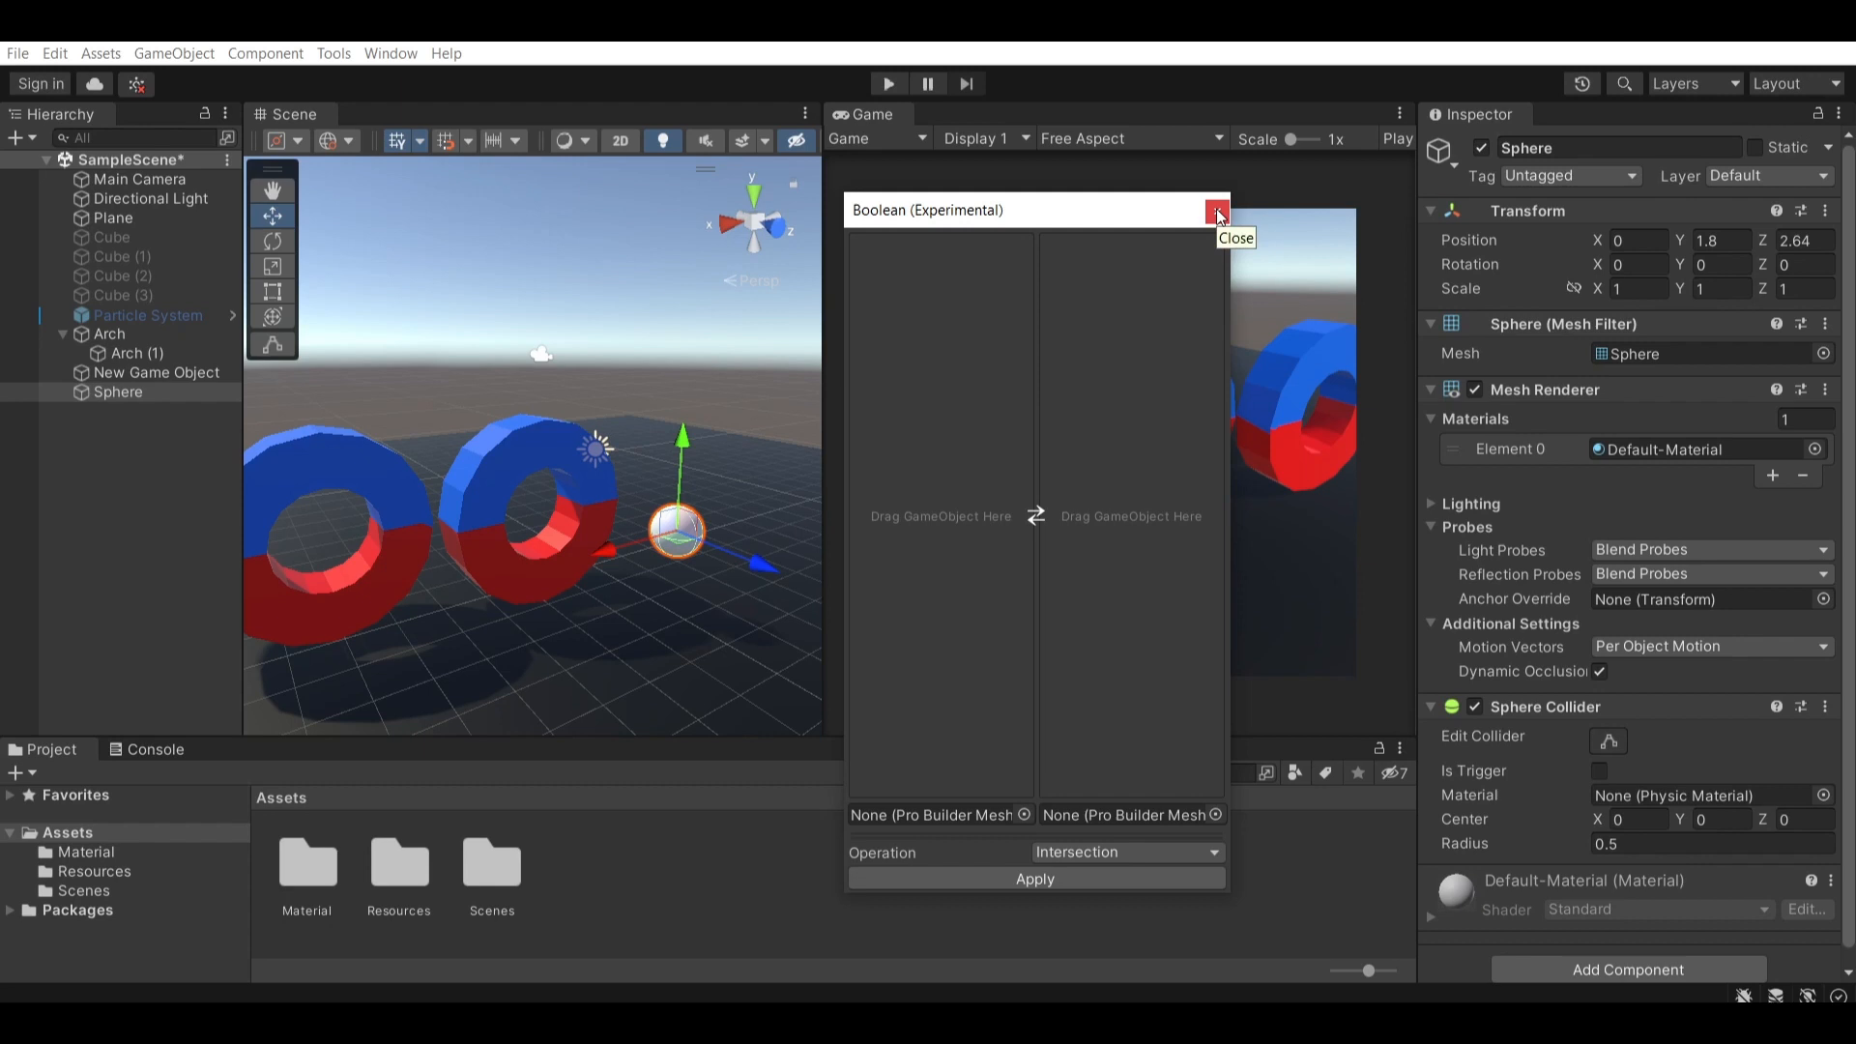
pyautogui.click(1218, 214)
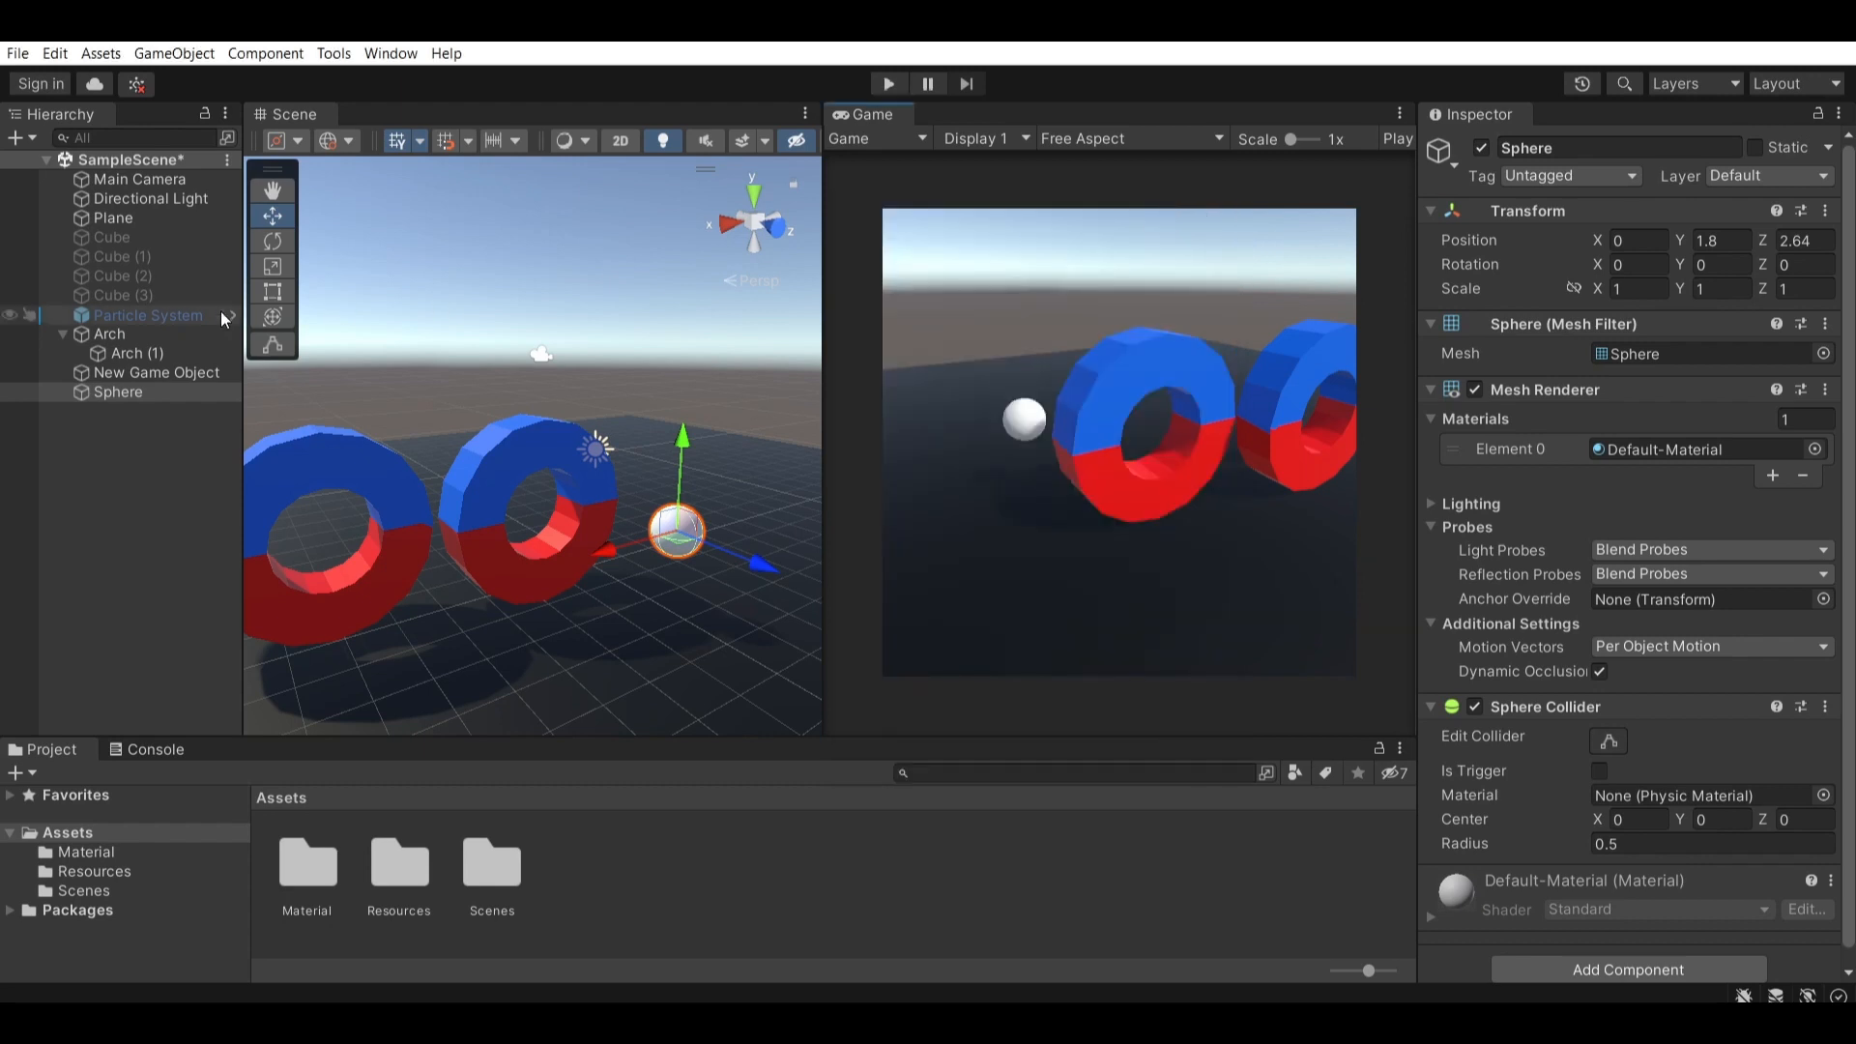
# - Browse the Sphere's context menu and the Tools > ProBuilder options
pyautogui.rightClick(118, 393)
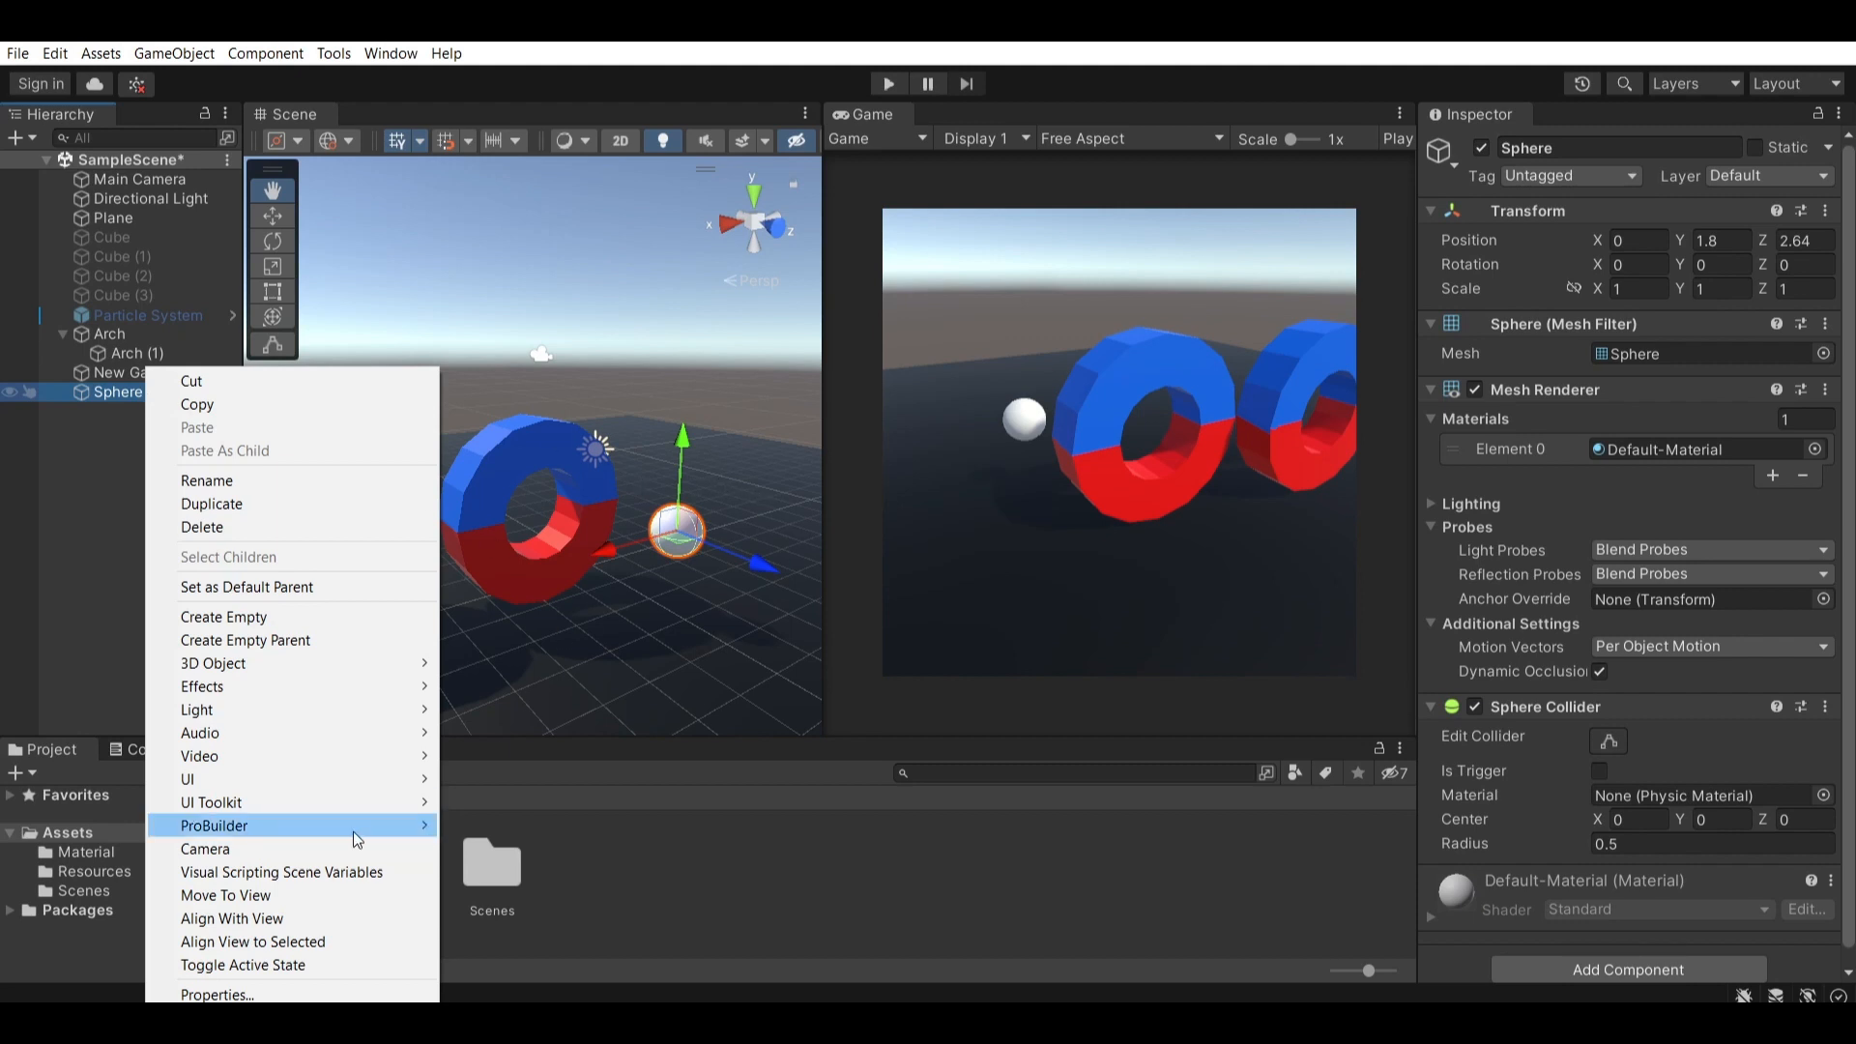
pyautogui.moveTo(340, 763)
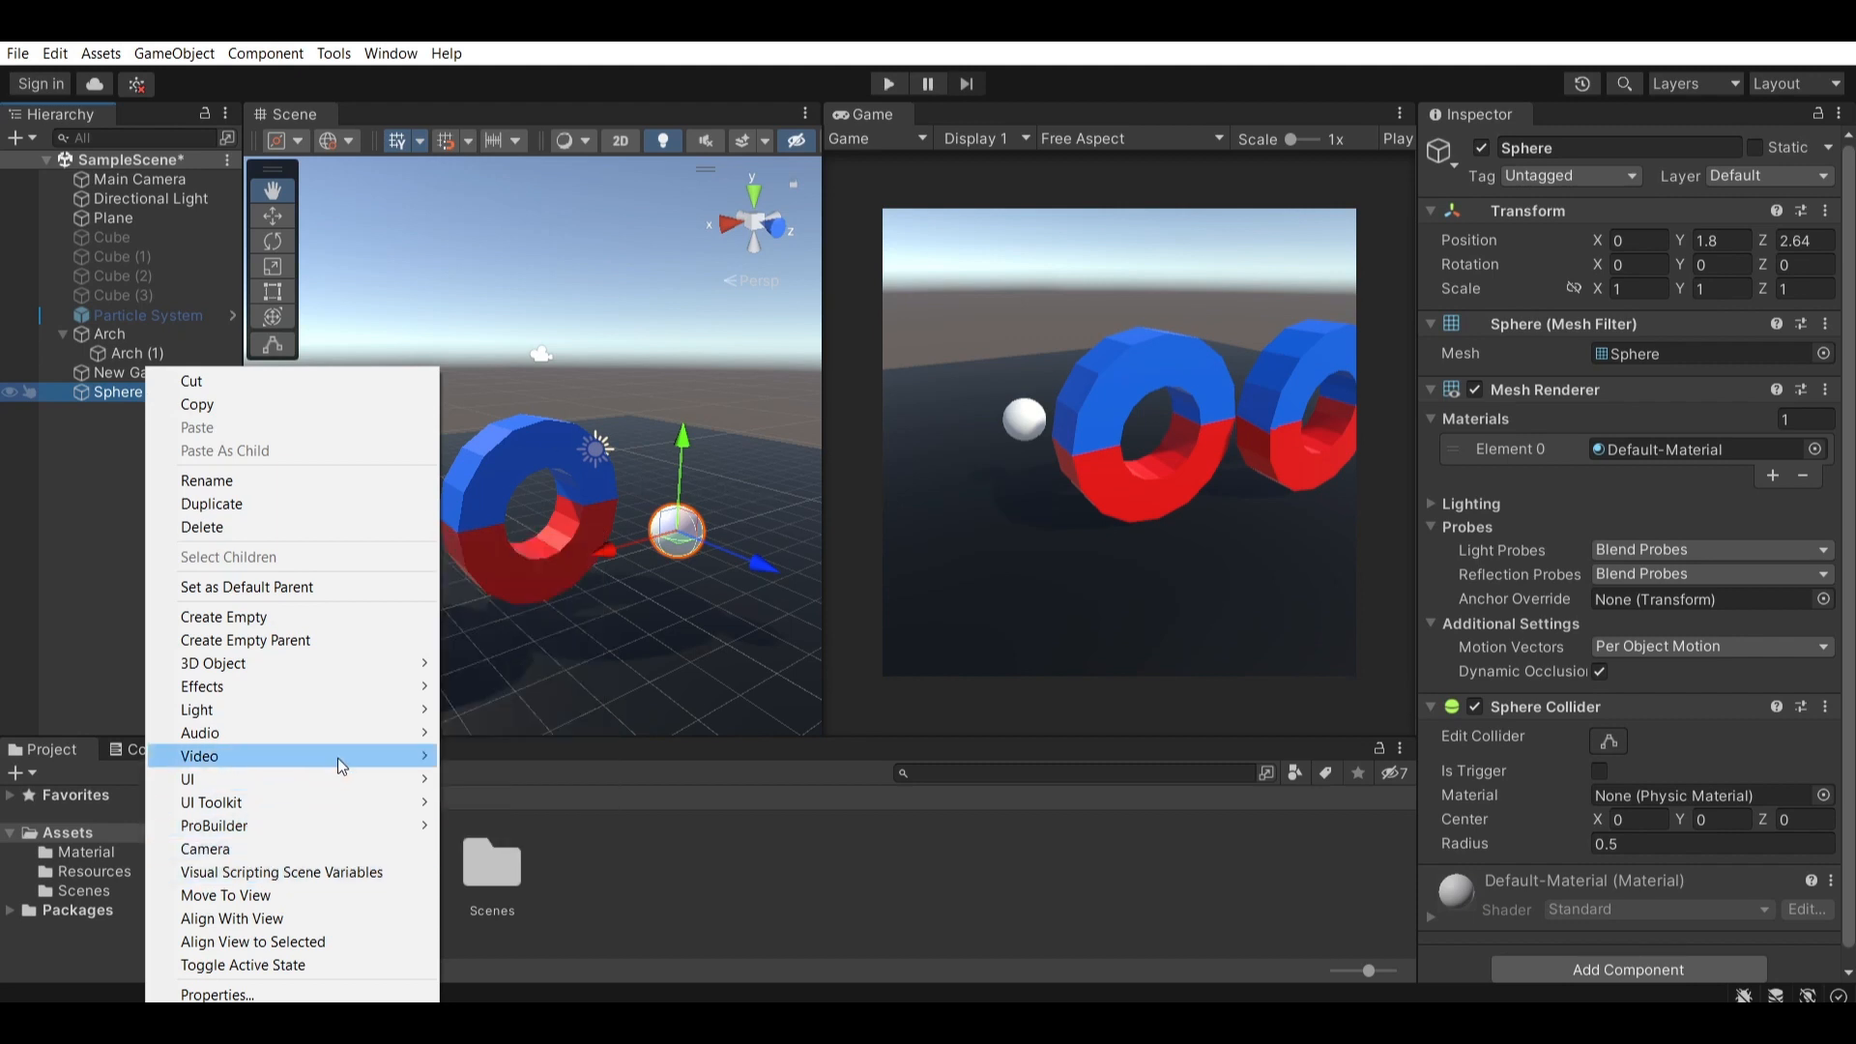
pyautogui.moveTo(199, 731)
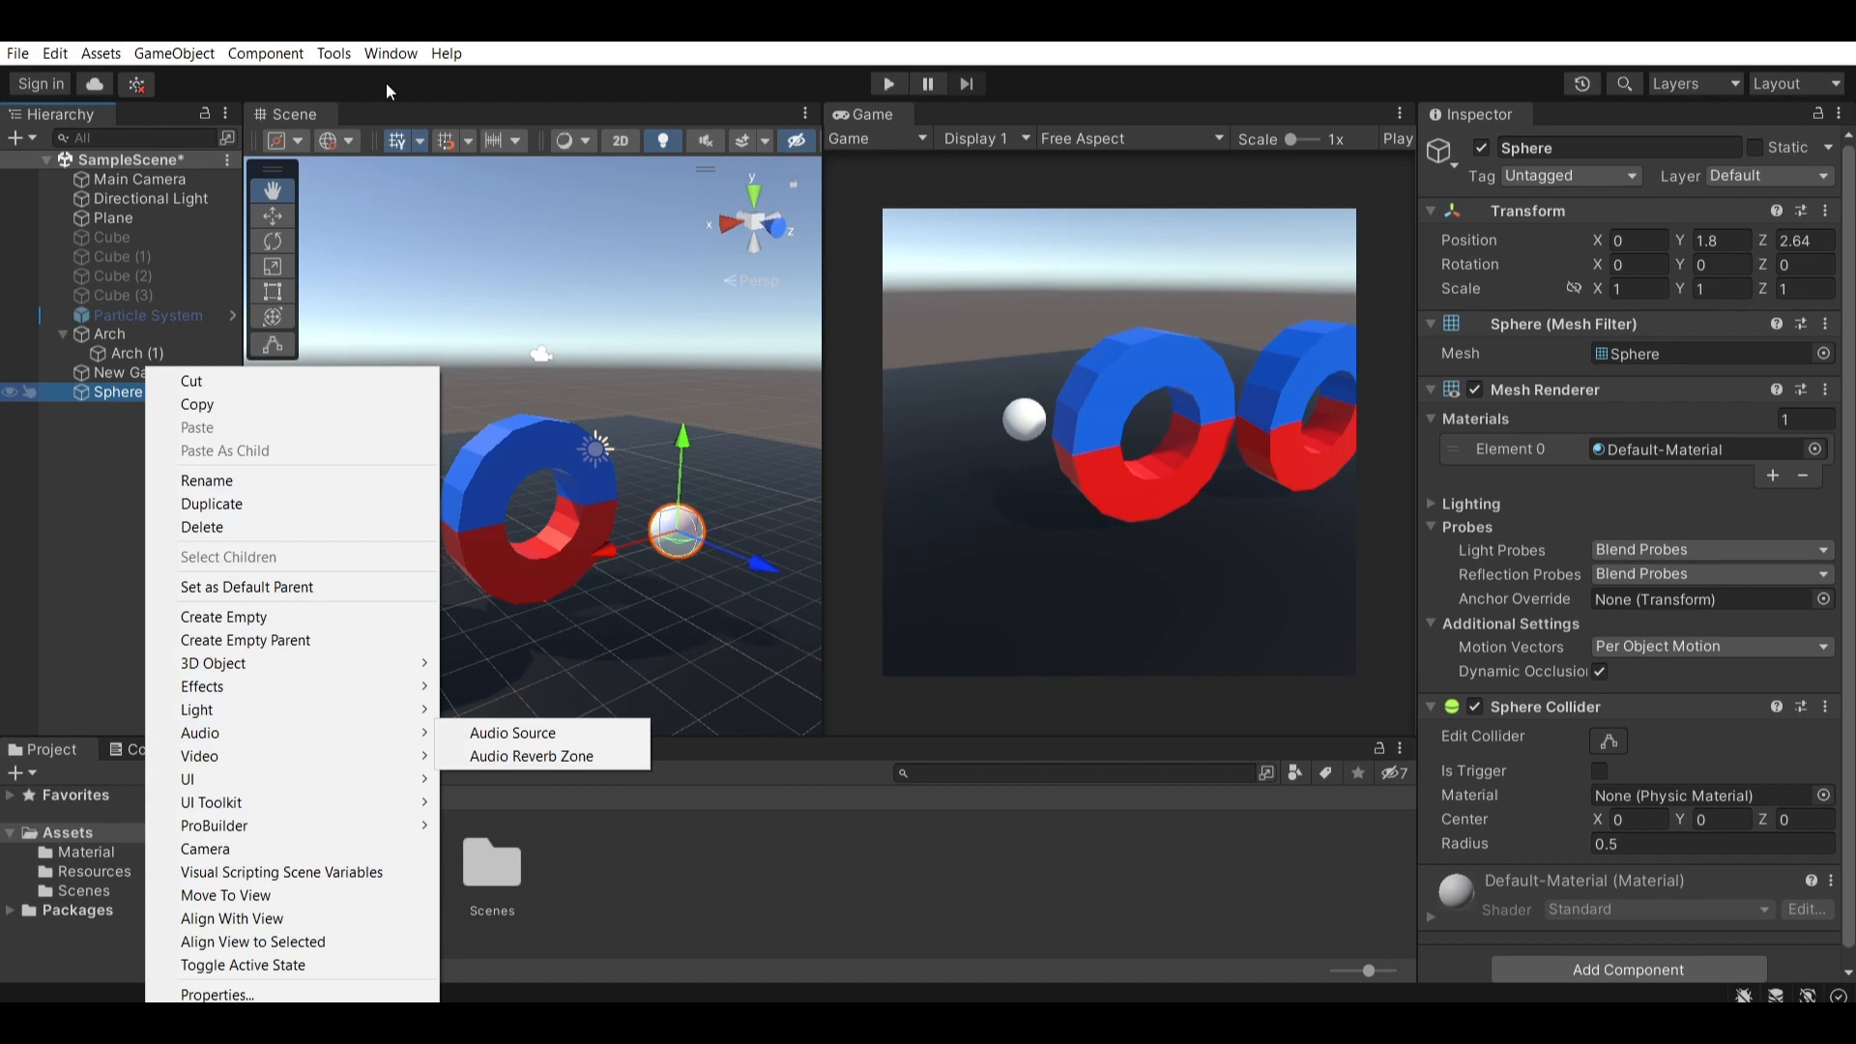
pyautogui.click(333, 55)
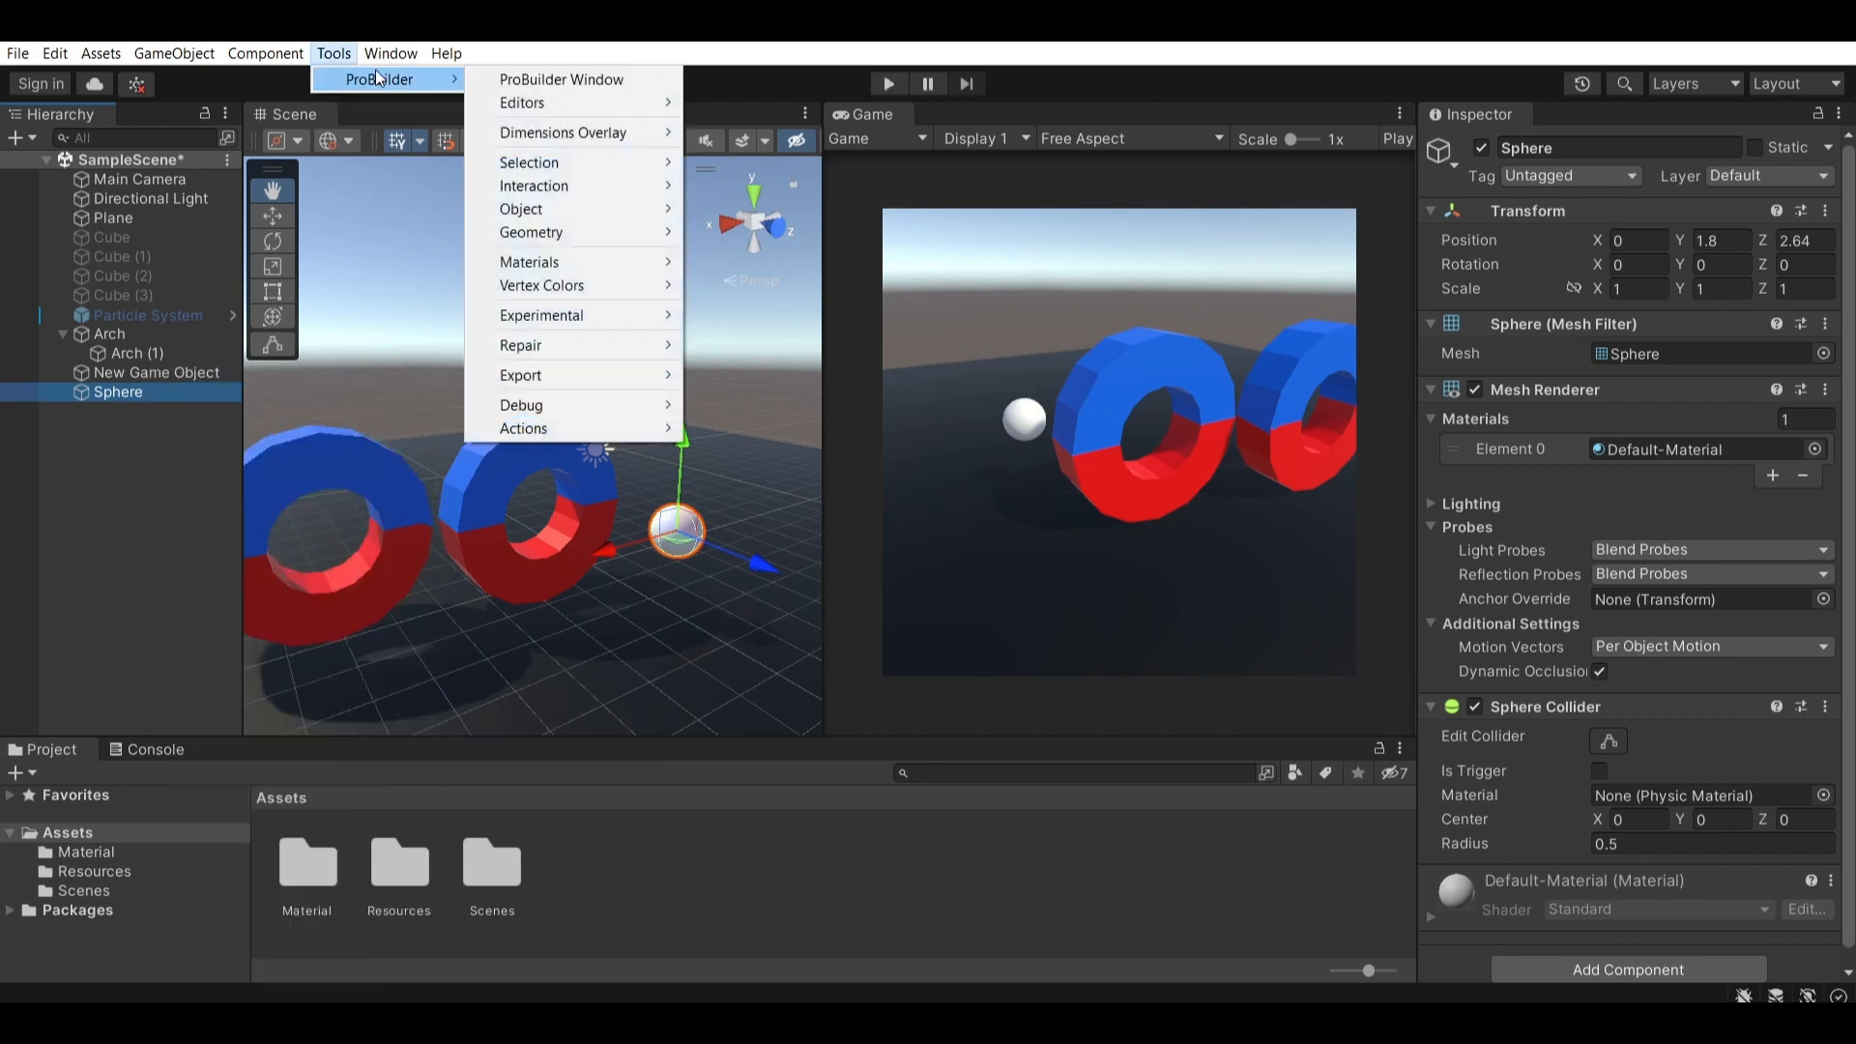
pyautogui.moveTo(545, 79)
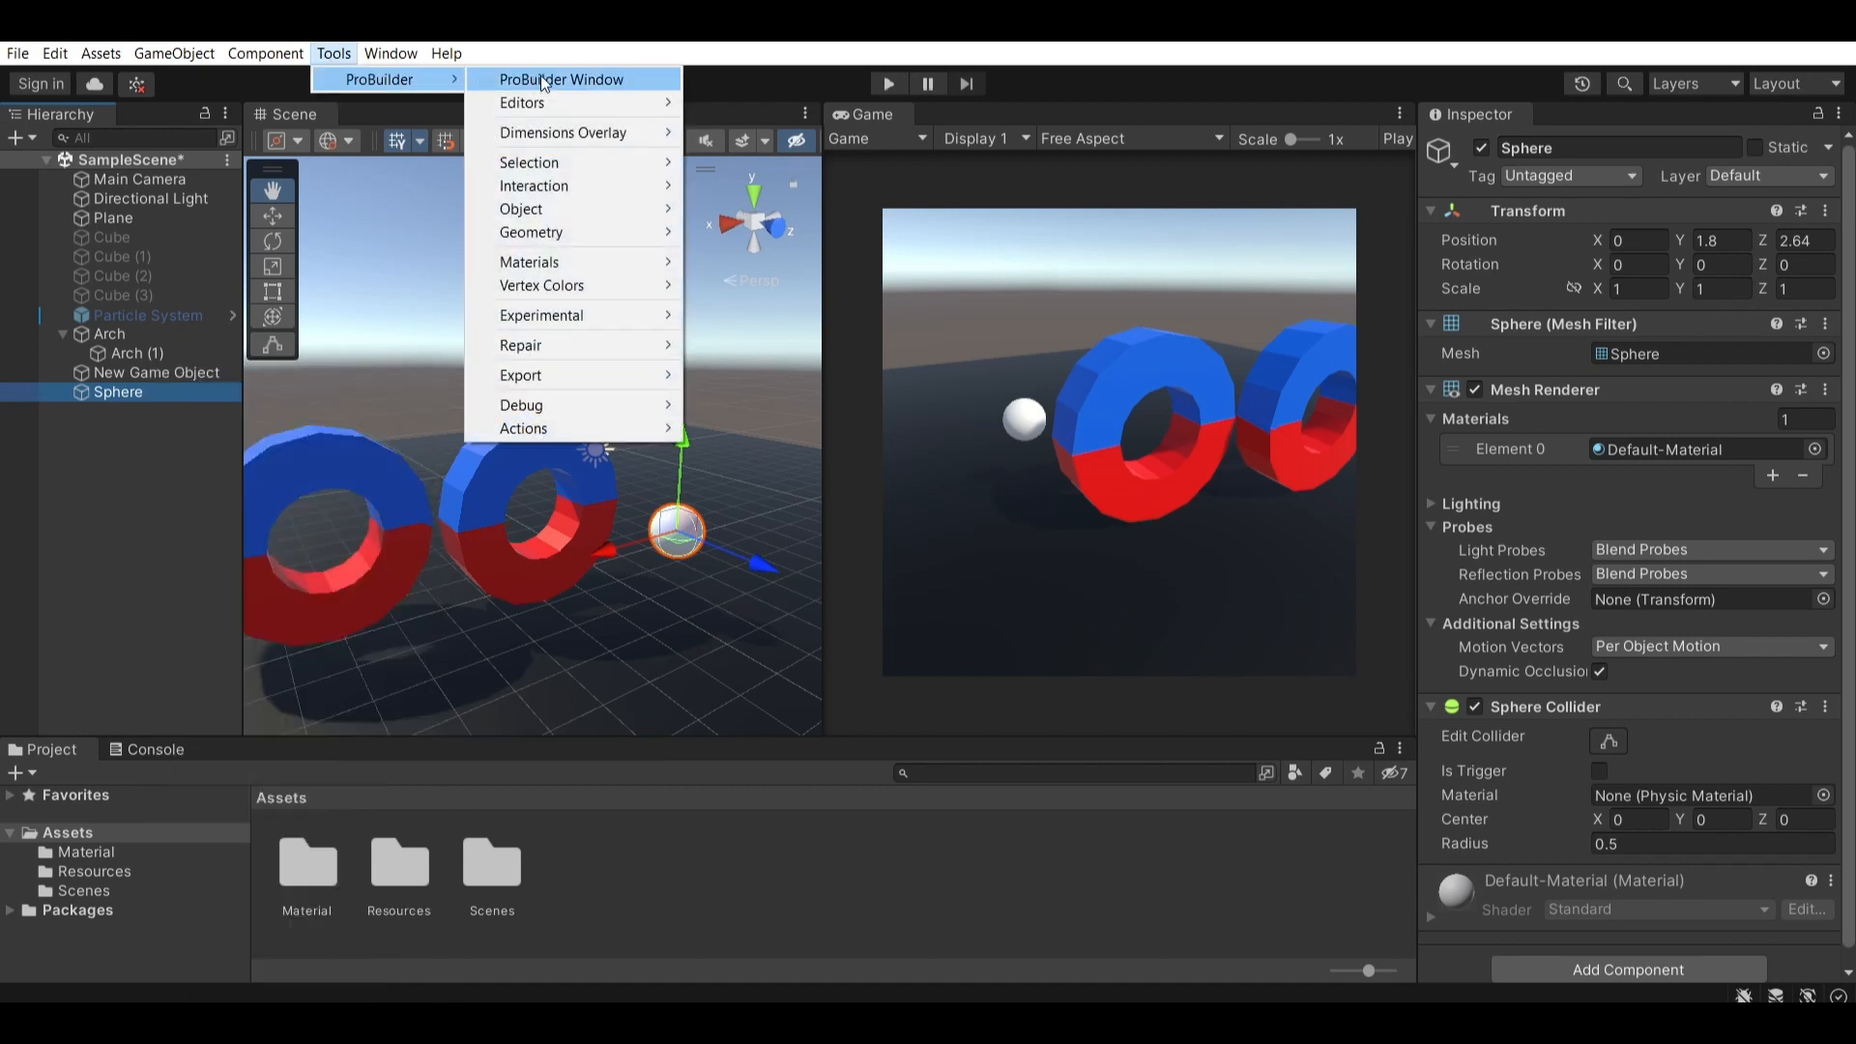
# - ProBuilderize the Sphere from the ProBuilder window so it carries an editable ProBuilder mesh
pyautogui.click(561, 79)
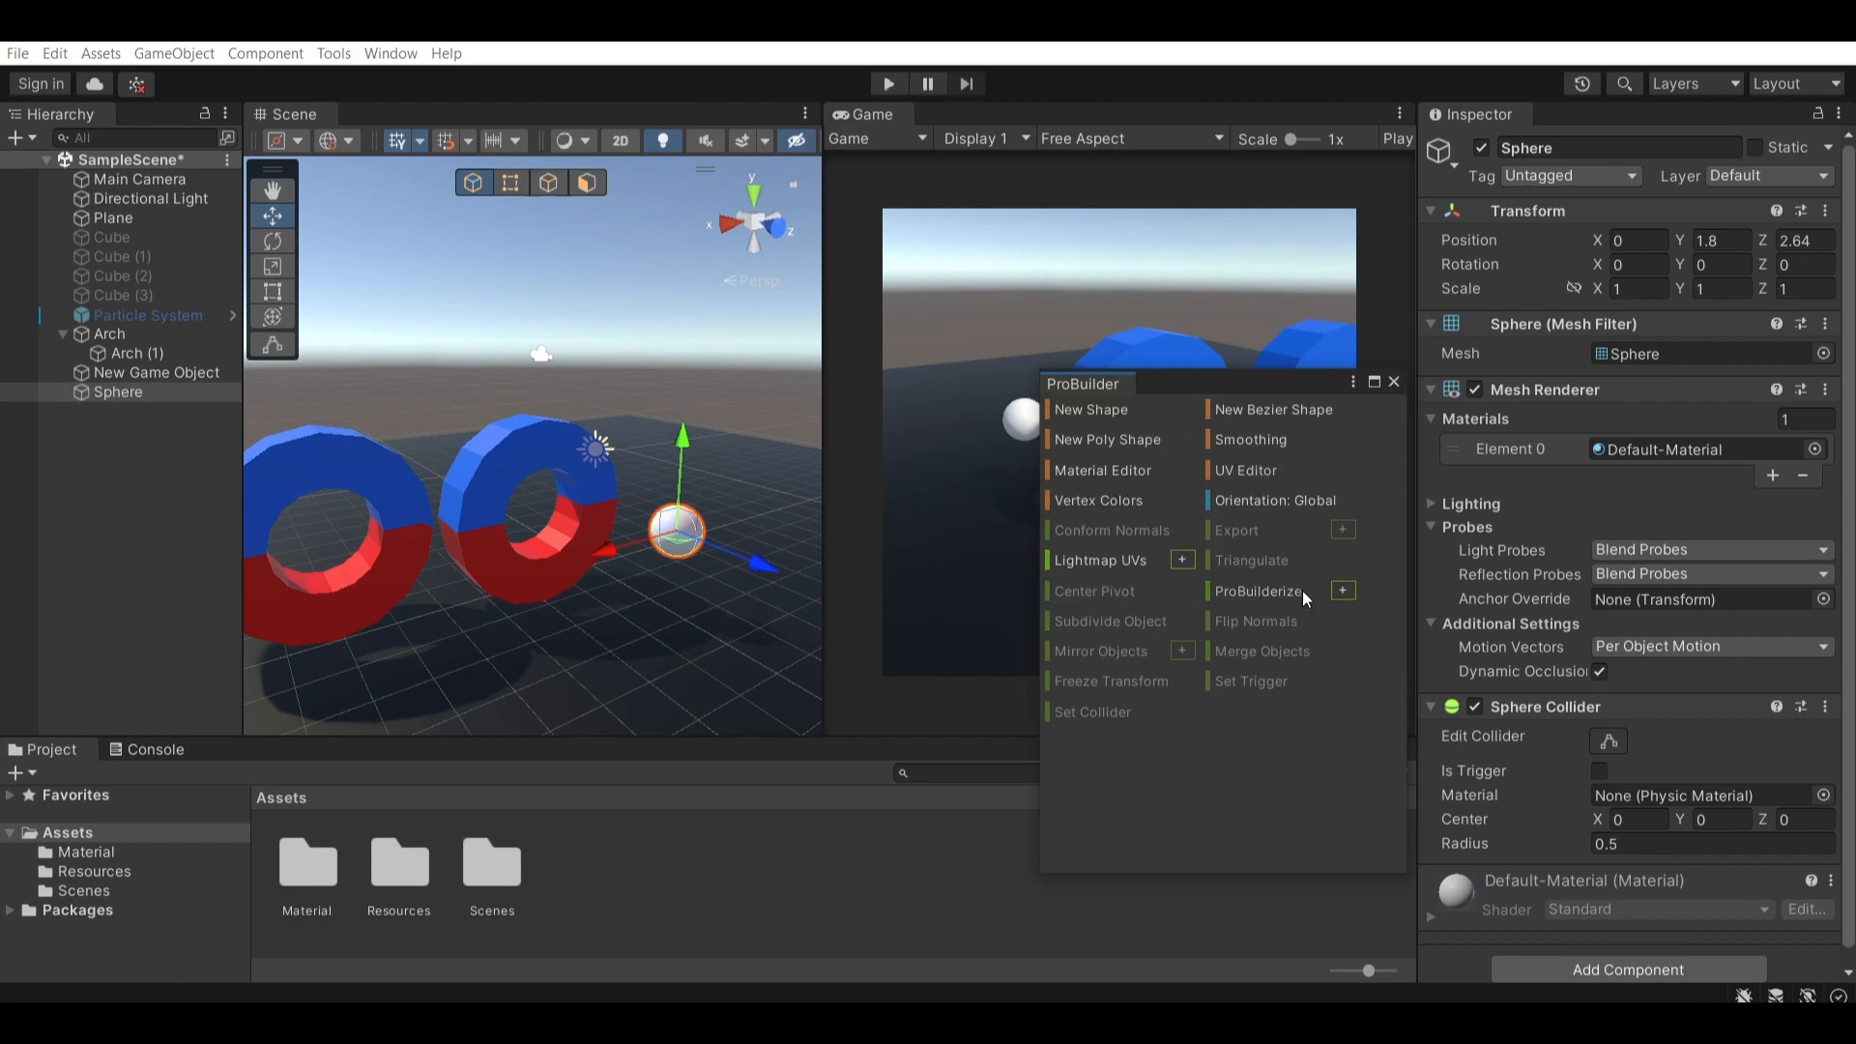
pyautogui.moveTo(1259, 591)
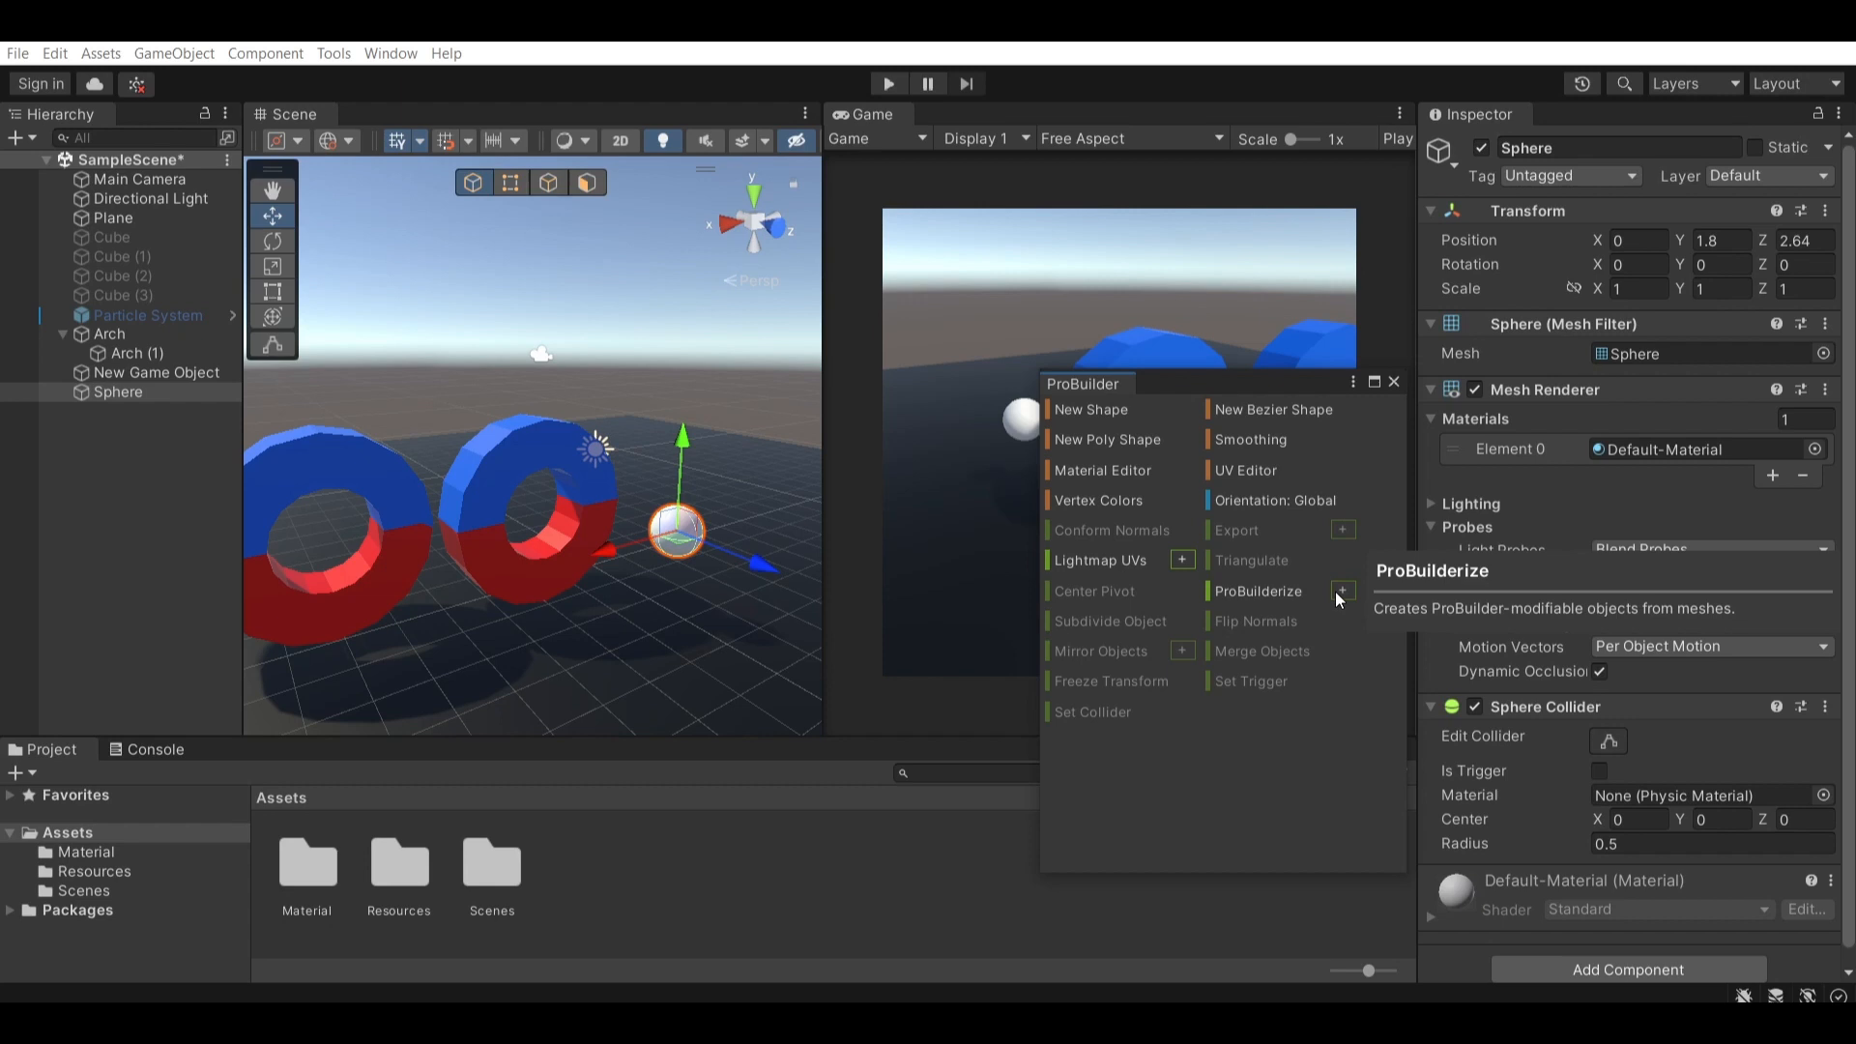
pyautogui.click(1342, 591)
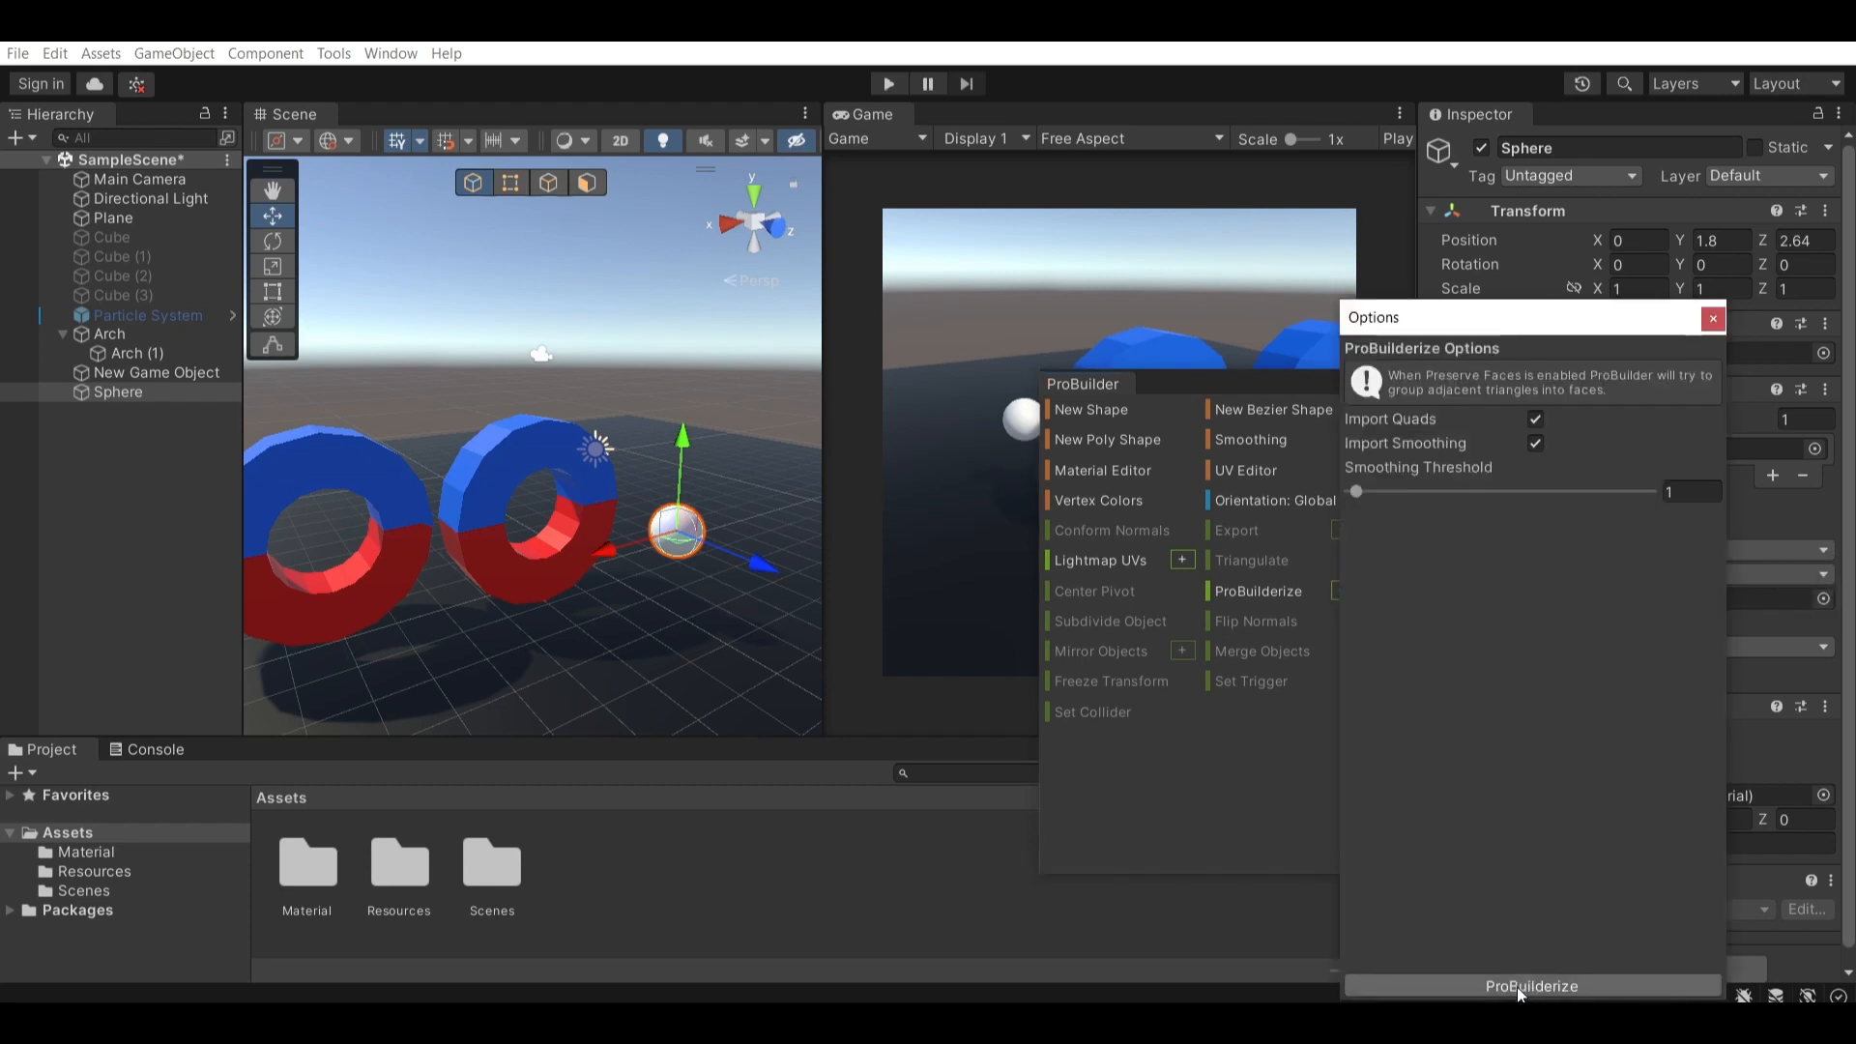
pyautogui.click(1531, 984)
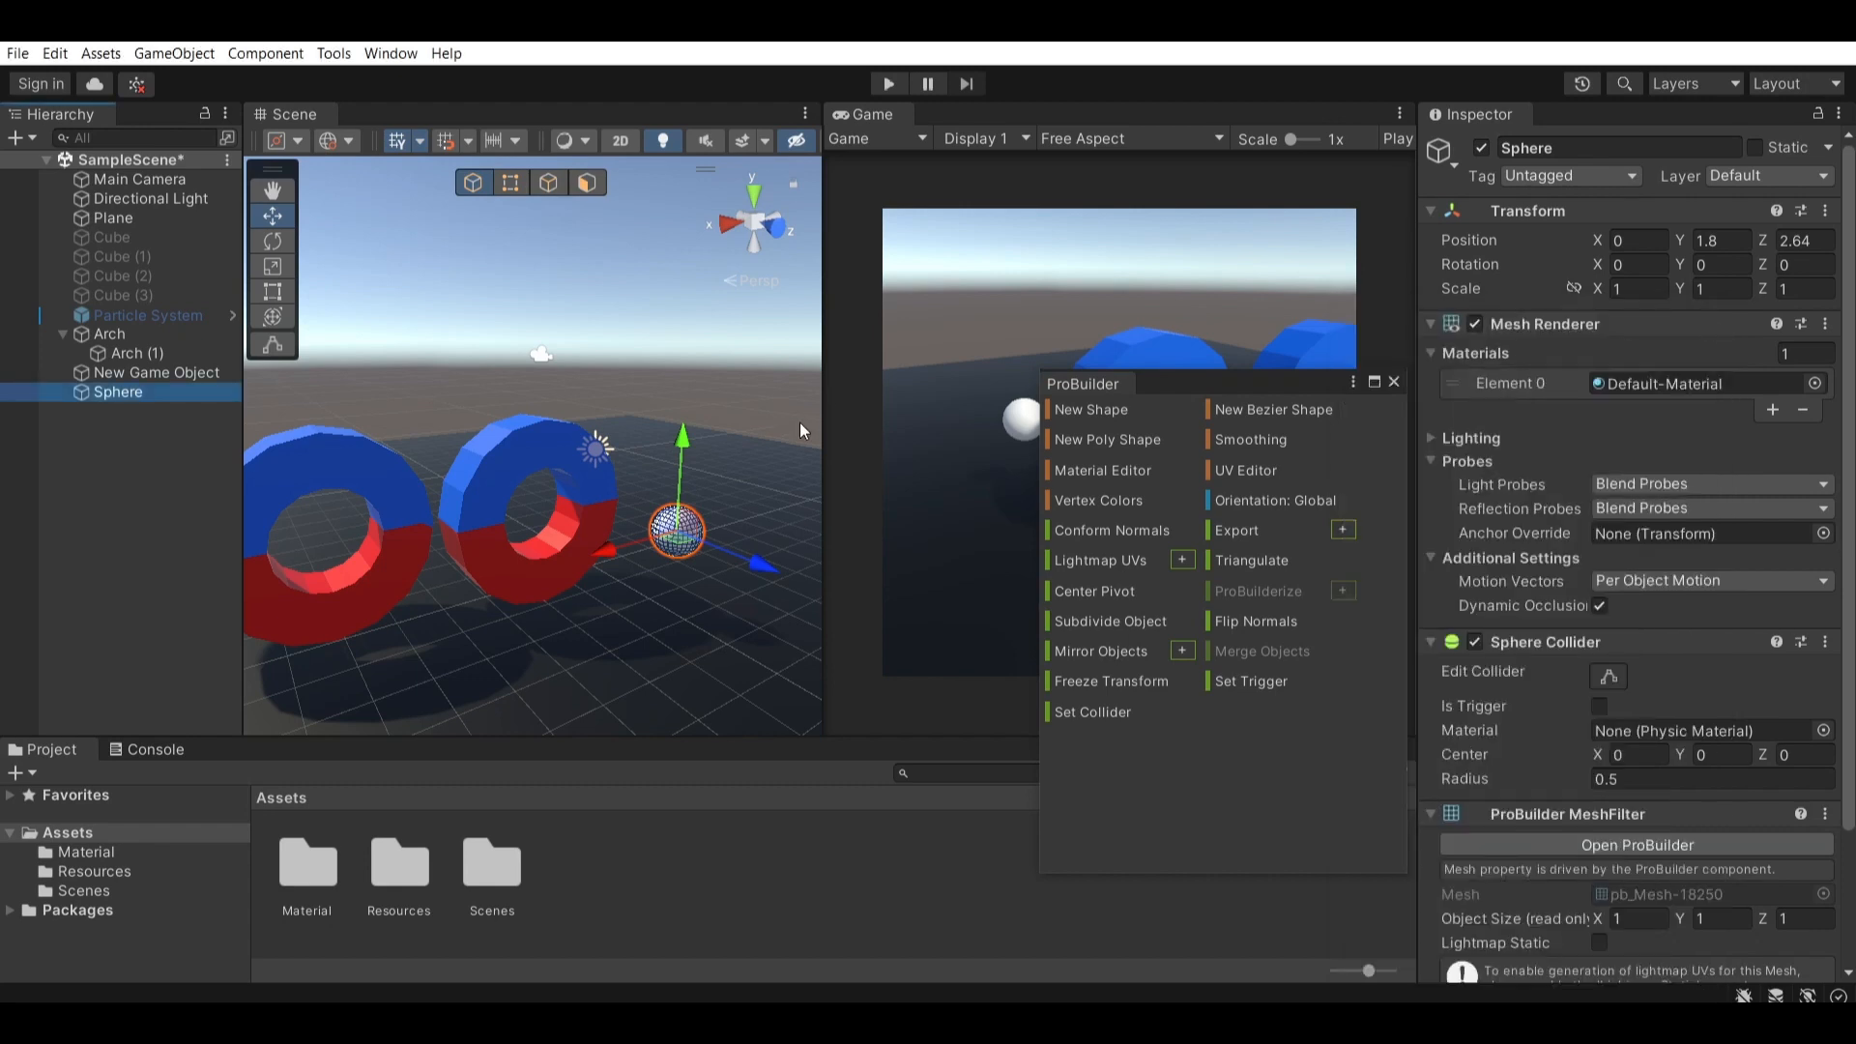
# - Place the ProBuilderized Sphere in the Boolean tool's first mesh slot
pyautogui.click(334, 54)
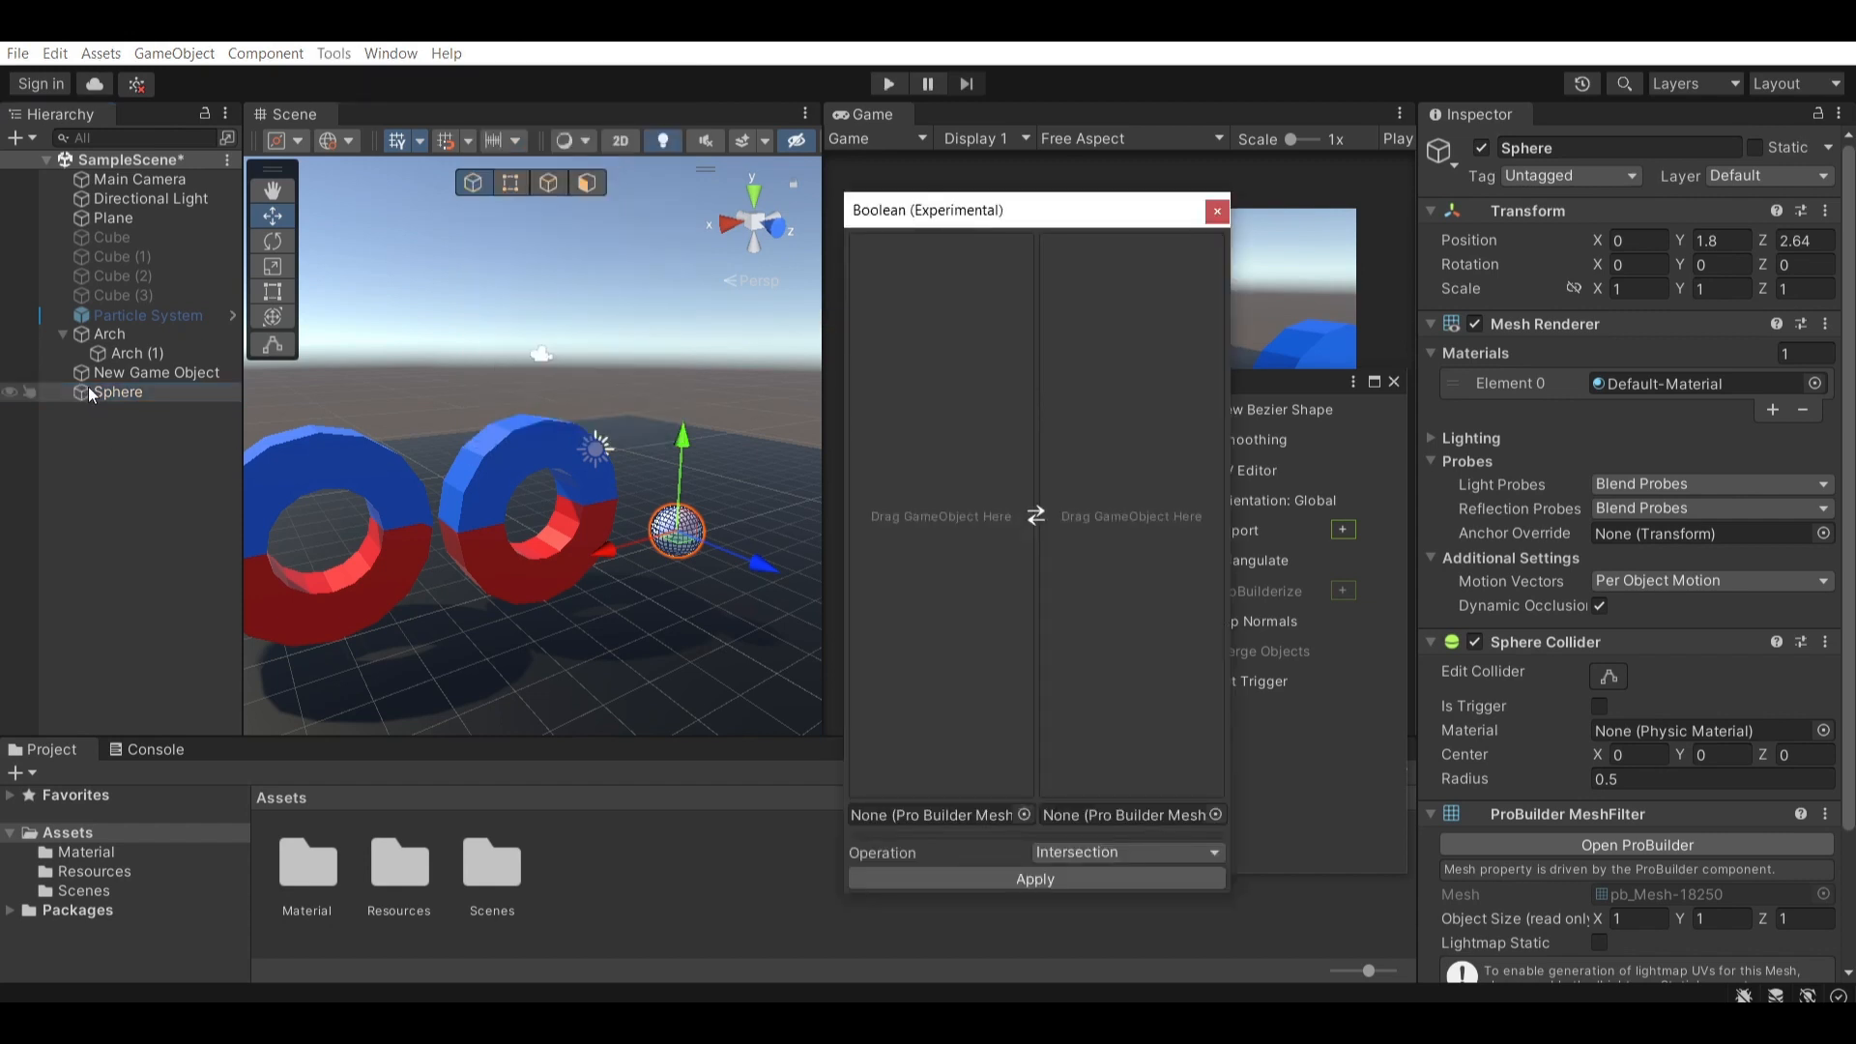
pyautogui.moveTo(118, 392); pyautogui.dragTo(942, 514)
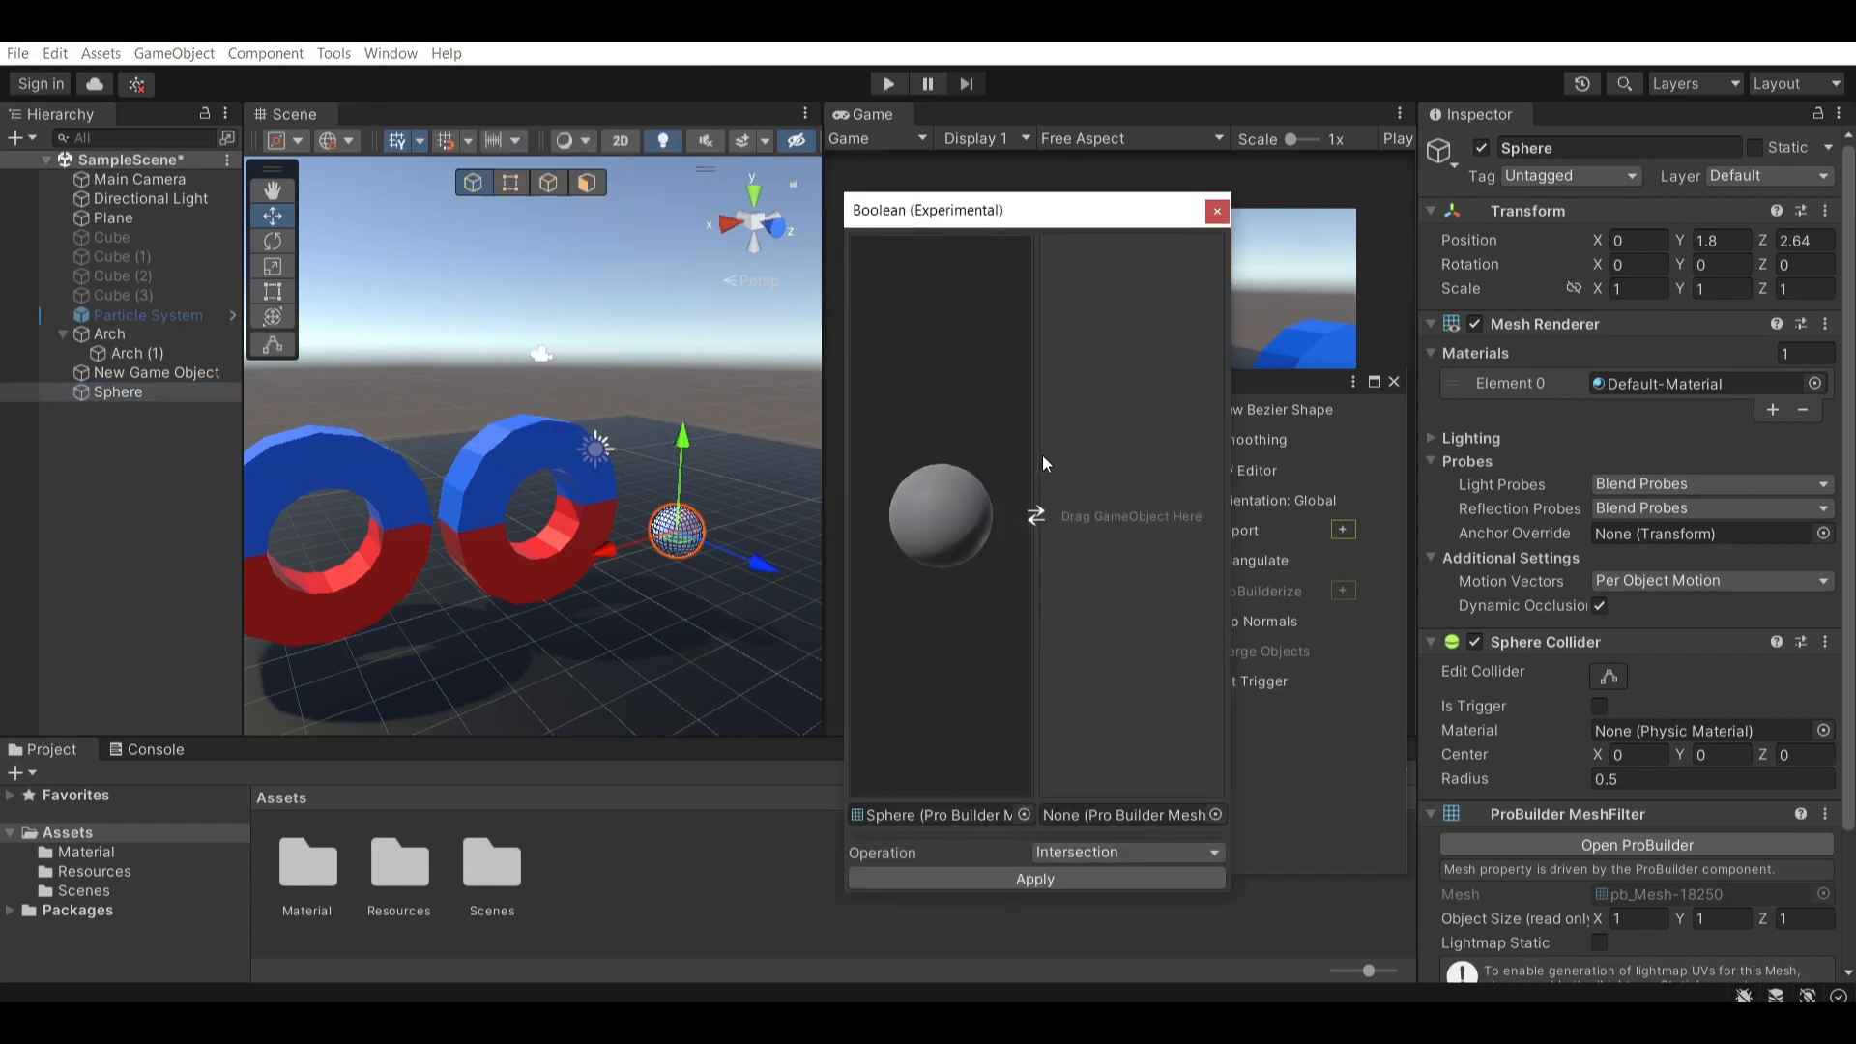